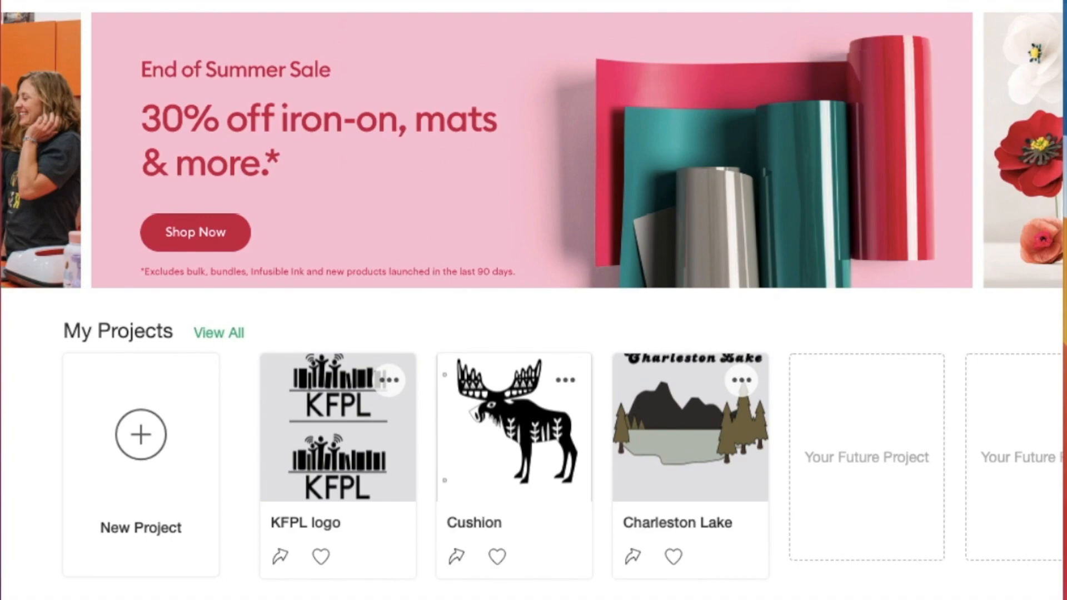
{"action": "mouse_move", "coordinate": [799, 488]}
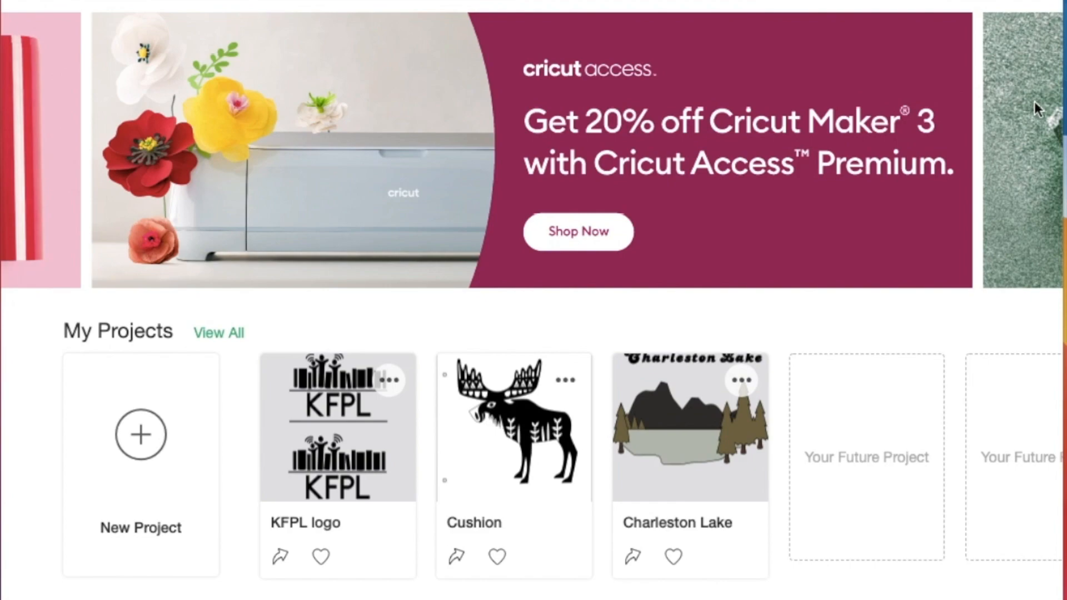
{"action": "mouse_move", "coordinate": [993, 209]}
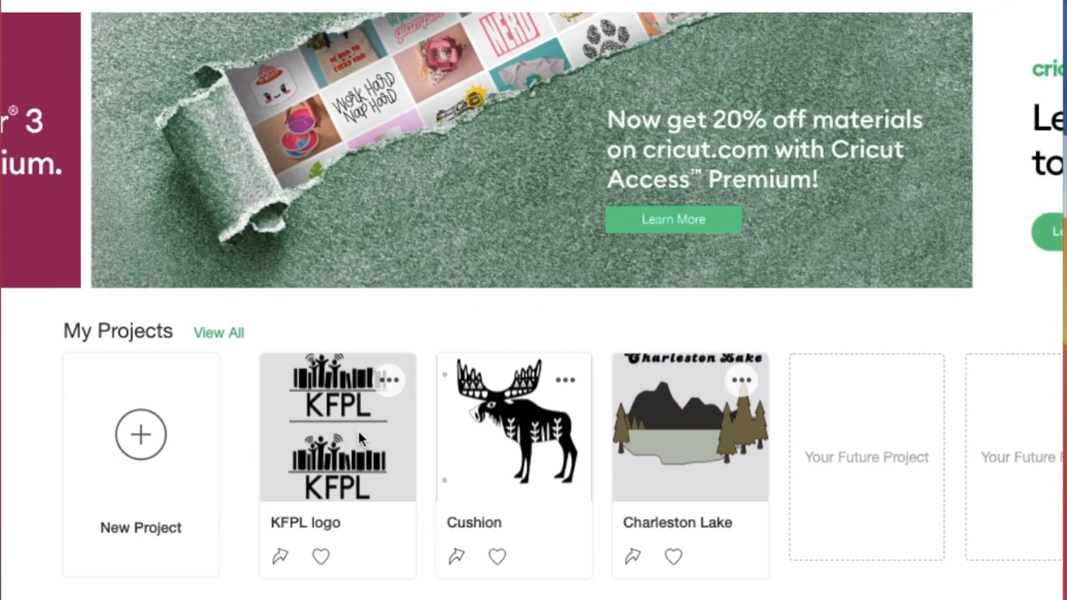
Step: Scroll the home screen down to My Projects (KFPL logo, Cushion, Charleston Lake) and video playlists
{"action": "scroll", "scroll_direction": "down", "scroll_amount": 3}
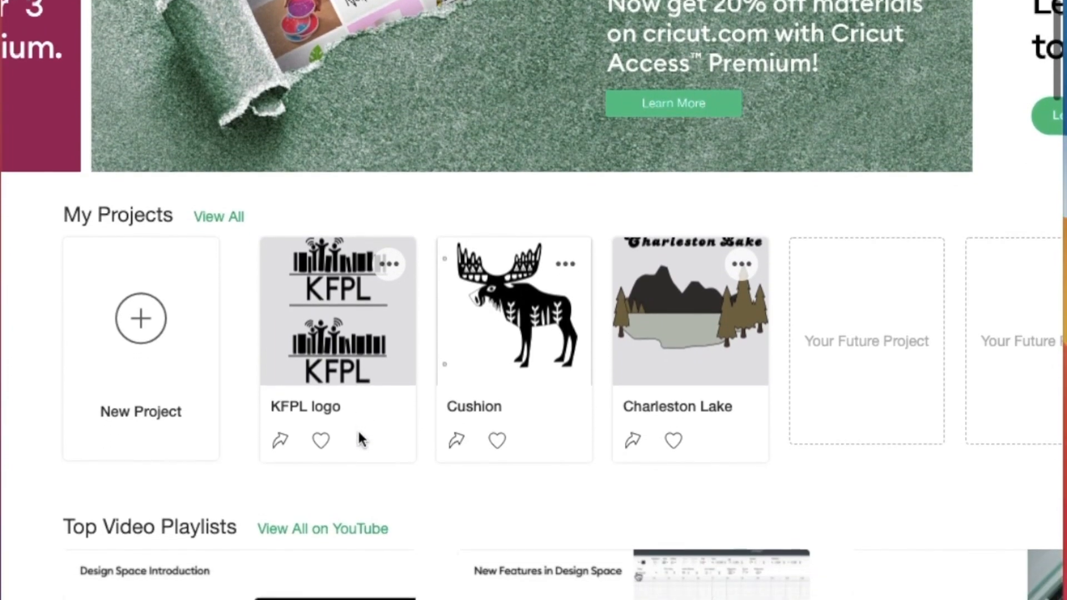
{"action": "scroll", "scroll_direction": "down", "scroll_amount": 3}
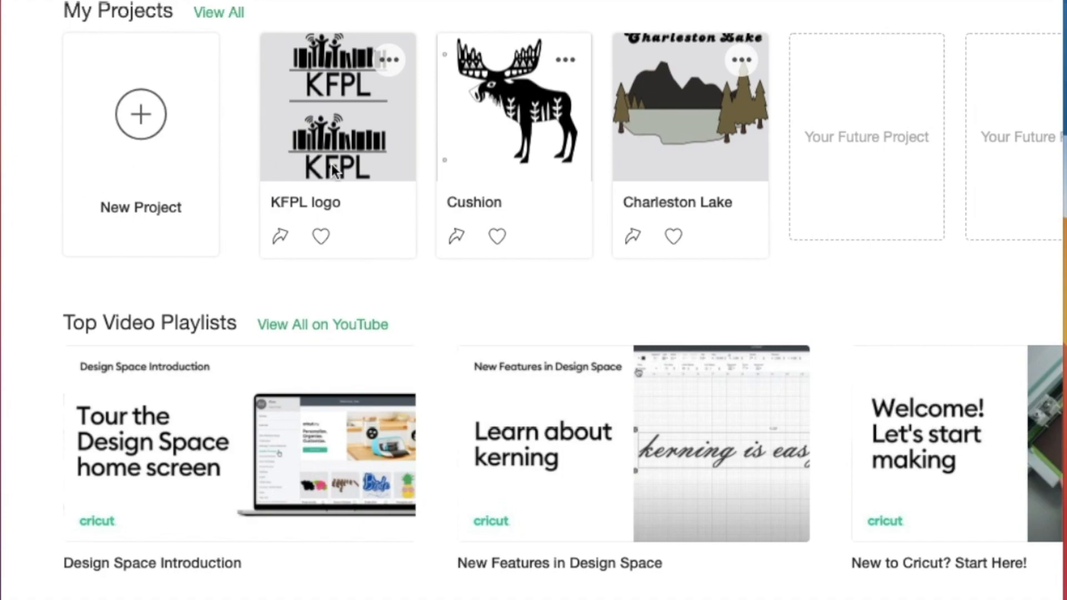
{"action": "mouse_move", "coordinate": [581, 142]}
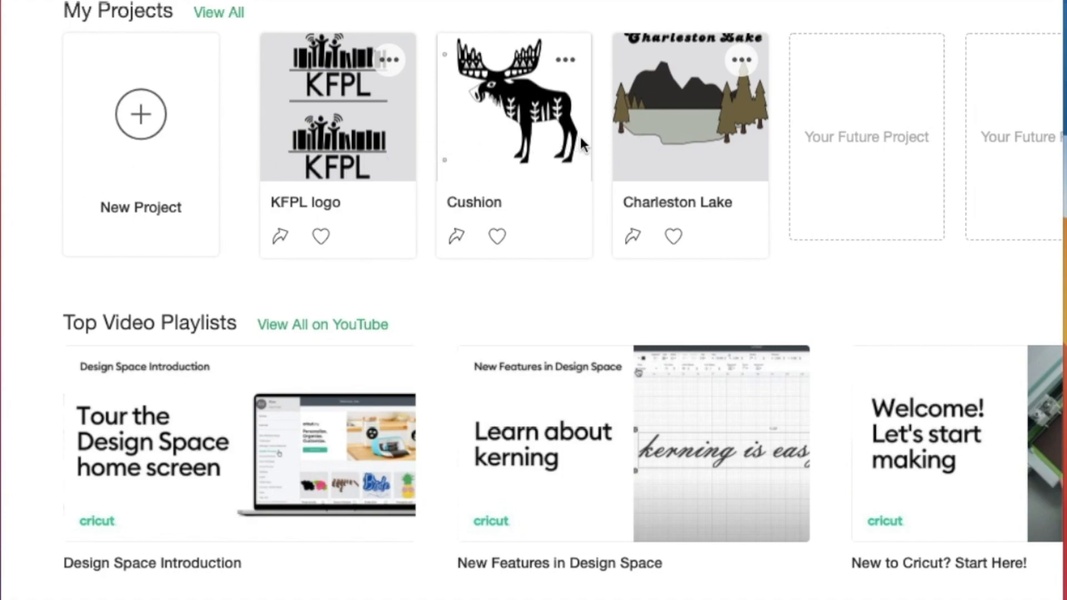
{"action": "mouse_move", "coordinate": [738, 163]}
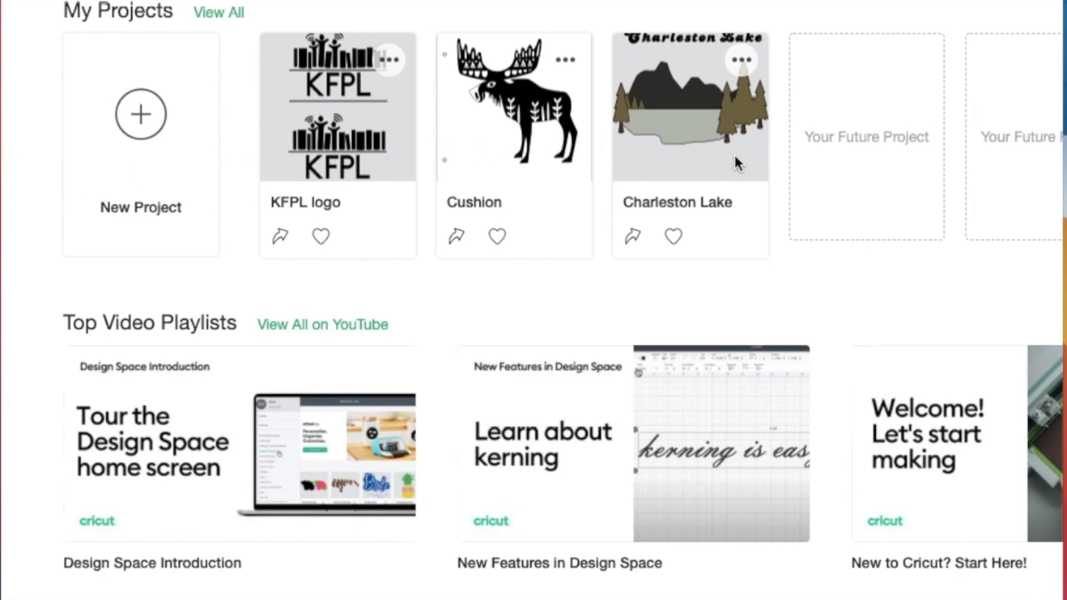
{"action": "mouse_move", "coordinate": [658, 209]}
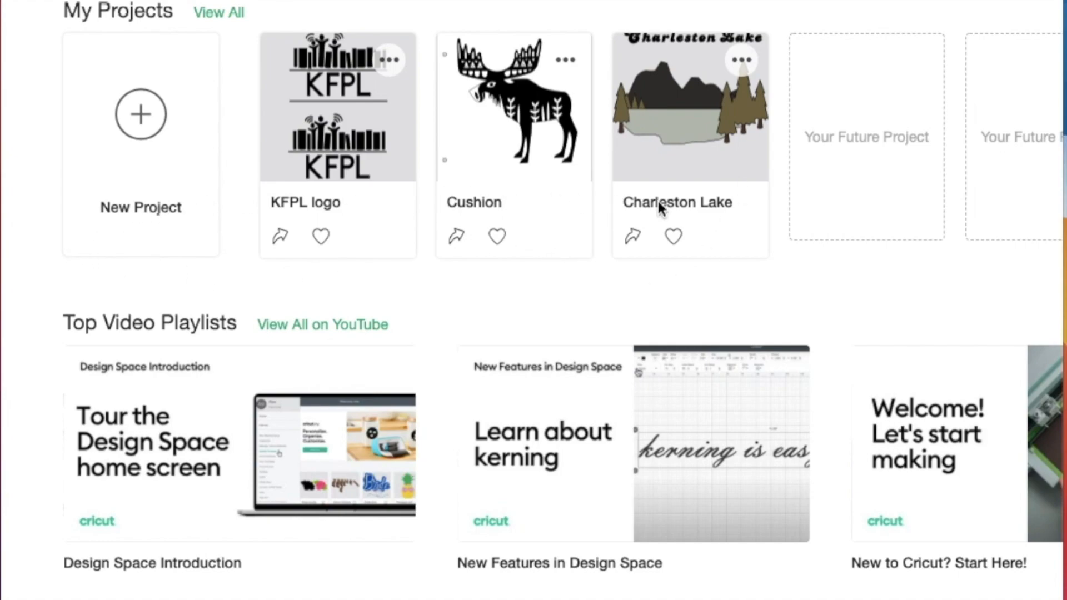
{"action": "mouse_move", "coordinate": [901, 214]}
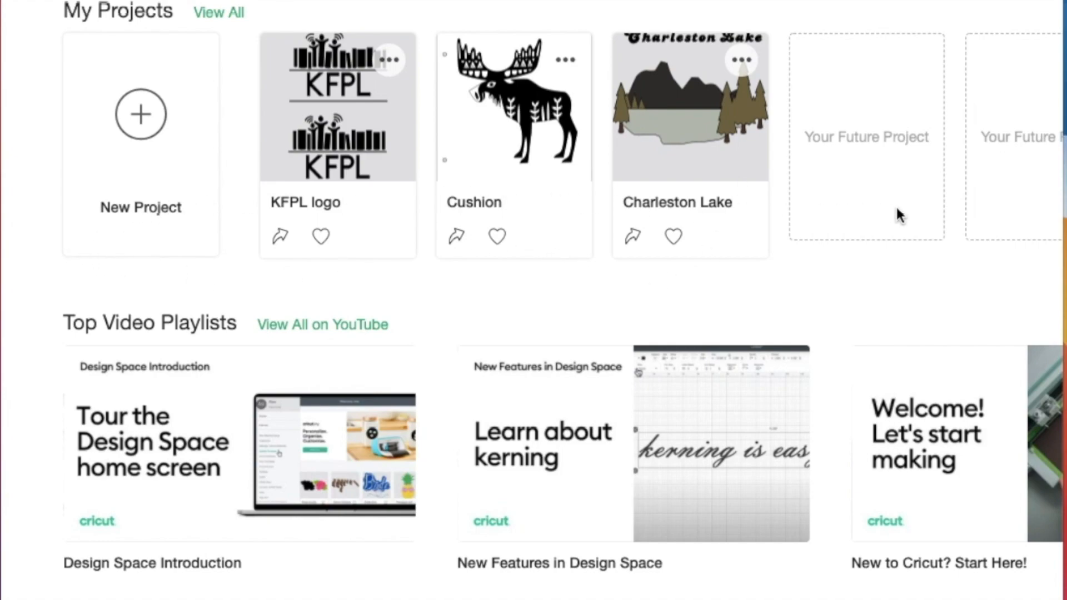
{"action": "mouse_move", "coordinate": [107, 178]}
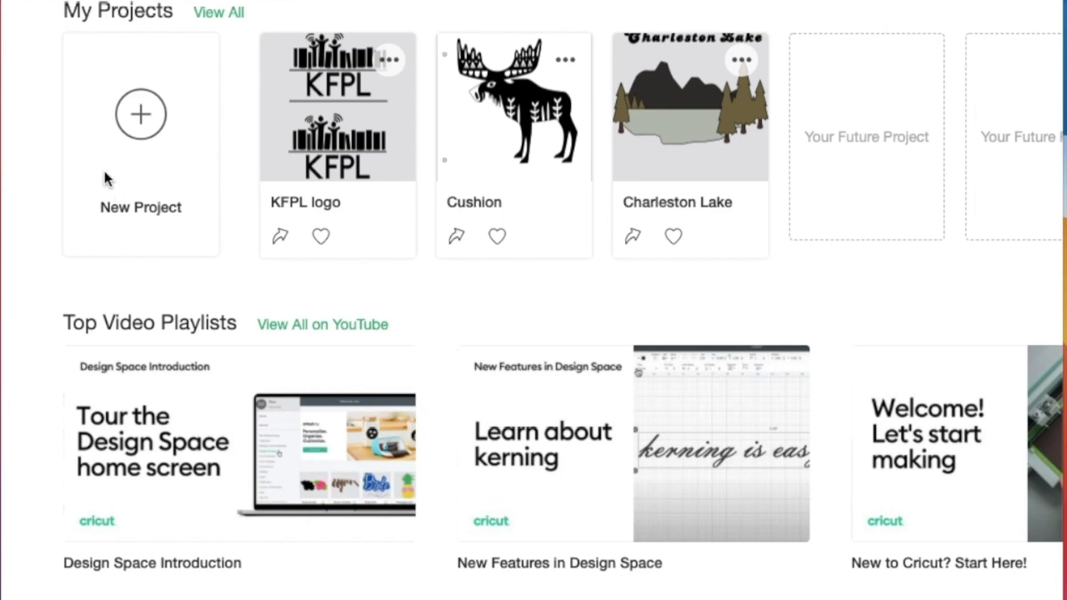
{"action": "mouse_move", "coordinate": [122, 233]}
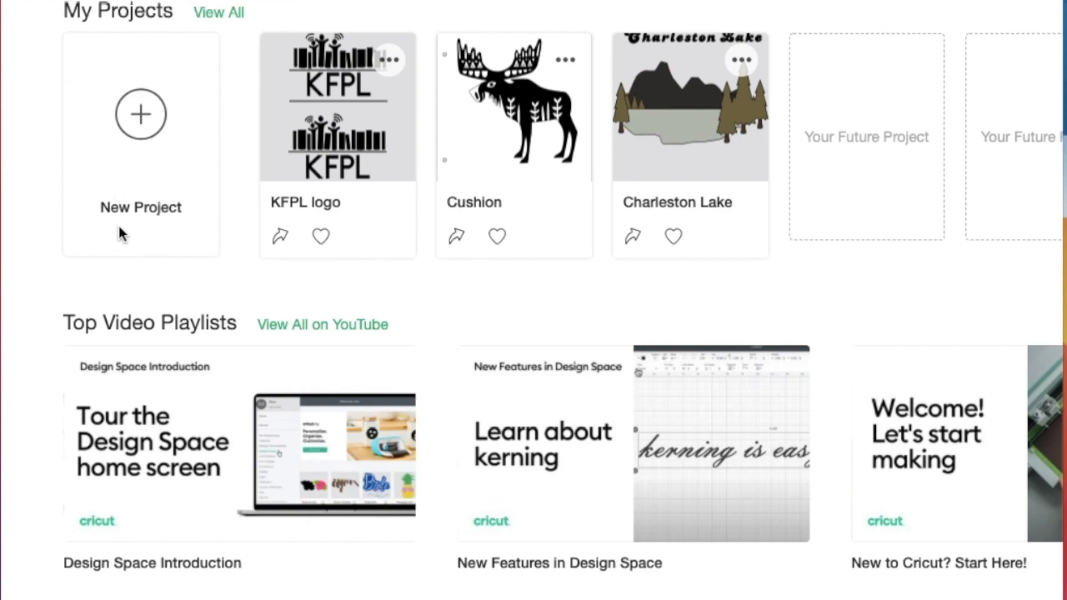
{"action": "mouse_move", "coordinate": [204, 184]}
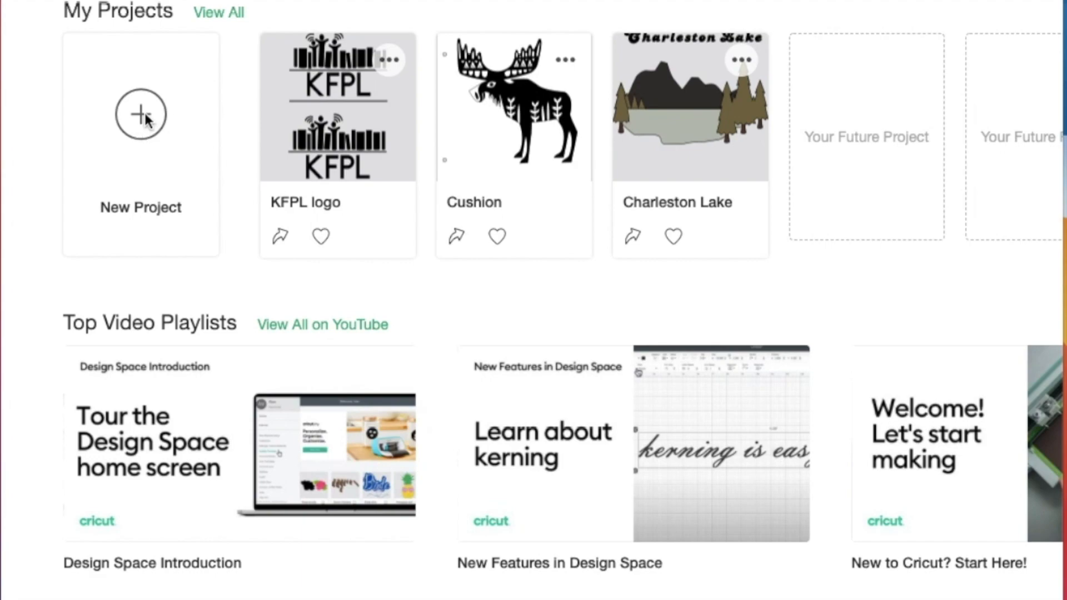
{"action": "mouse_move", "coordinate": [121, 278]}
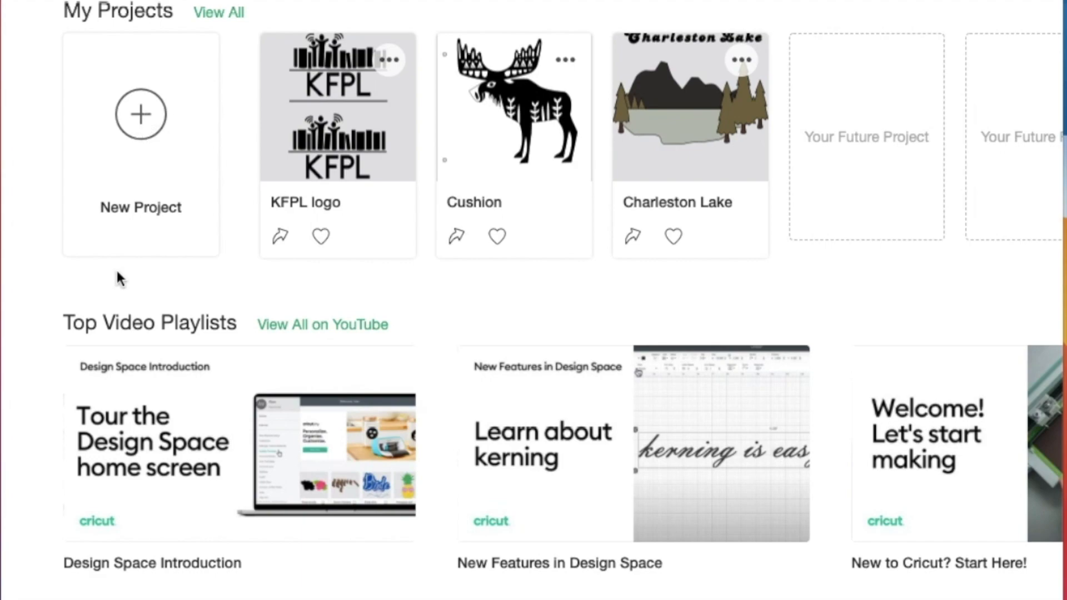
{"action": "scroll", "scroll_direction": "down", "scroll_amount": 3}
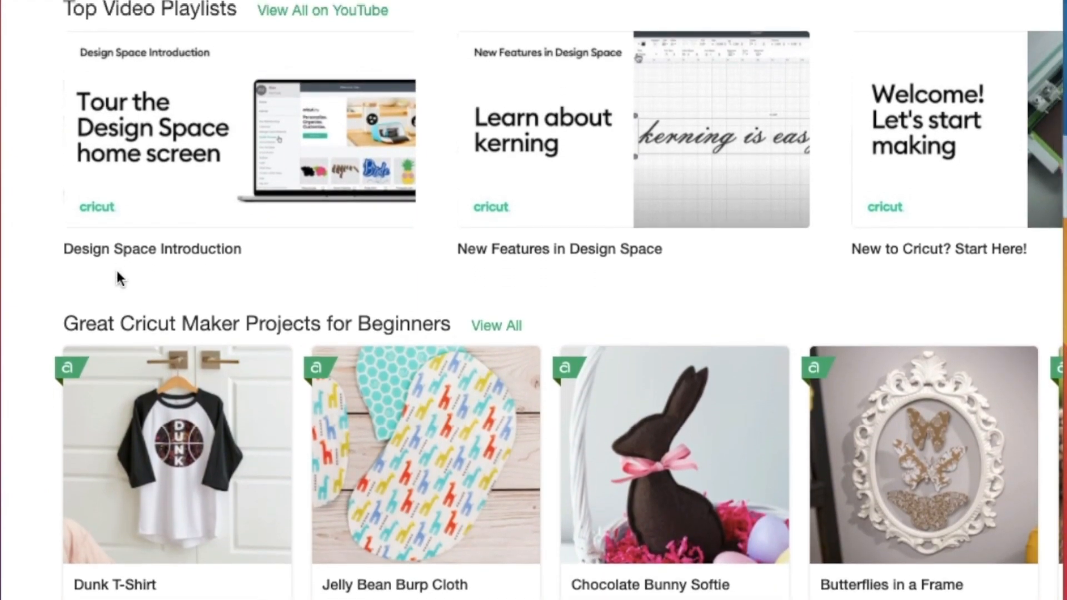
{"action": "mouse_move", "coordinate": [761, 274]}
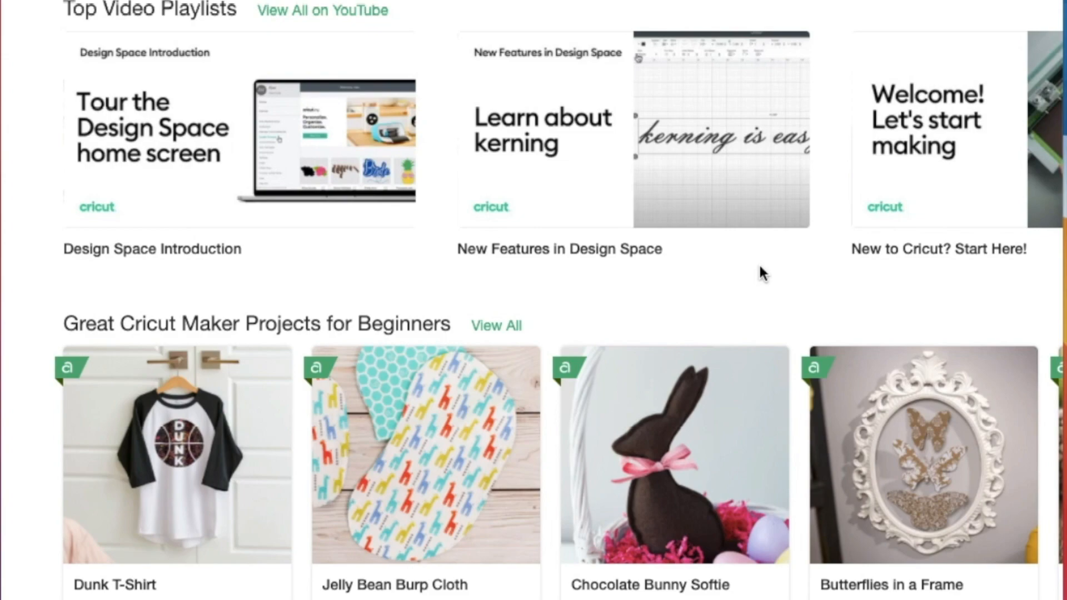
{"action": "mouse_move", "coordinate": [320, 21]}
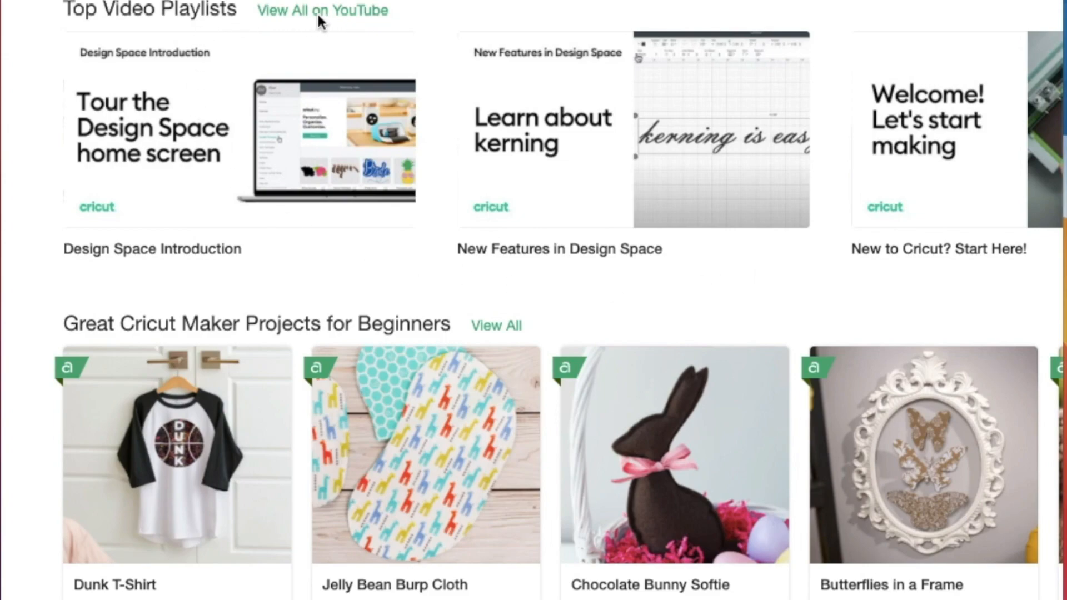
{"action": "mouse_move", "coordinate": [542, 251]}
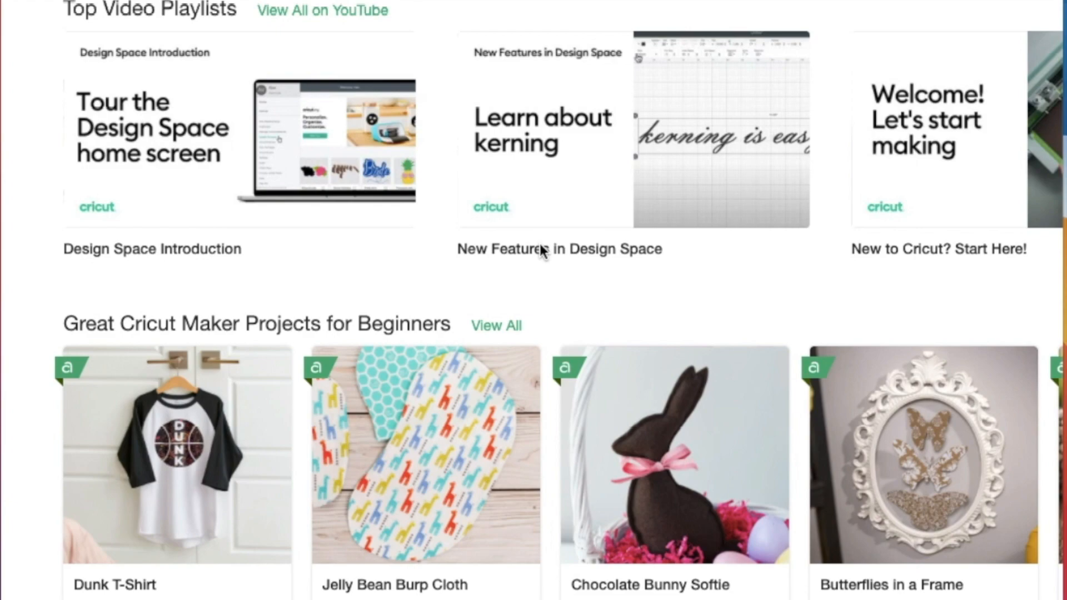
{"action": "mouse_move", "coordinate": [987, 216]}
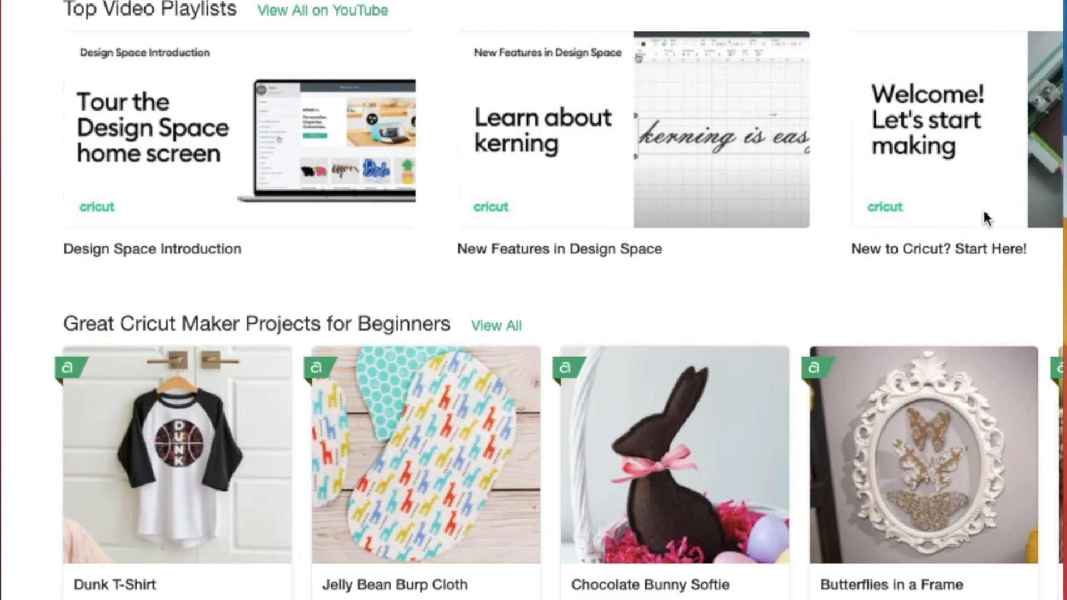
{"action": "mouse_move", "coordinate": [945, 300]}
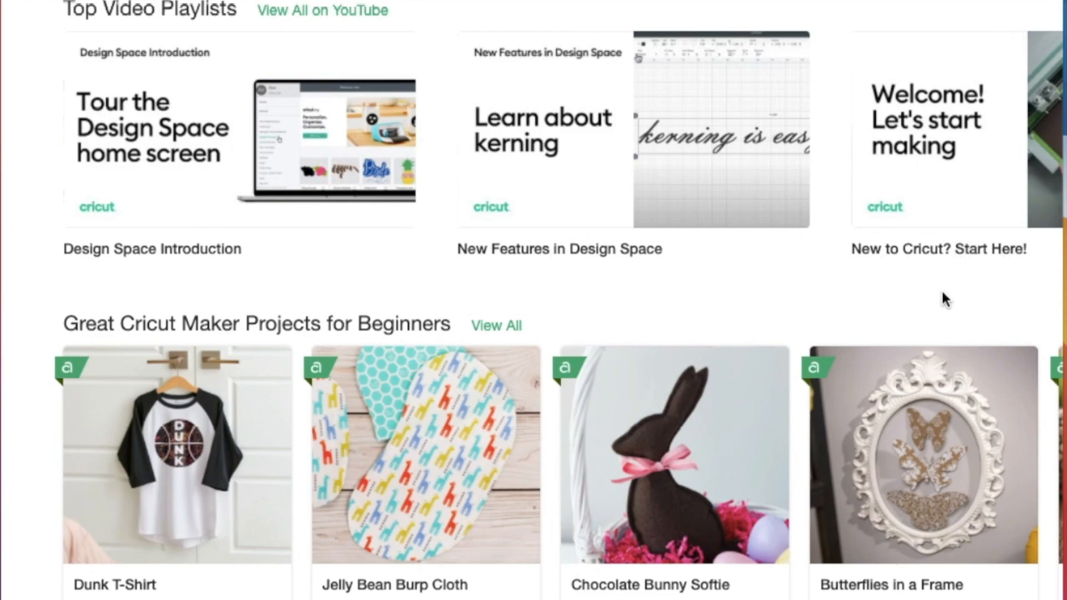
{"action": "scroll", "scroll_direction": "down", "scroll_amount": 3}
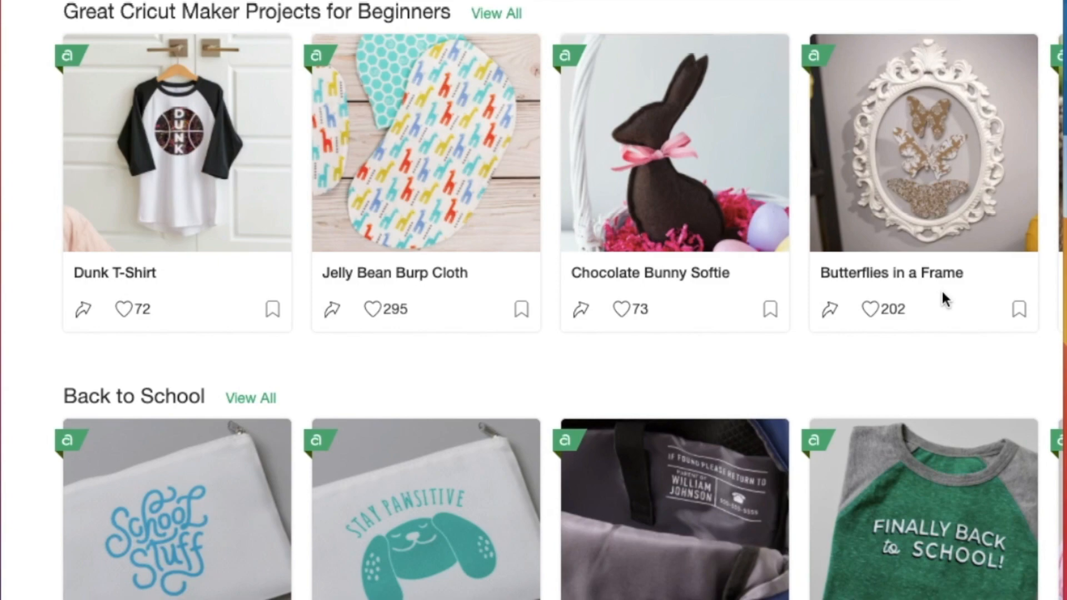
{"action": "mouse_move", "coordinate": [735, 19]}
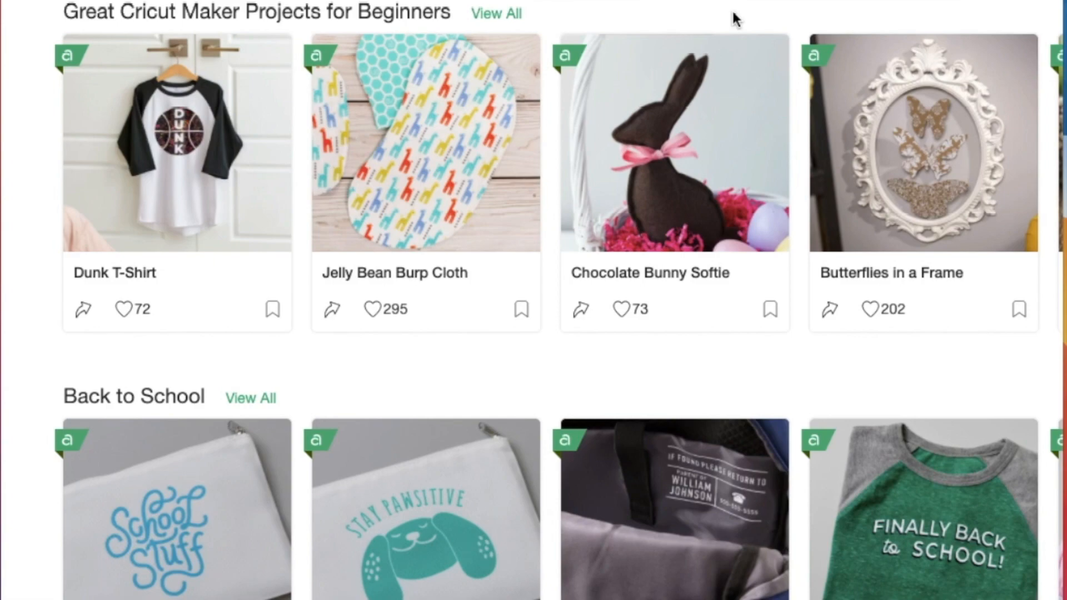
{"action": "mouse_move", "coordinate": [501, 134]}
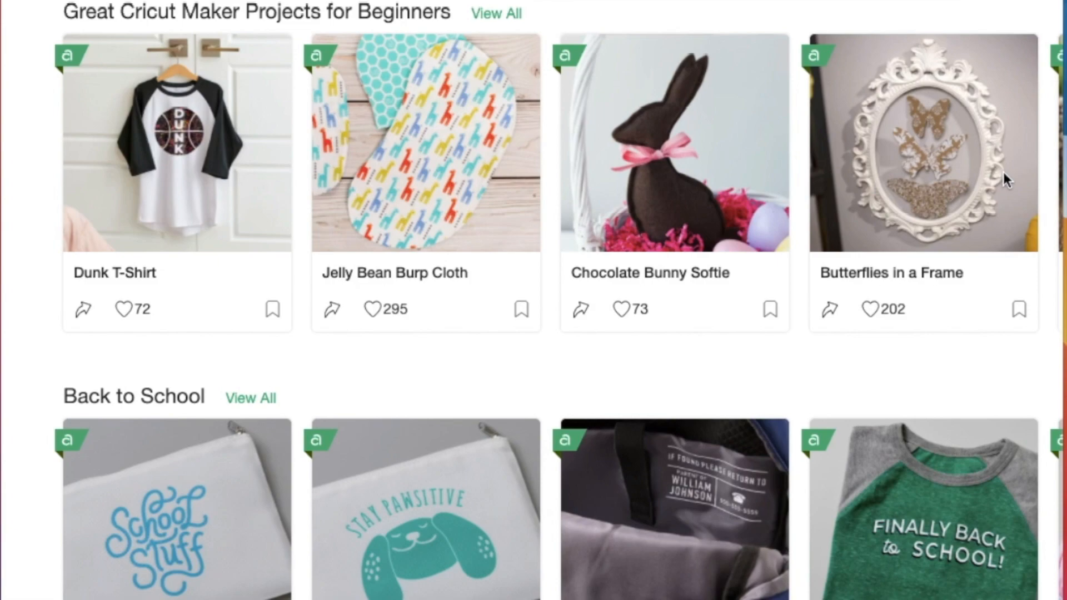
{"action": "scroll", "scroll_direction": "down", "scroll_amount": 3}
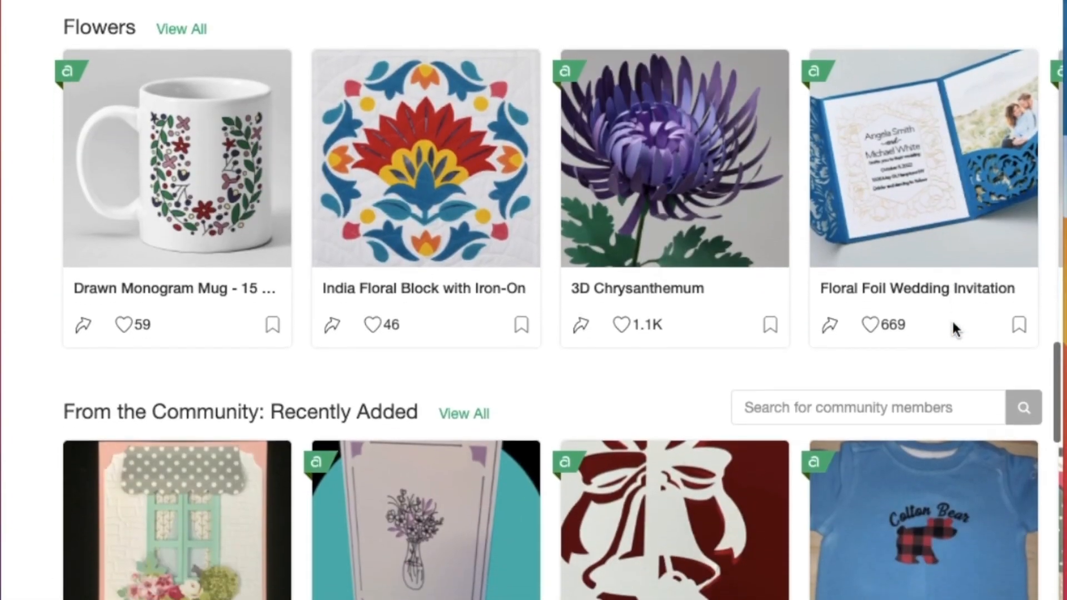
{"action": "scroll", "scroll_direction": "down", "scroll_amount": 3}
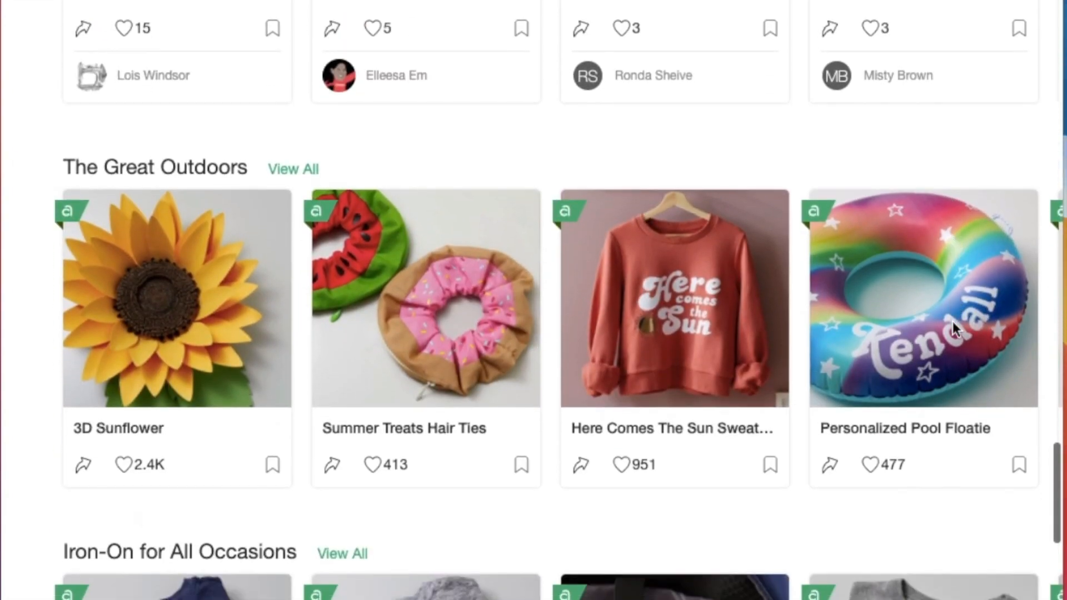
{"action": "scroll", "scroll_direction": "down", "scroll_amount": 3}
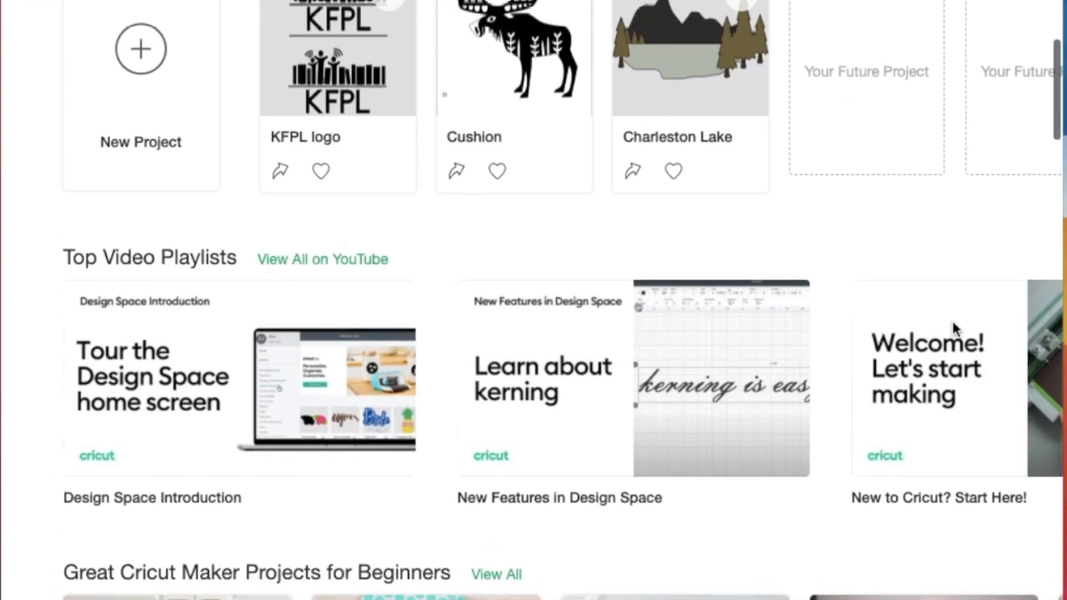
Step: Start a blank project from the New Project tile under My Projects
{"action": "scroll", "scroll_direction": "up", "scroll_amount": 3}
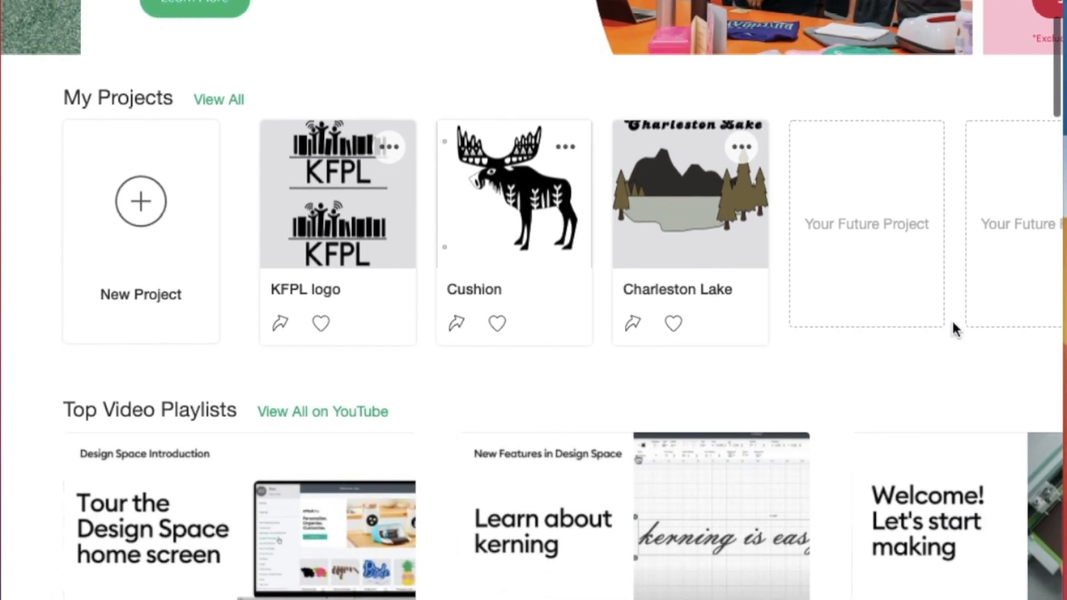
{"action": "scroll", "scroll_direction": "down", "scroll_amount": 3}
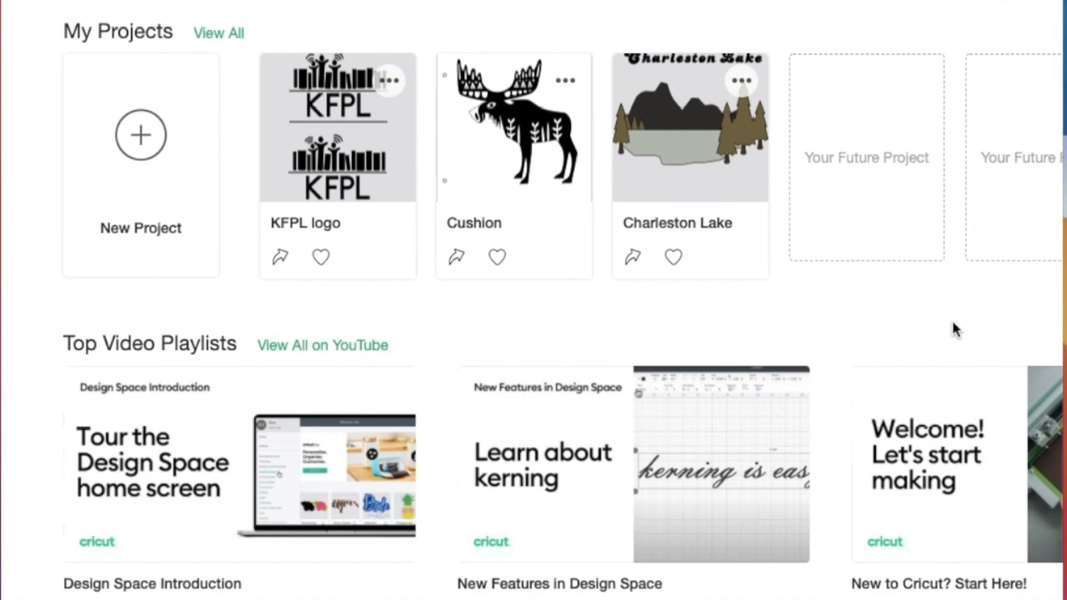
{"action": "mouse_move", "coordinate": [140, 136]}
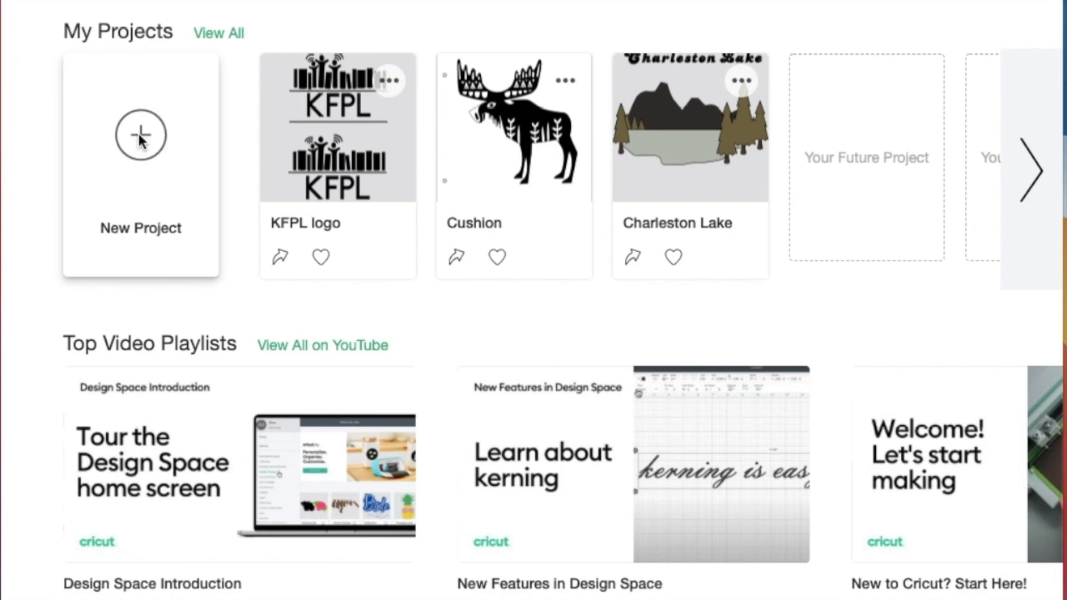
{"action": "left_click", "coordinate": [140, 134]}
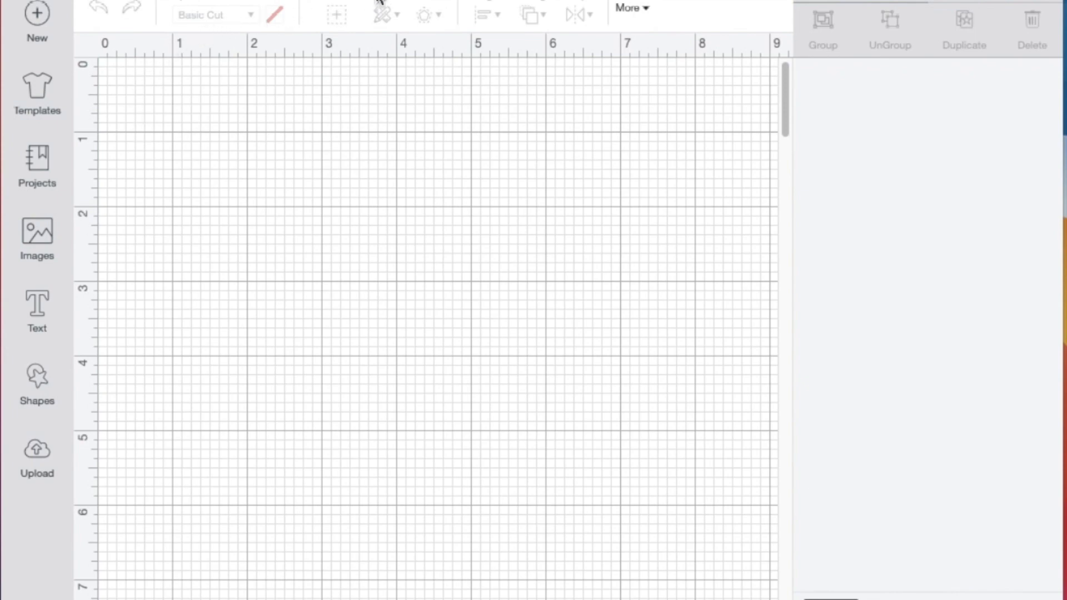
{"action": "mouse_move", "coordinate": [443, 49]}
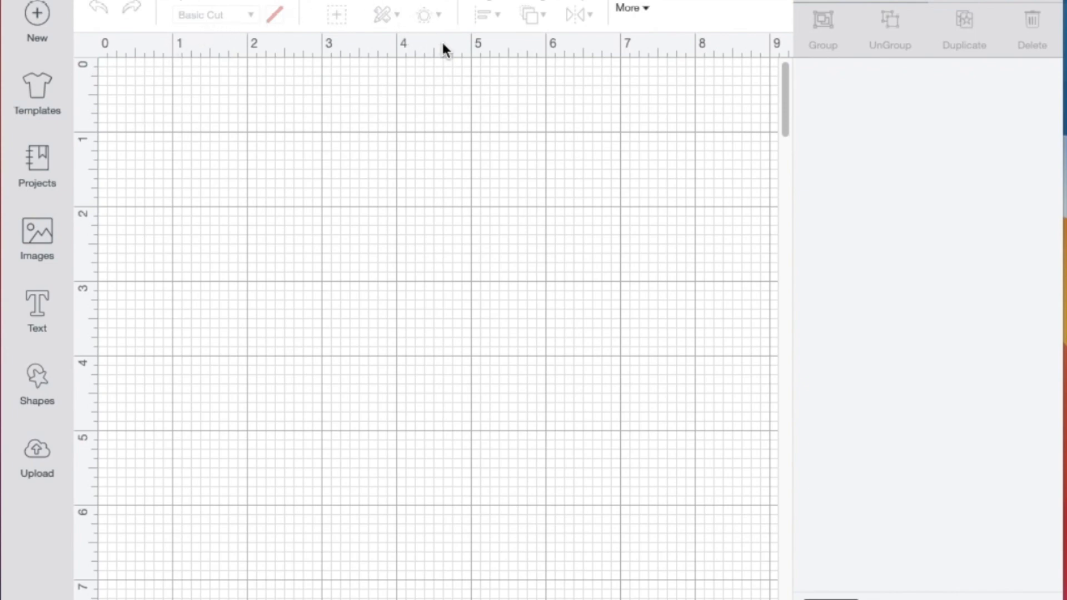
{"action": "mouse_move", "coordinate": [729, 15]}
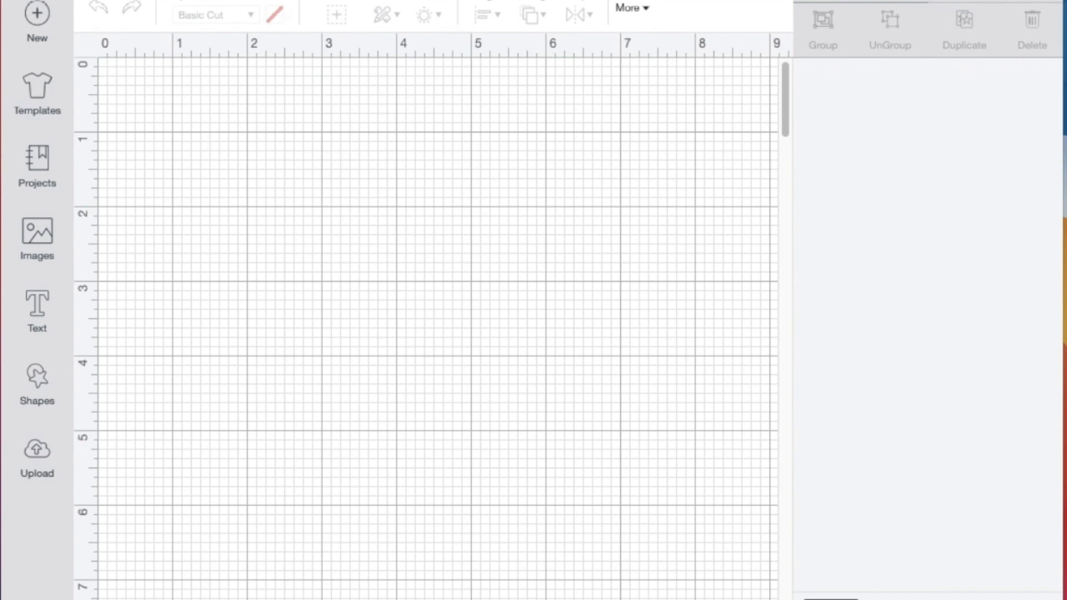
{"action": "mouse_move", "coordinate": [24, 507]}
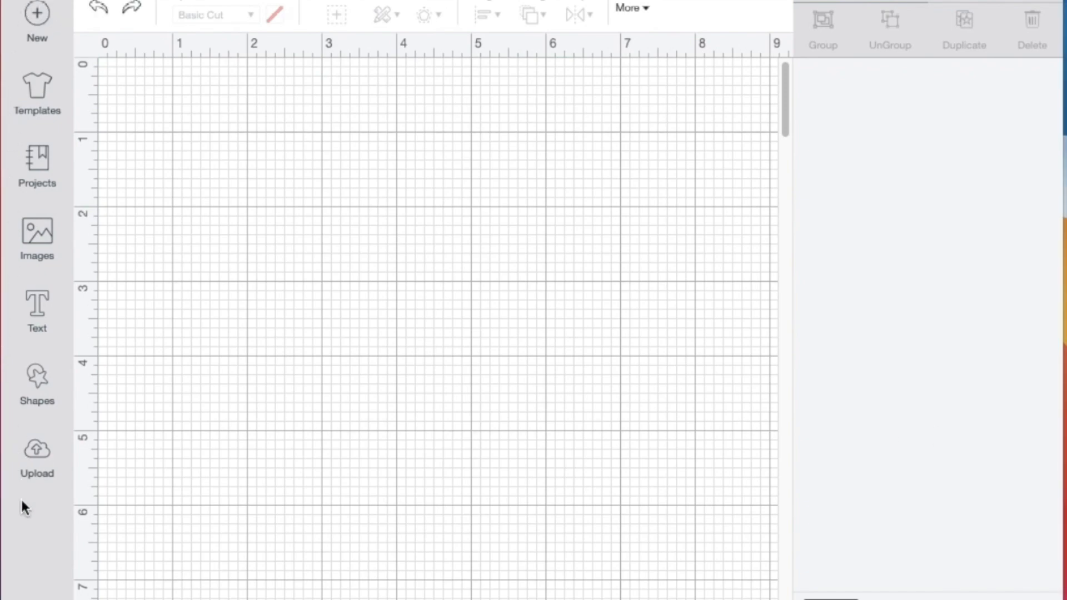
{"action": "mouse_move", "coordinate": [68, 8]}
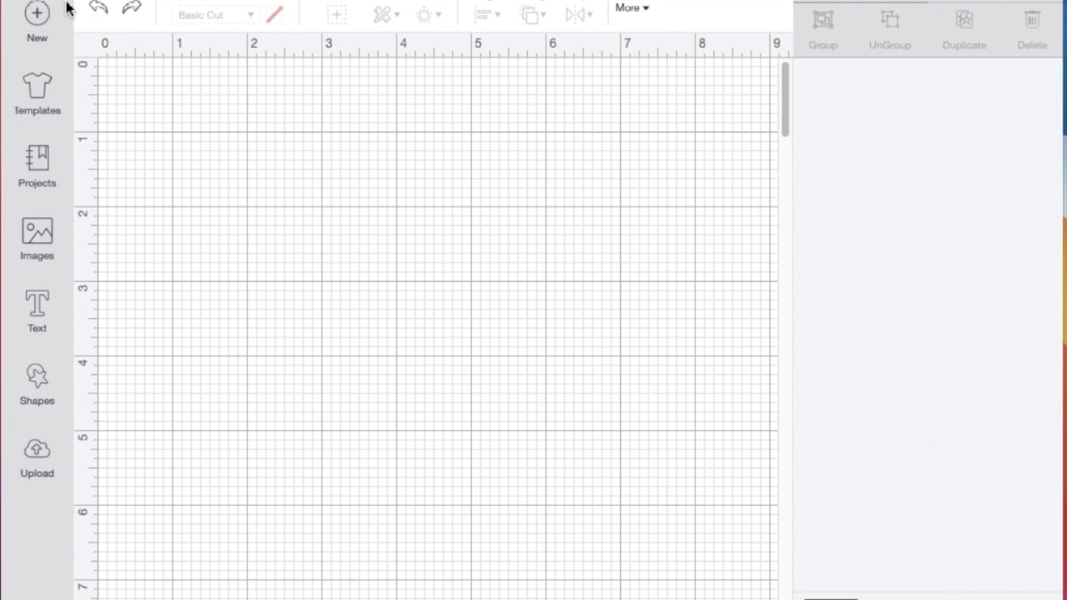
{"action": "mouse_move", "coordinate": [48, 522]}
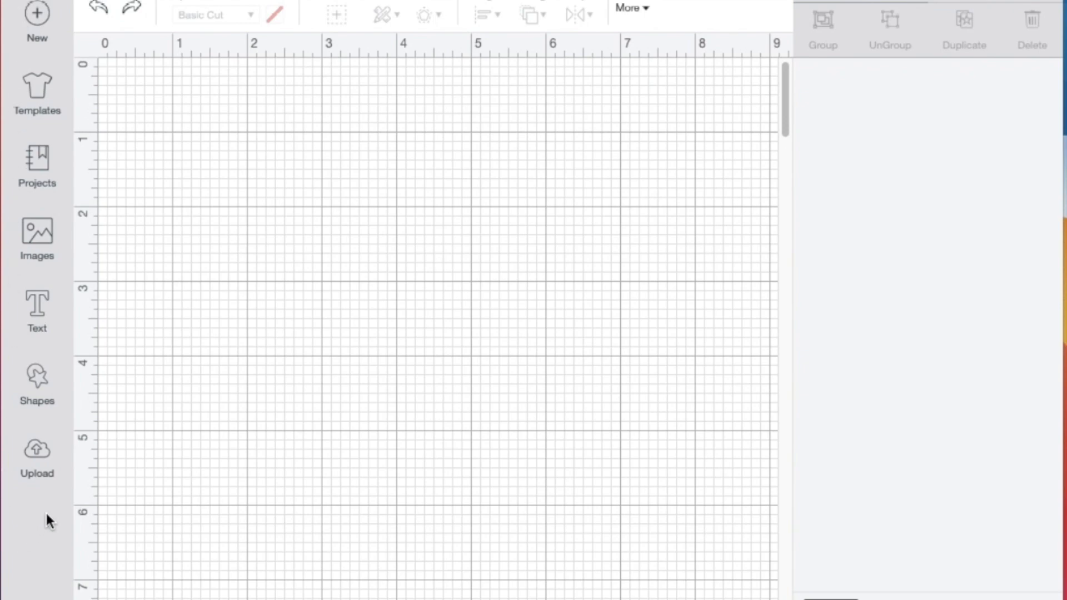
{"action": "mouse_move", "coordinate": [66, 472]}
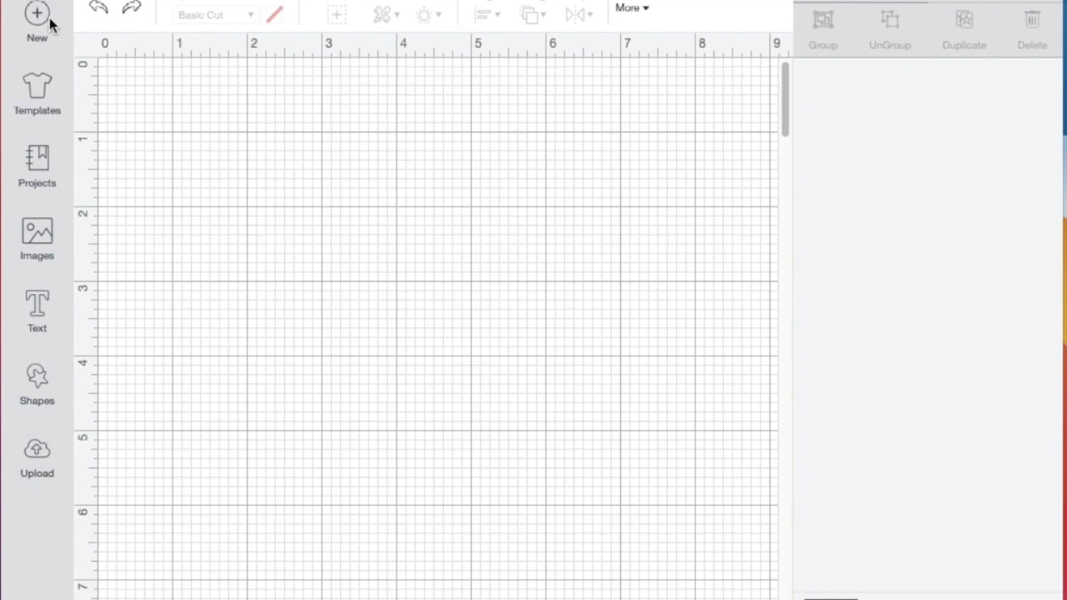
{"action": "mouse_move", "coordinate": [37, 15]}
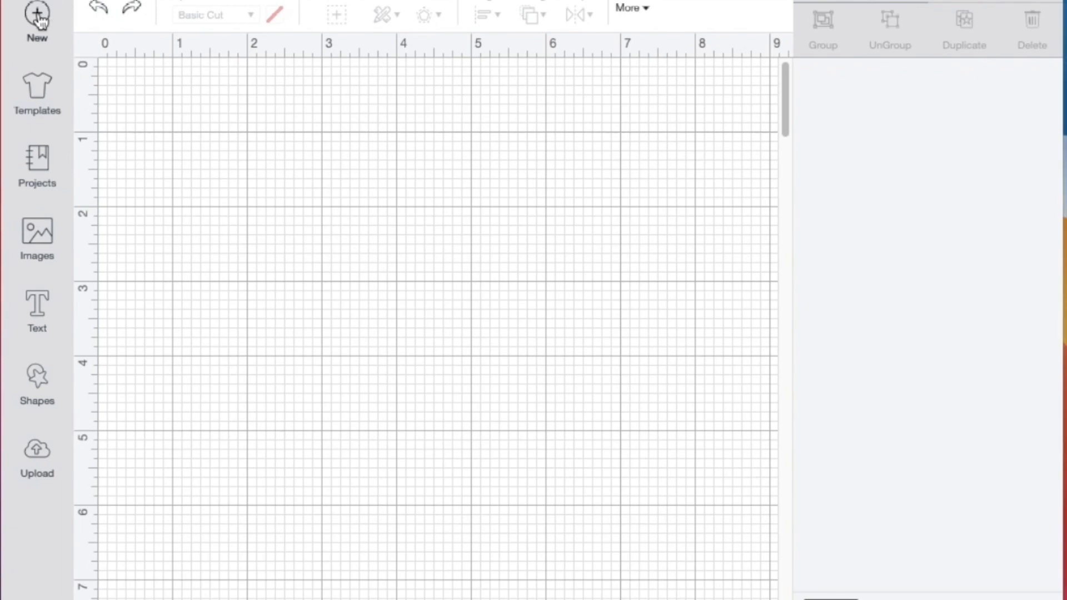
{"action": "mouse_move", "coordinate": [424, 550]}
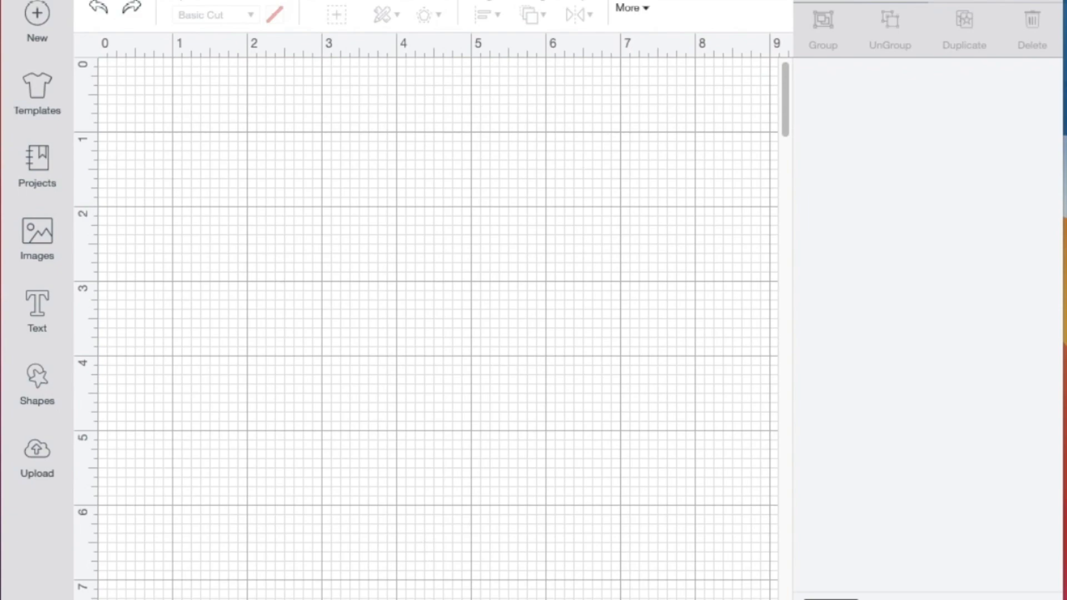
Step: Put the Classic t-shirts template from the Templates list onto the canvas
{"action": "left_click", "coordinate": [36, 91]}
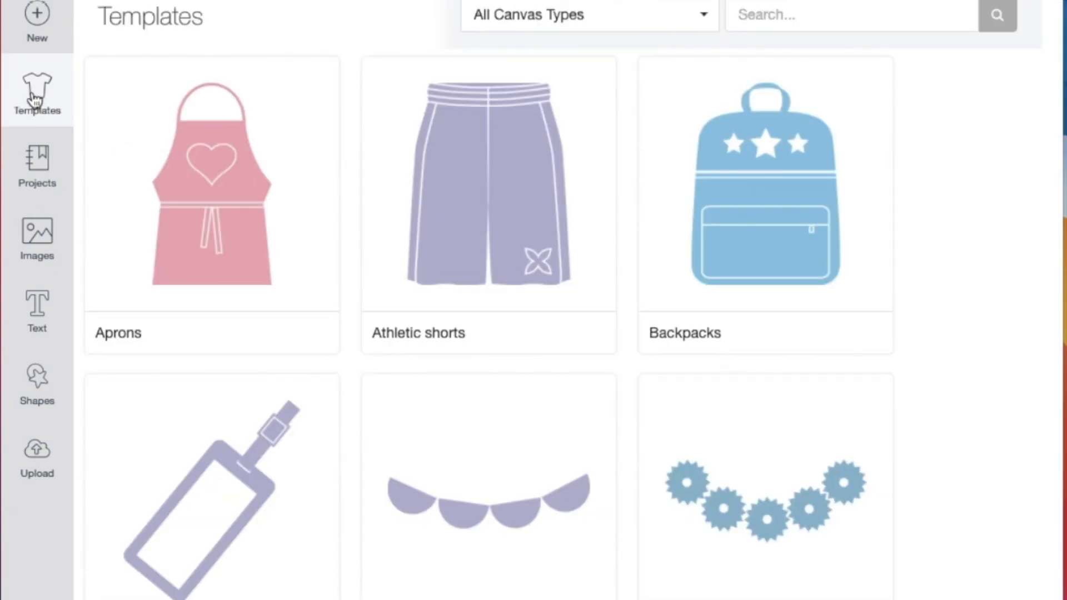
{"action": "mouse_move", "coordinate": [537, 487]}
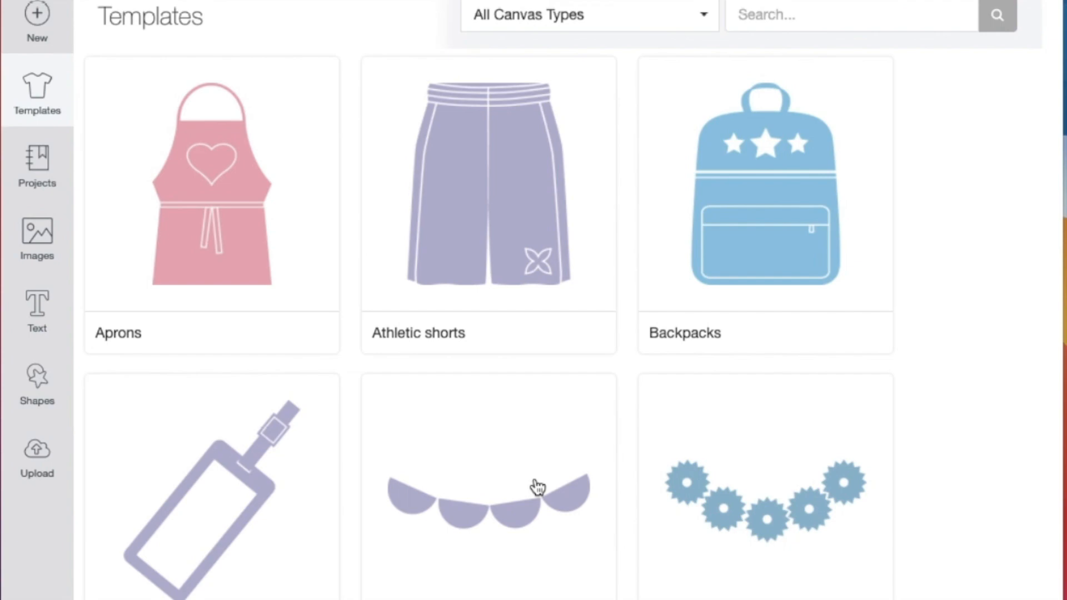
{"action": "scroll", "scroll_direction": "down", "scroll_amount": 3}
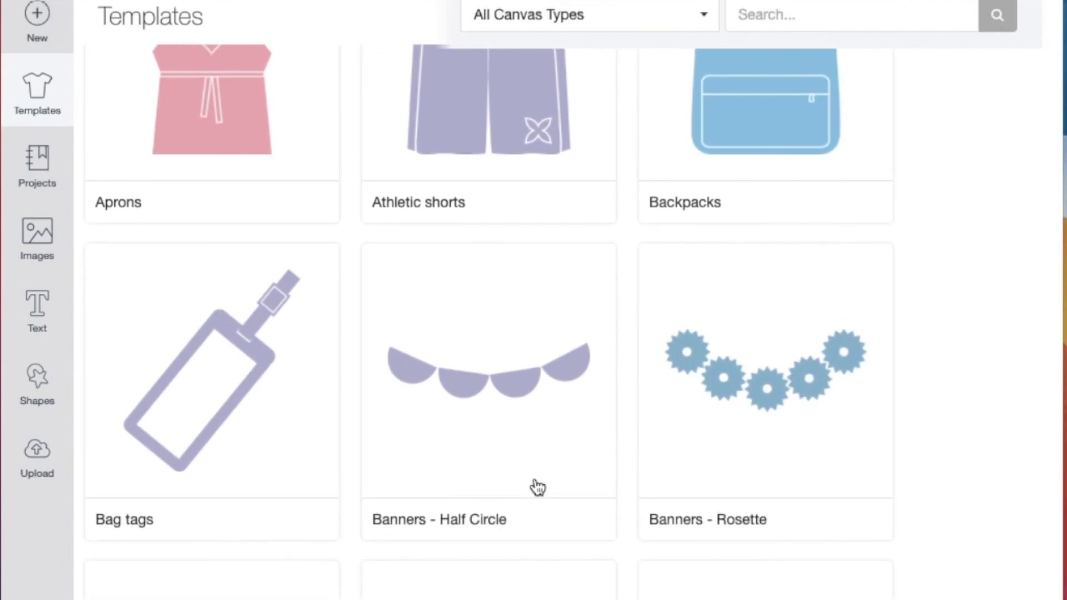
{"action": "scroll", "scroll_direction": "down", "scroll_amount": 3}
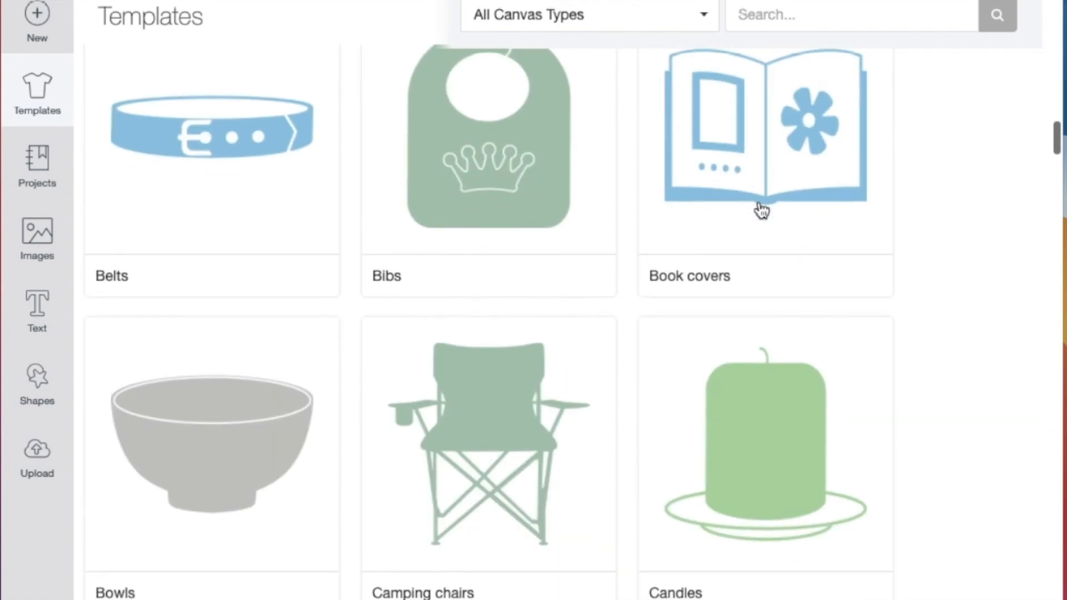
{"action": "scroll", "scroll_direction": "down", "scroll_amount": 3}
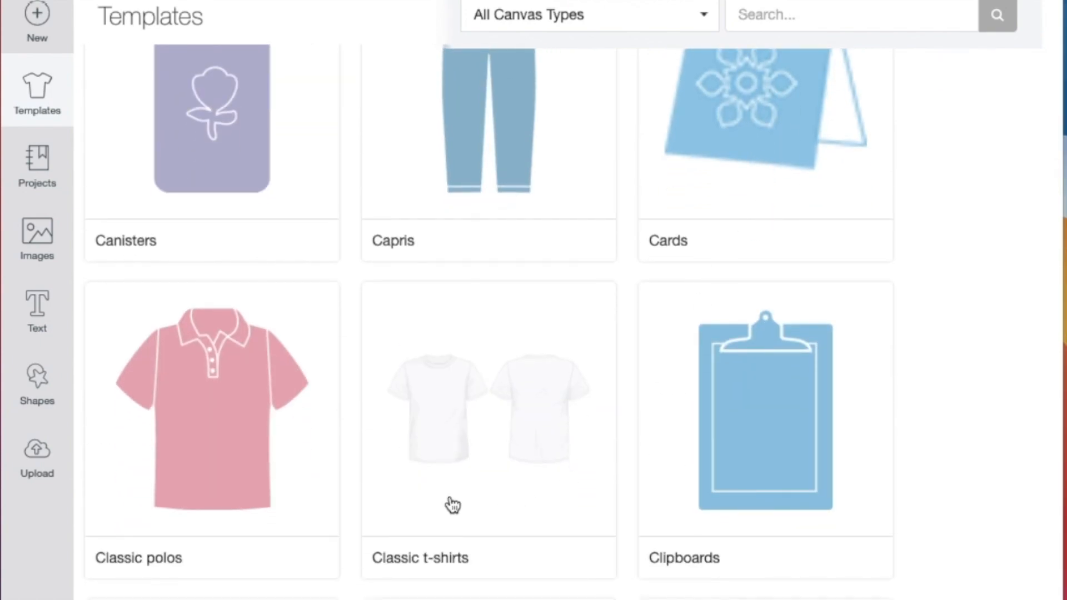
{"action": "scroll", "scroll_direction": "down", "scroll_amount": 3}
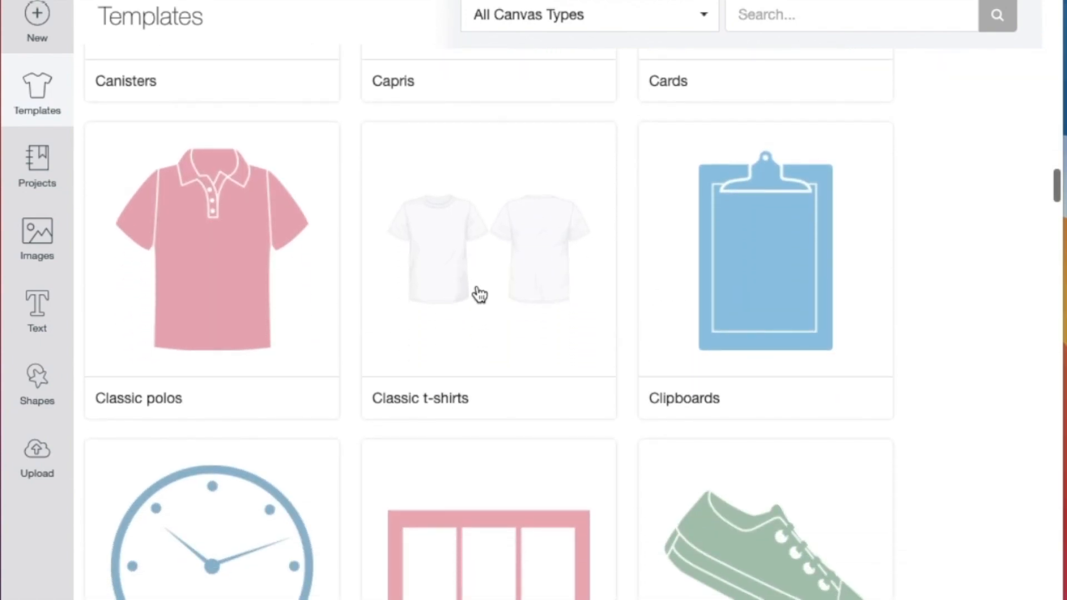
{"action": "left_click", "coordinate": [488, 250]}
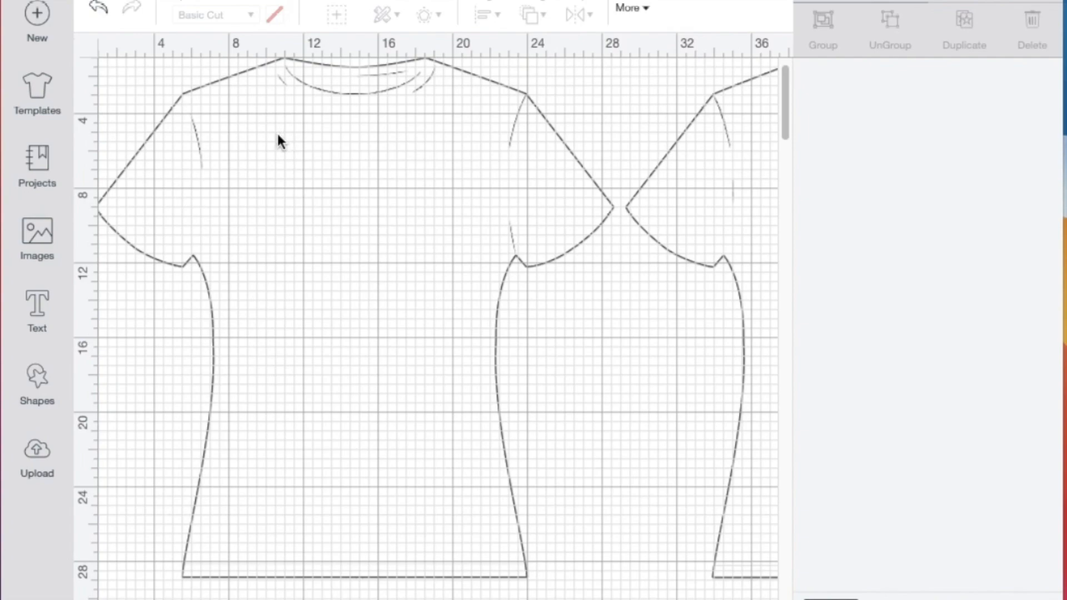
{"action": "mouse_move", "coordinate": [35, 381]}
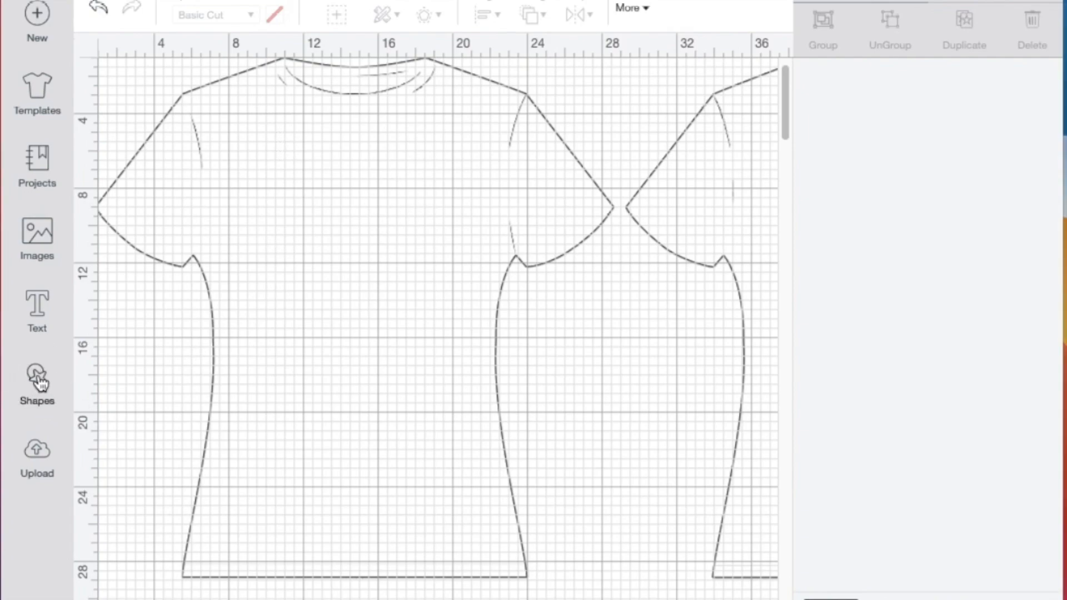
Step: Open the Shapes panel over the t-shirt template
{"action": "left_click", "coordinate": [36, 381]}
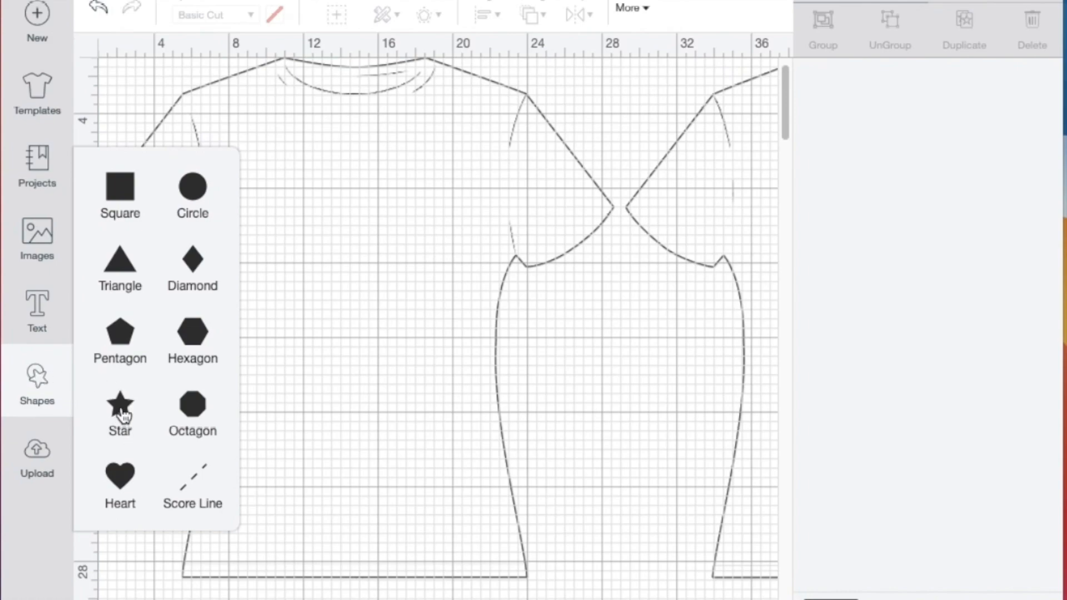
Step: Add a star, shrink it to about three inches, and place it on the shirt's upper chest
{"action": "left_click", "coordinate": [119, 399]}
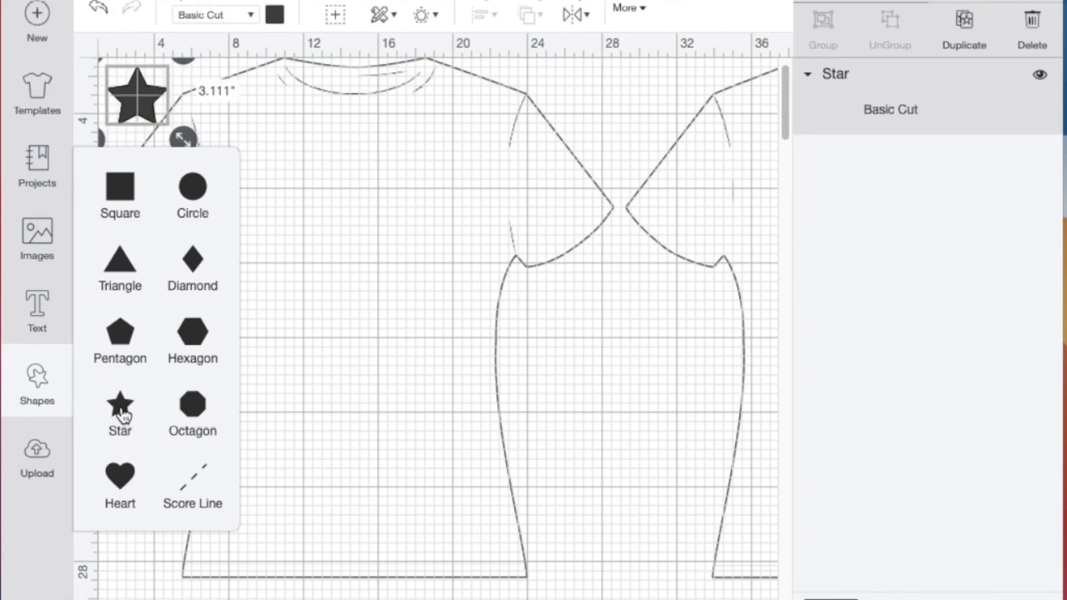
{"action": "left_click", "coordinate": [120, 405]}
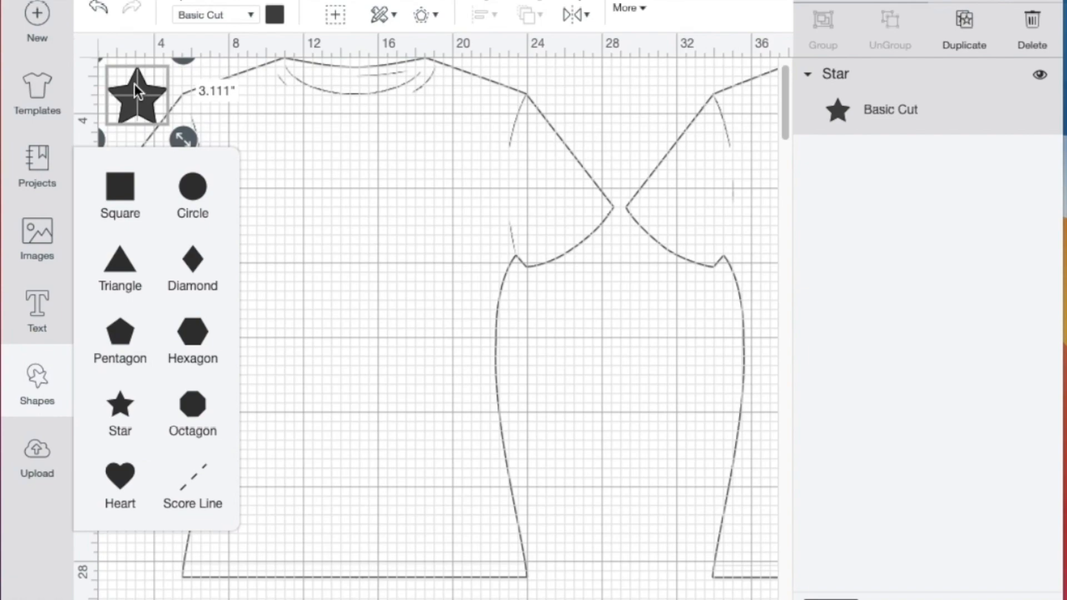
{"action": "left_click_drag", "start_coordinate": [136, 95], "coordinate": [391, 236]}
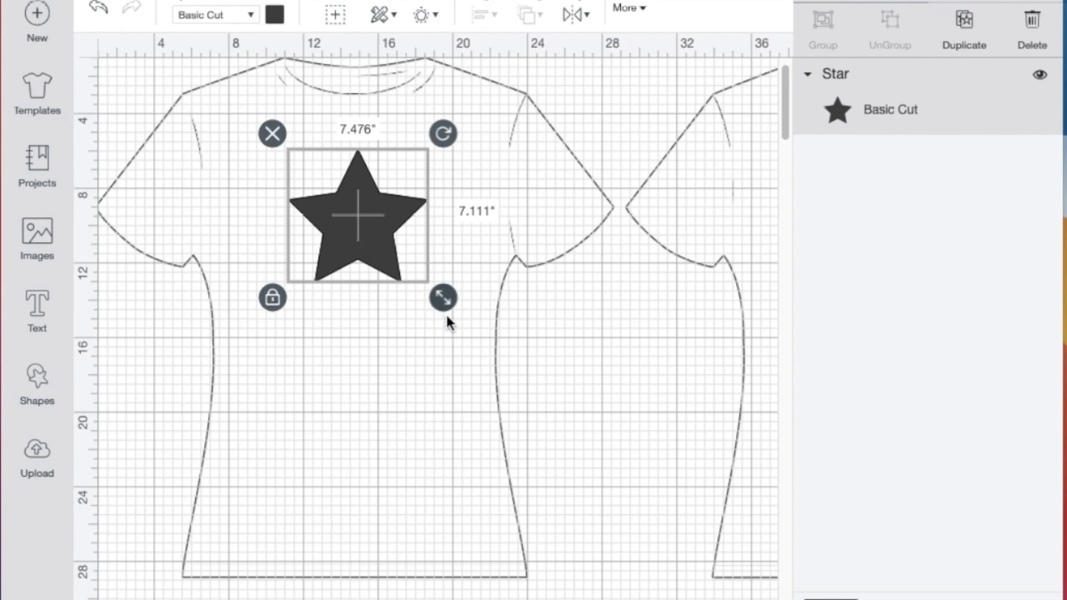
{"action": "left_click_drag", "start_coordinate": [443, 297], "coordinate": [358, 216]}
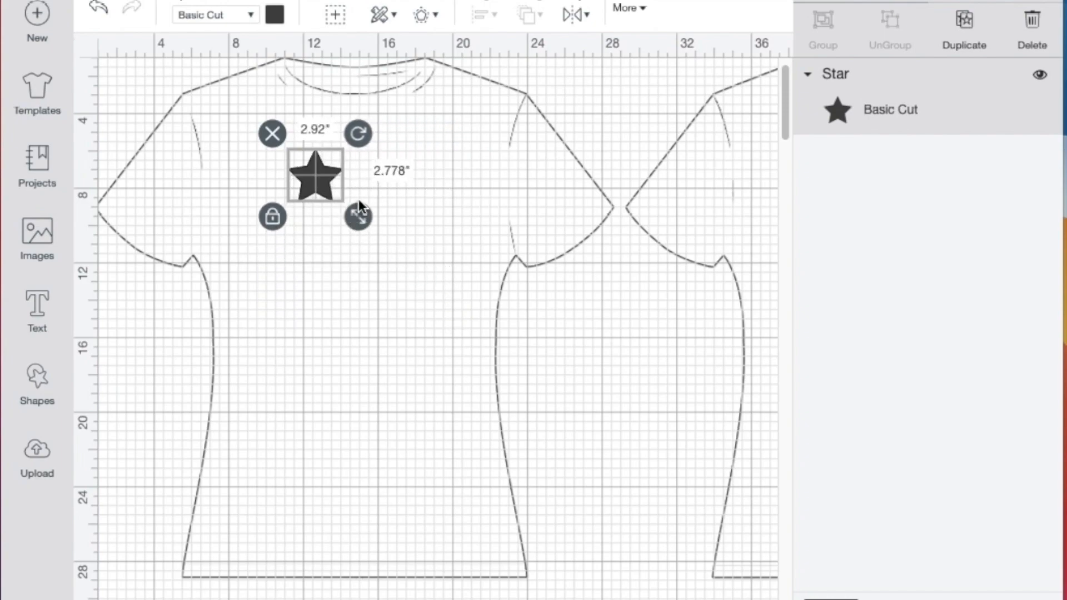
{"action": "left_click_drag", "start_coordinate": [314, 175], "coordinate": [474, 178]}
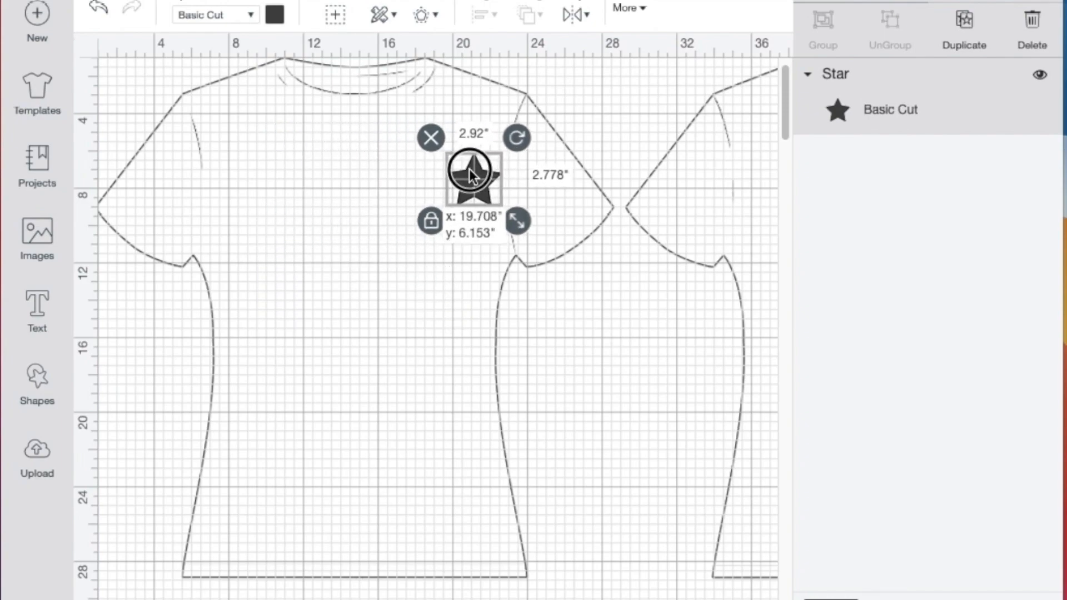
{"action": "left_click_drag", "start_coordinate": [472, 179], "coordinate": [439, 196]}
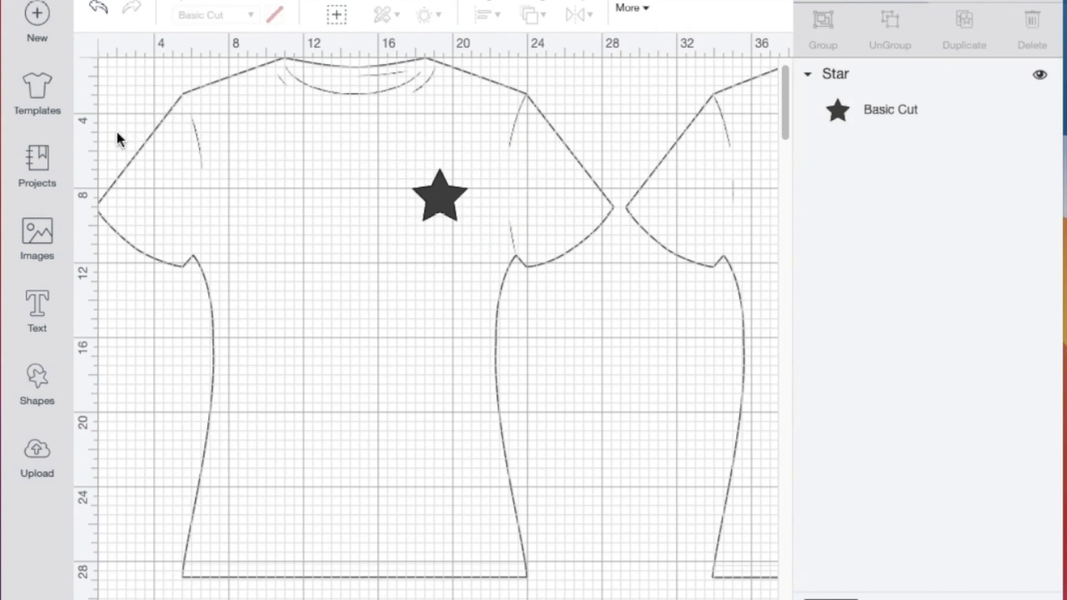
{"action": "mouse_move", "coordinate": [541, 254]}
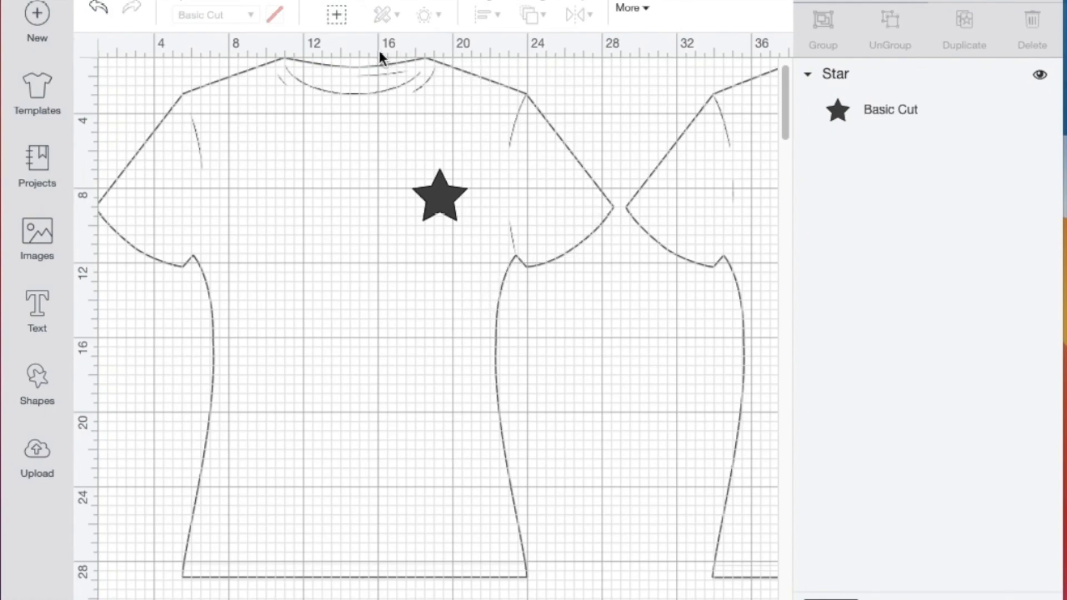
{"action": "mouse_move", "coordinate": [451, 258]}
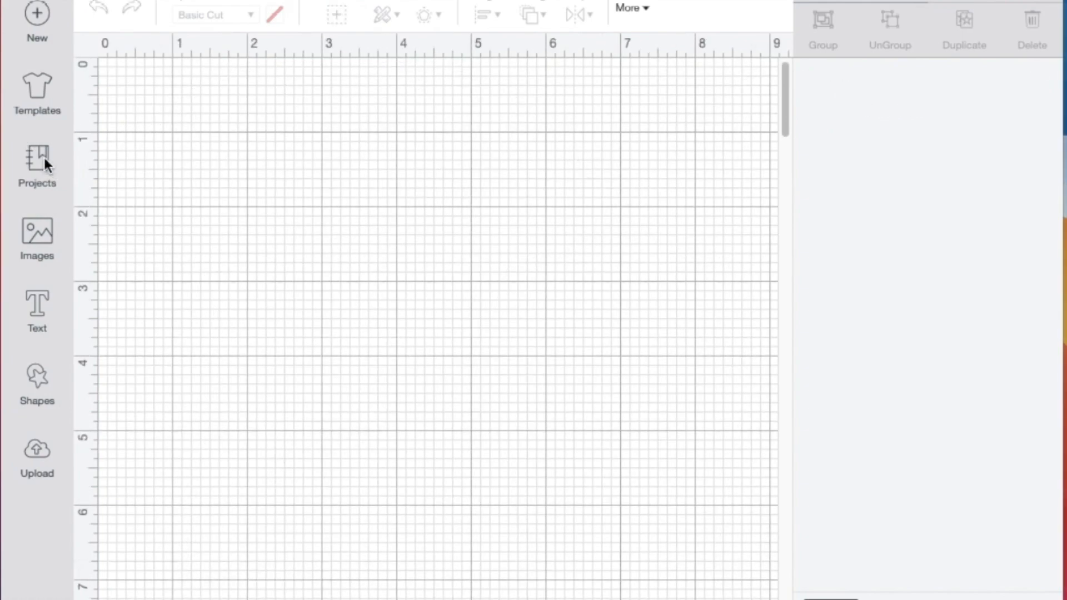
Step: Open the Projects library and scroll through the All Categories grid of pencil bags and birthday shirts
{"action": "left_click", "coordinate": [36, 163]}
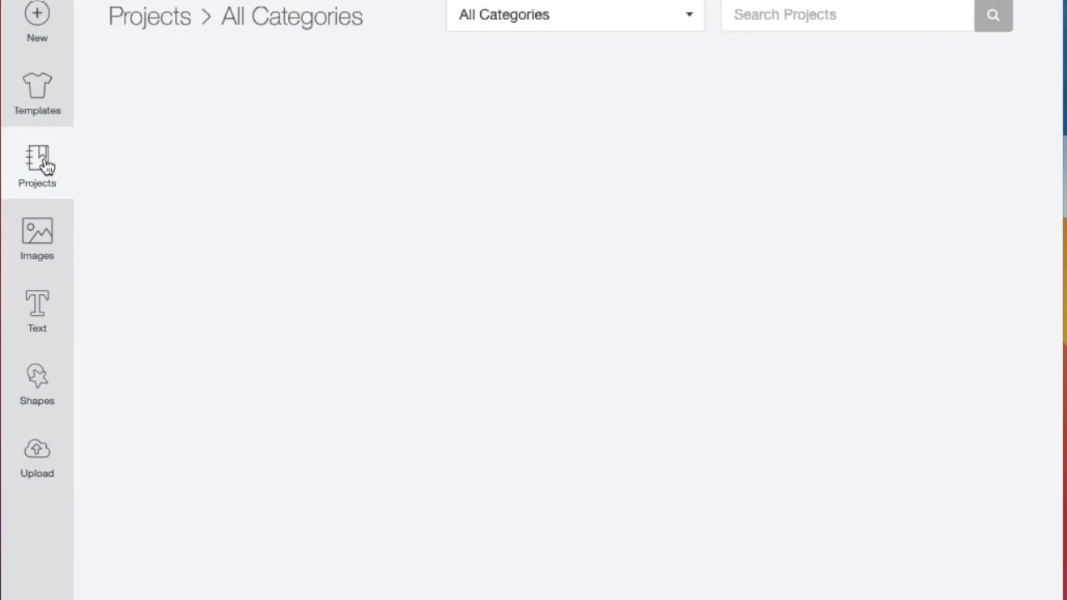
{"action": "left_click", "coordinate": [37, 157]}
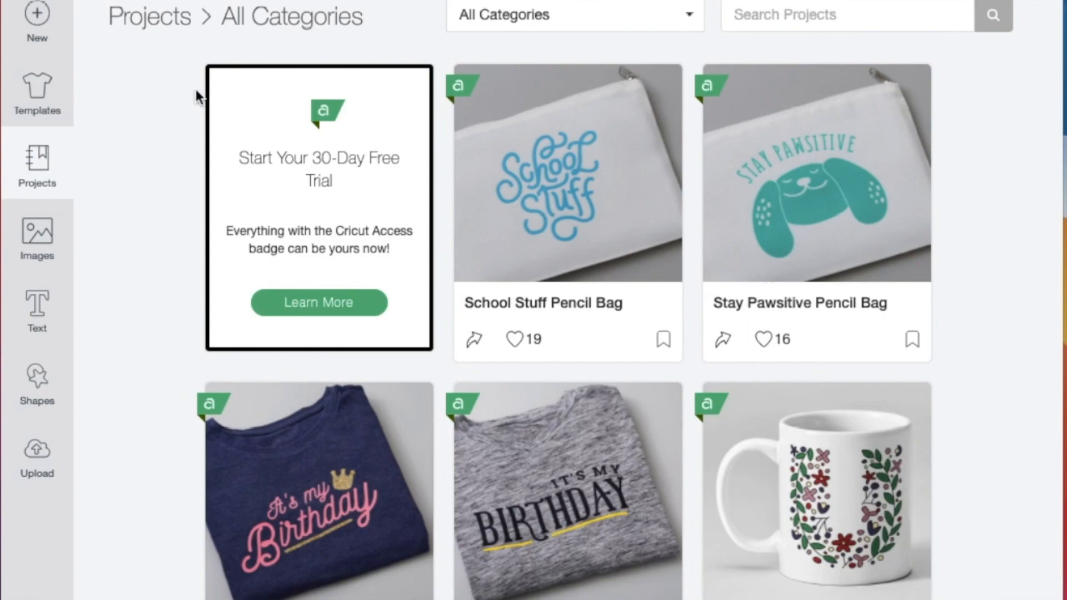
{"action": "mouse_move", "coordinate": [577, 24]}
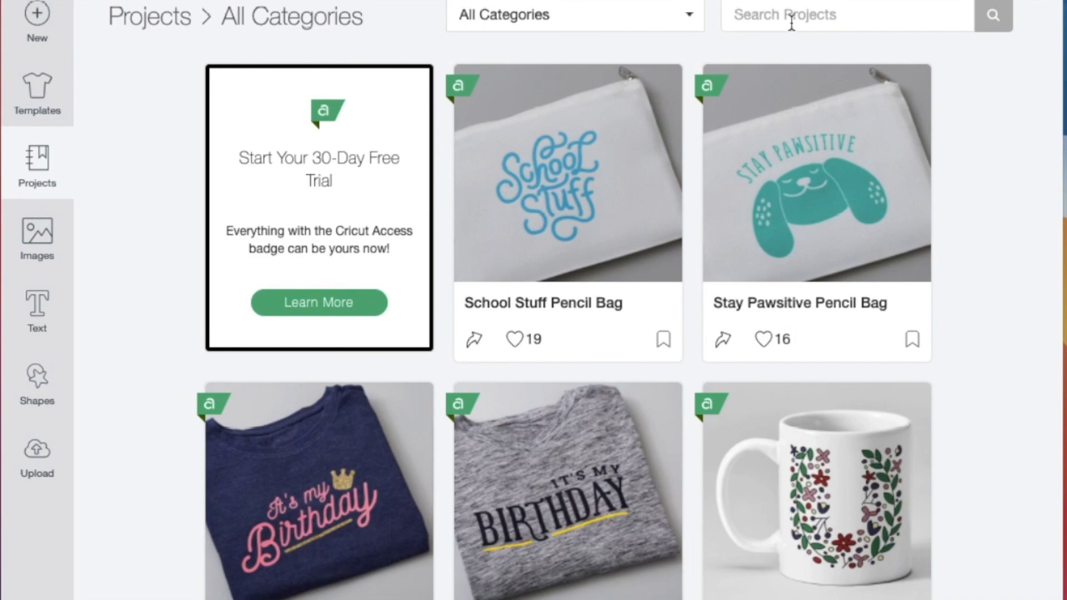
{"action": "scroll", "scroll_direction": "down", "scroll_amount": 3}
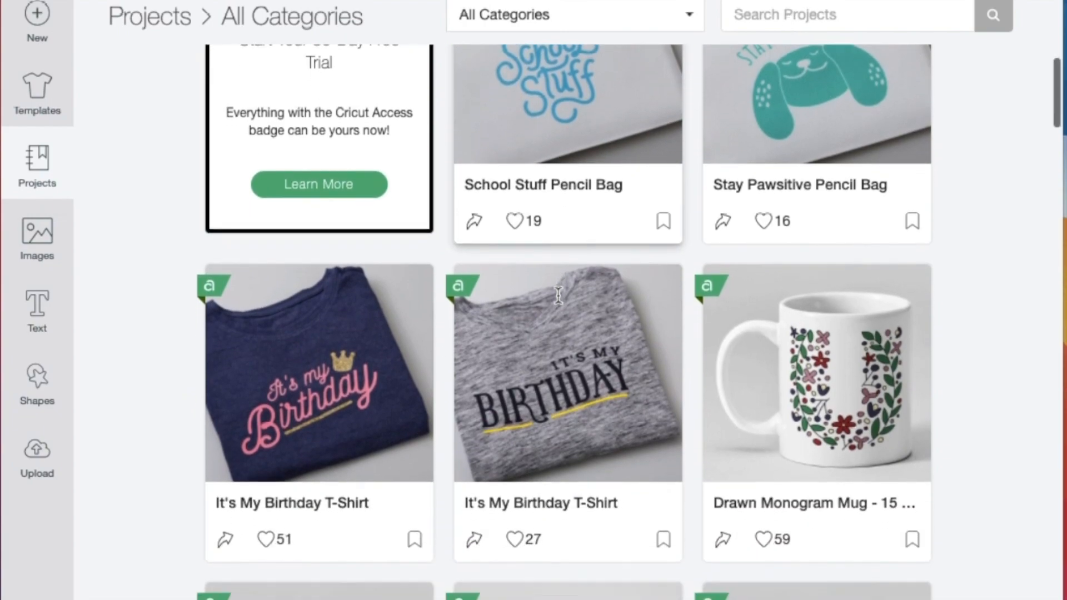
{"action": "scroll", "scroll_direction": "down", "scroll_amount": 3}
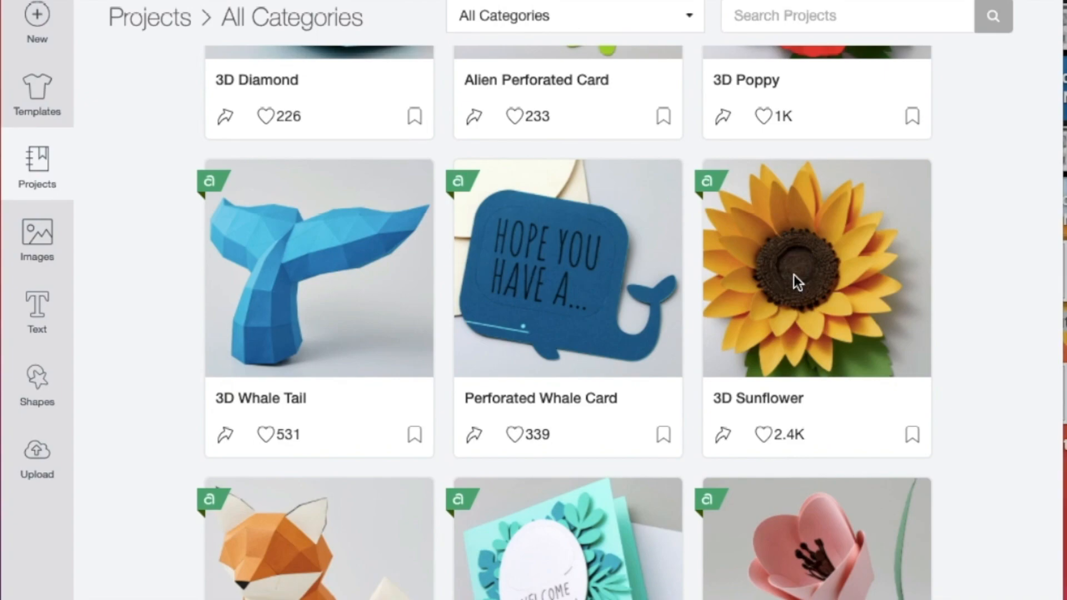
Step: Read the 3D Sunflower project's description, materials and Assemble instructions
{"action": "left_click", "coordinate": [815, 267]}
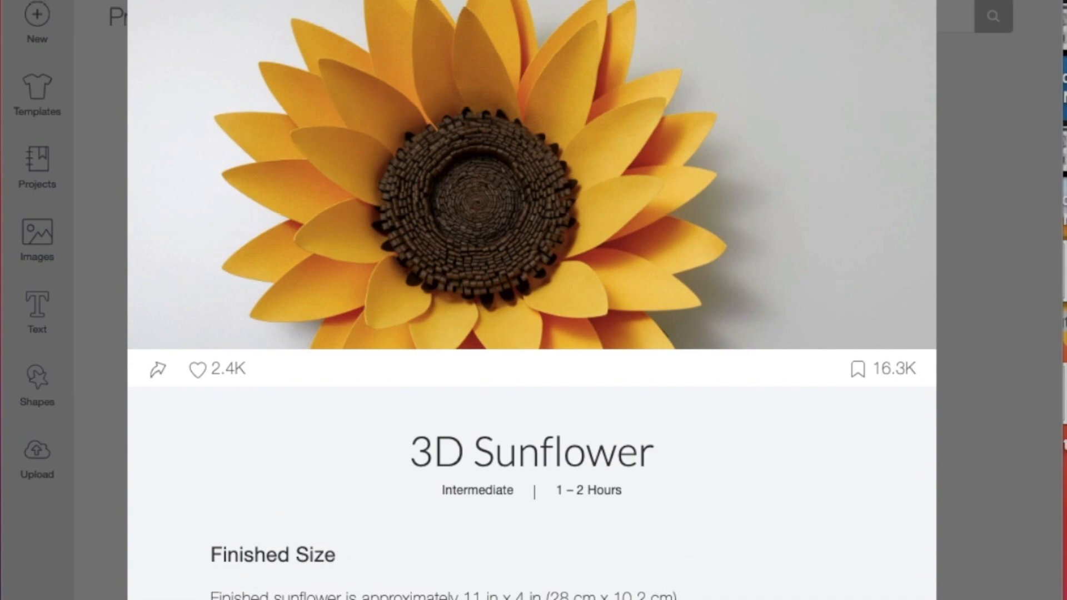
{"action": "scroll", "scroll_direction": "down", "scroll_amount": 3}
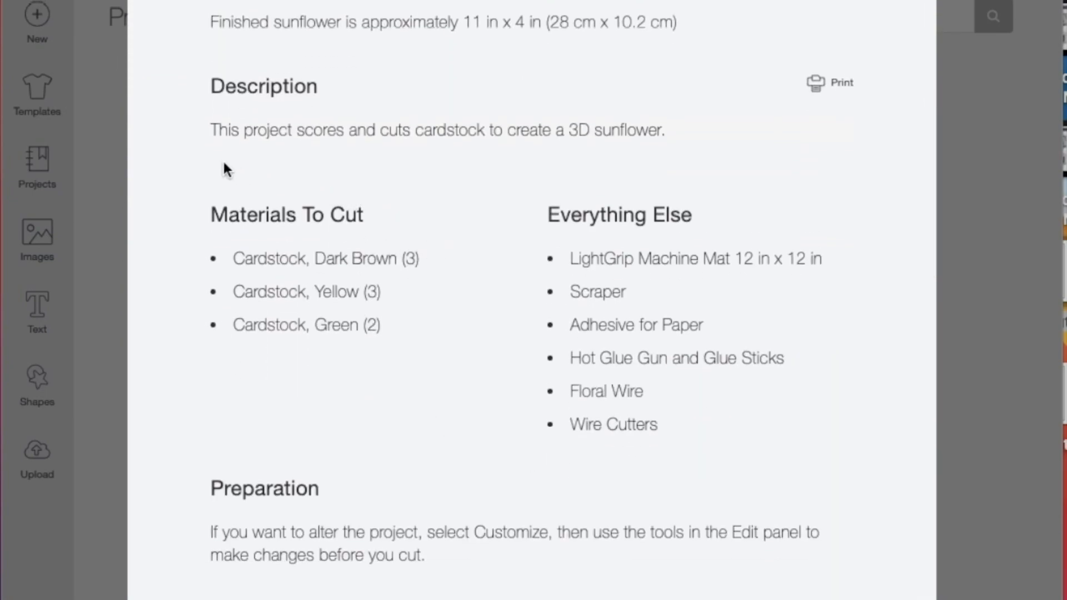
{"action": "mouse_move", "coordinate": [381, 365]}
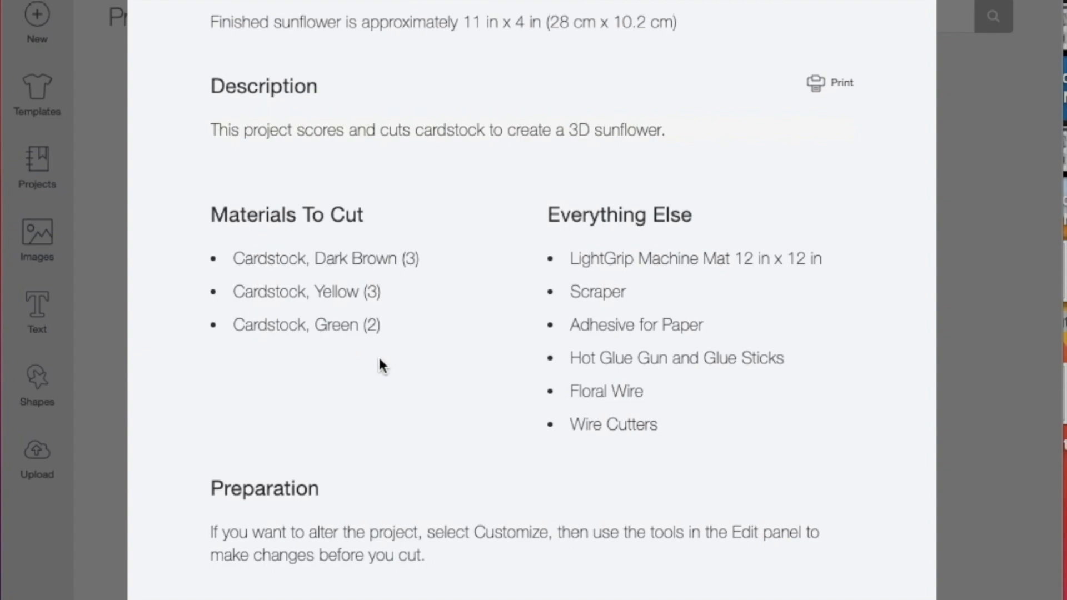
{"action": "mouse_move", "coordinate": [150, 184]}
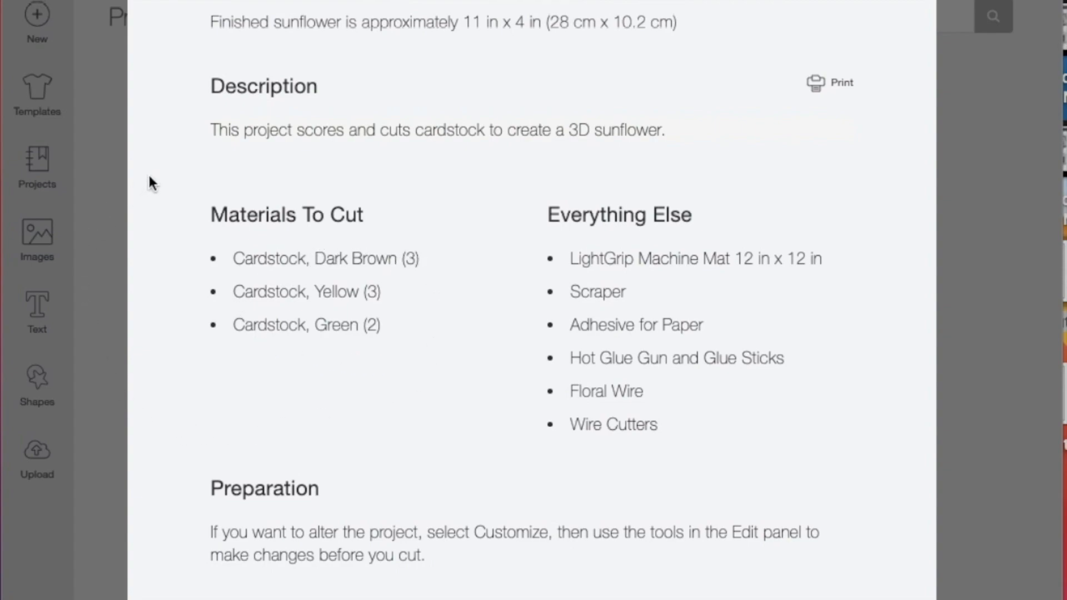
{"action": "mouse_move", "coordinate": [524, 200]}
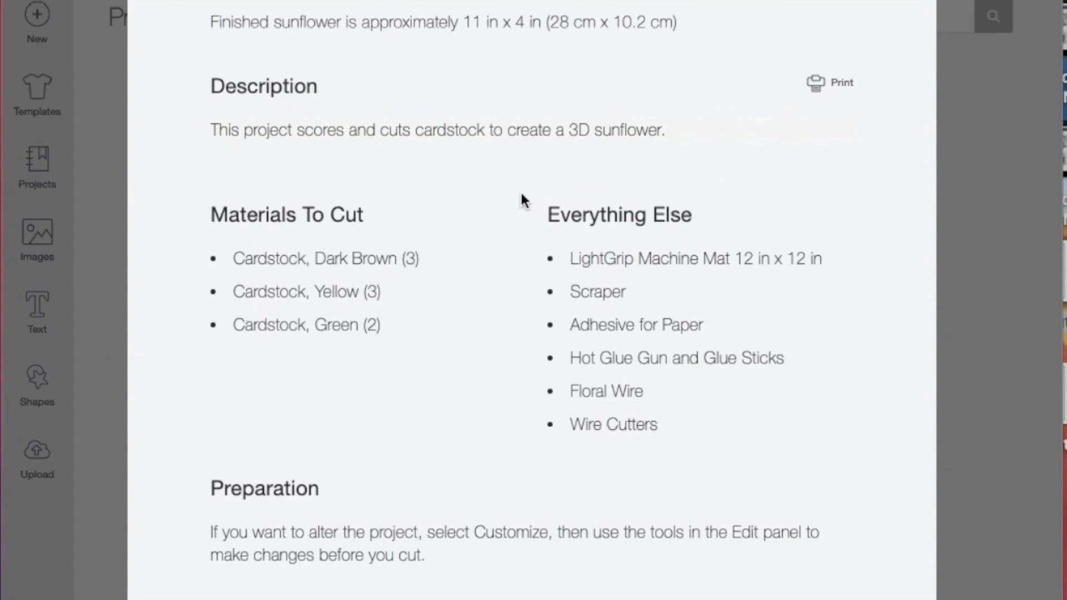
{"action": "mouse_move", "coordinate": [708, 475]}
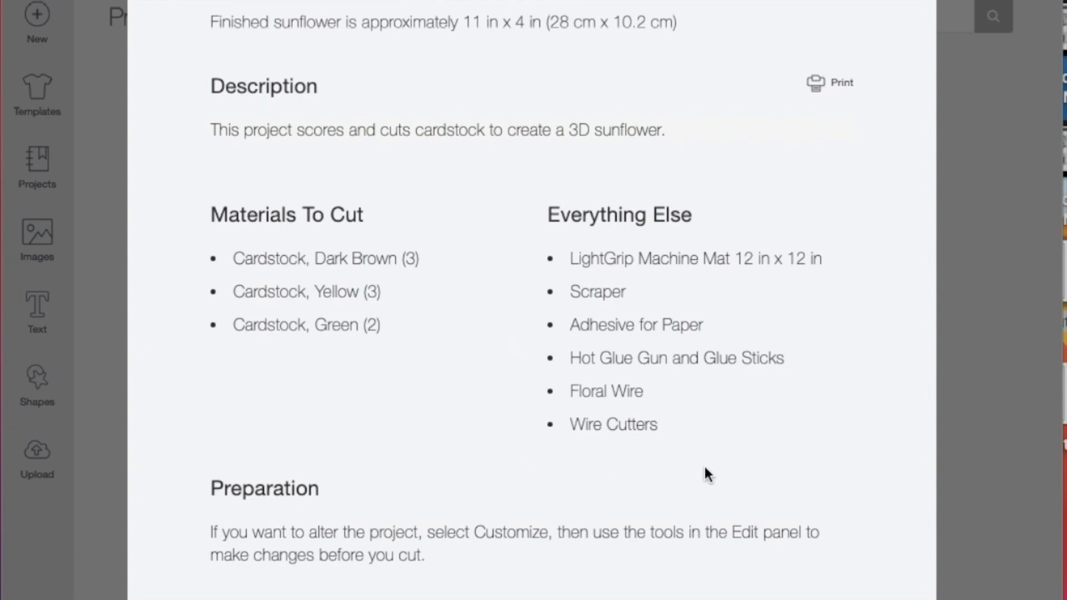
{"action": "mouse_move", "coordinate": [851, 285]}
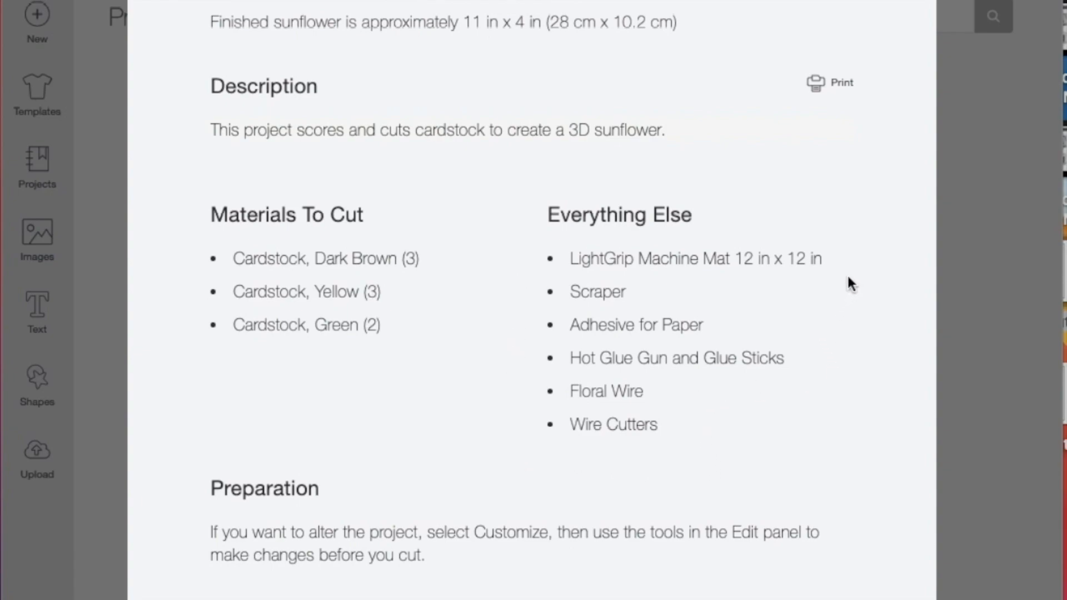
{"action": "scroll", "scroll_direction": "down", "scroll_amount": 3}
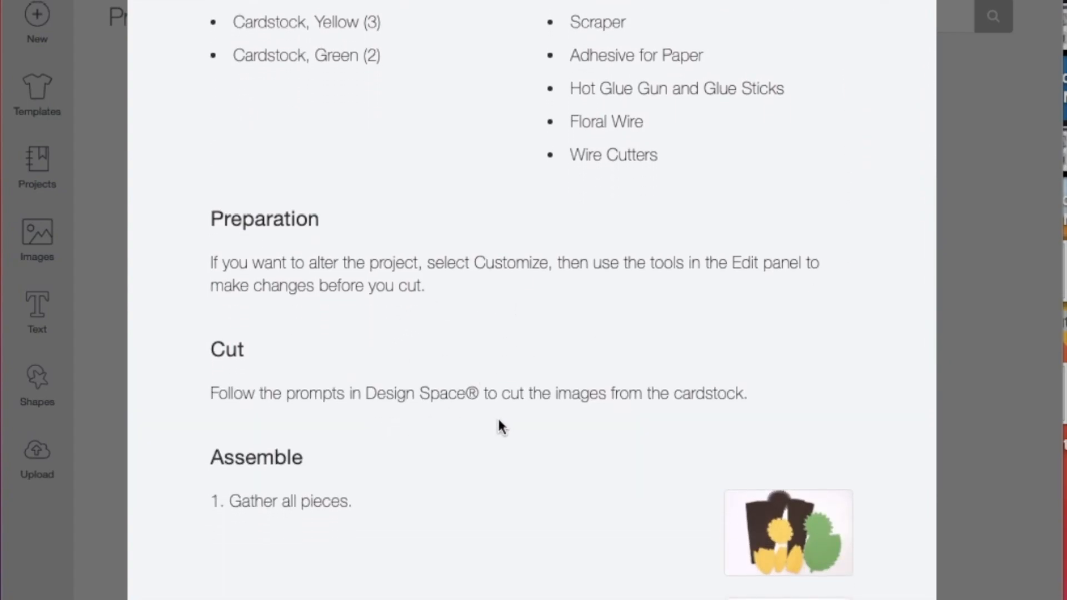
{"action": "scroll", "scroll_direction": "down", "scroll_amount": 3}
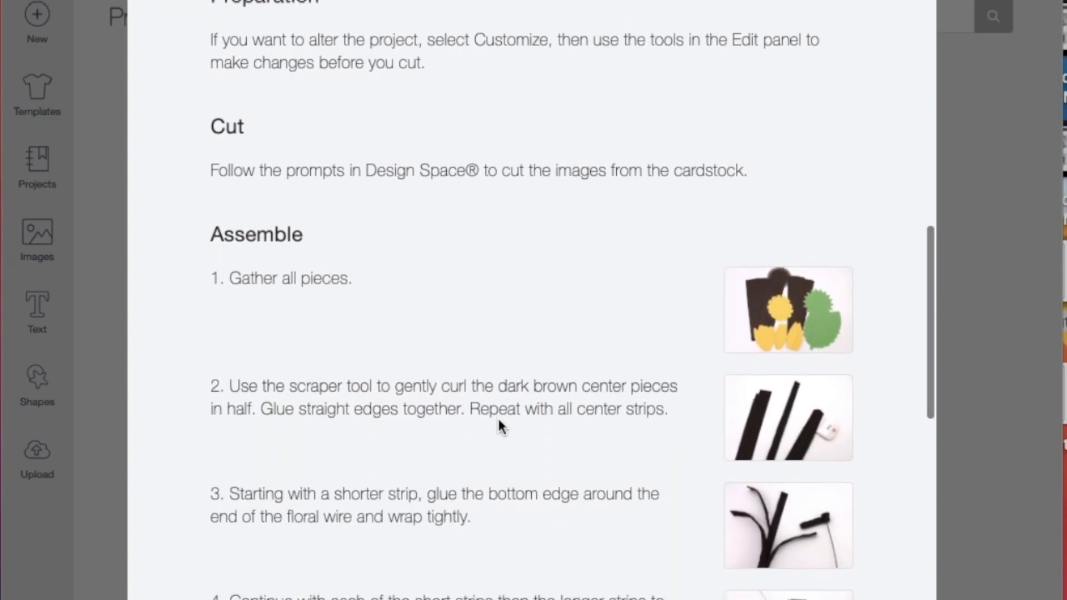
{"action": "mouse_move", "coordinate": [178, 534]}
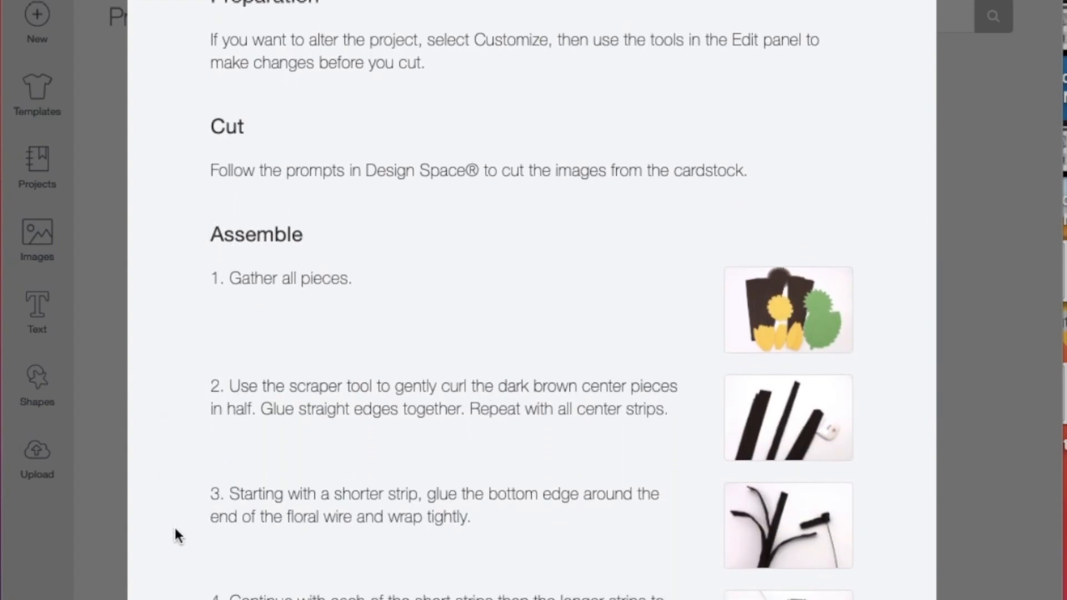
{"action": "scroll", "scroll_direction": "down", "scroll_amount": 3}
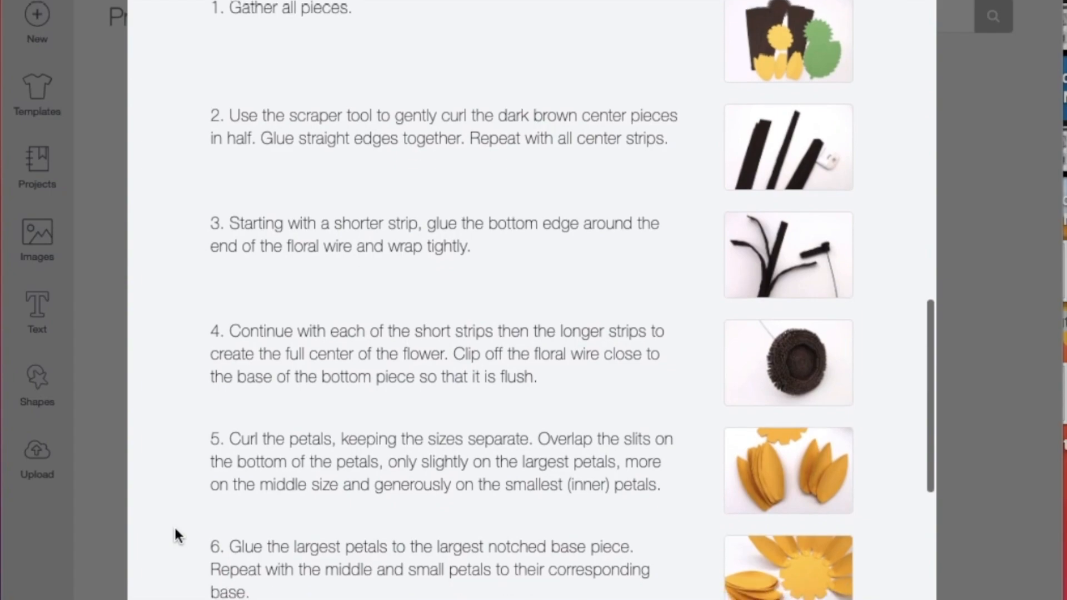
{"action": "scroll", "scroll_direction": "down", "scroll_amount": 3}
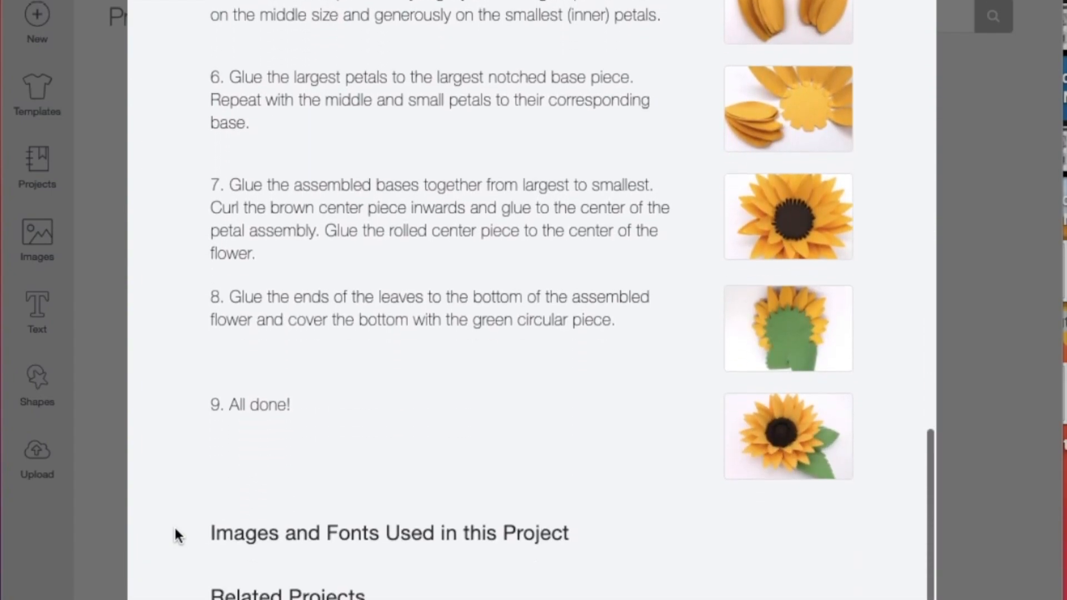
{"action": "scroll", "scroll_direction": "down", "scroll_amount": 3}
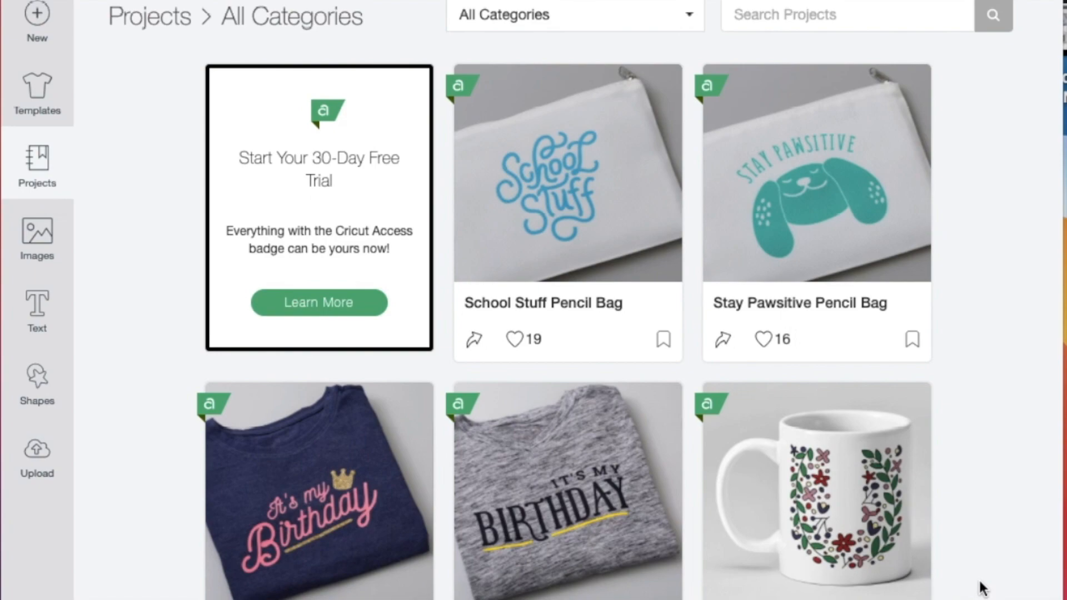
{"action": "mouse_move", "coordinate": [149, 515]}
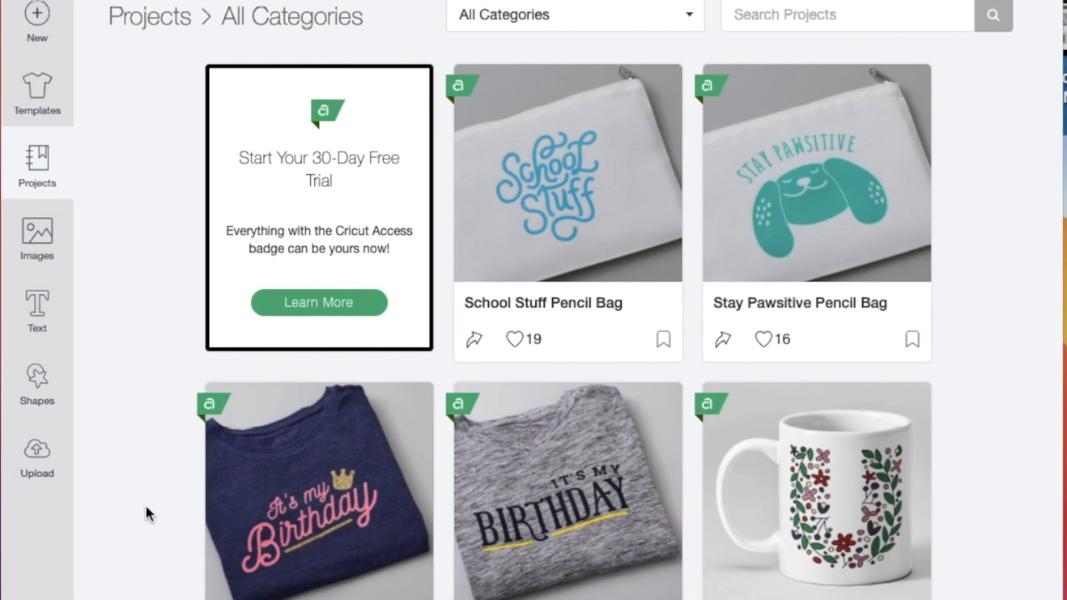
{"action": "mouse_move", "coordinate": [122, 291]}
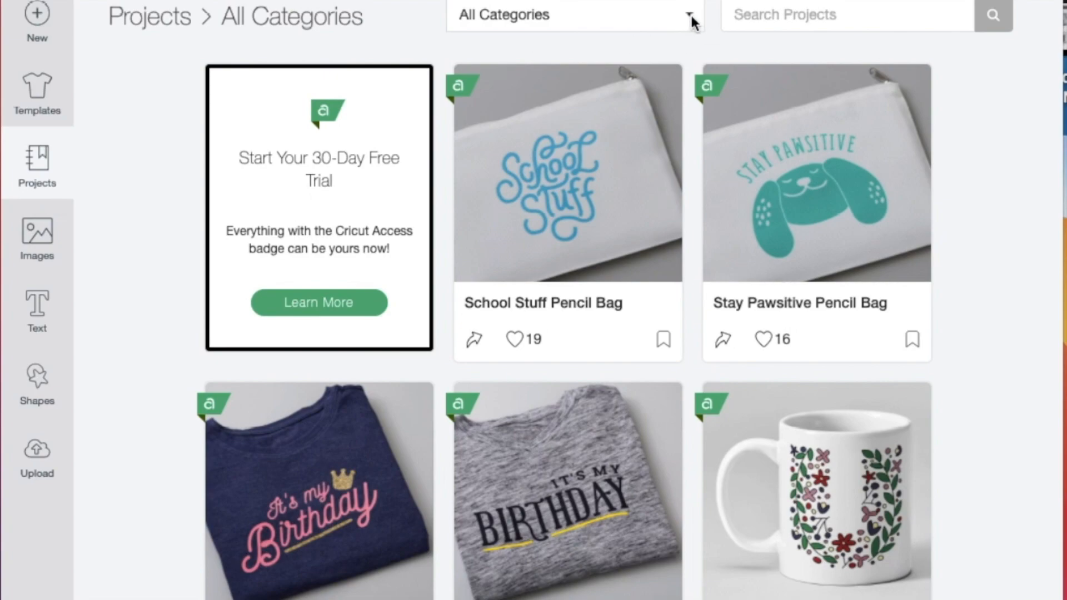
{"action": "mouse_move", "coordinate": [530, 68]}
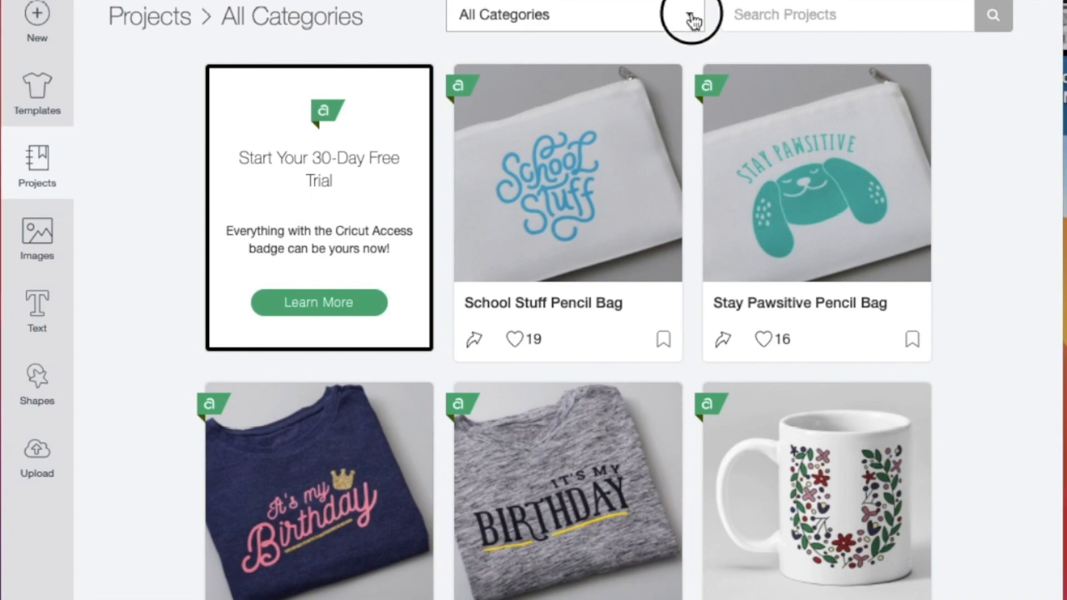
Step: Filter projects to Free and scroll through pencil bags, face masks, scrub caps and table decor
{"action": "left_click", "coordinate": [687, 15]}
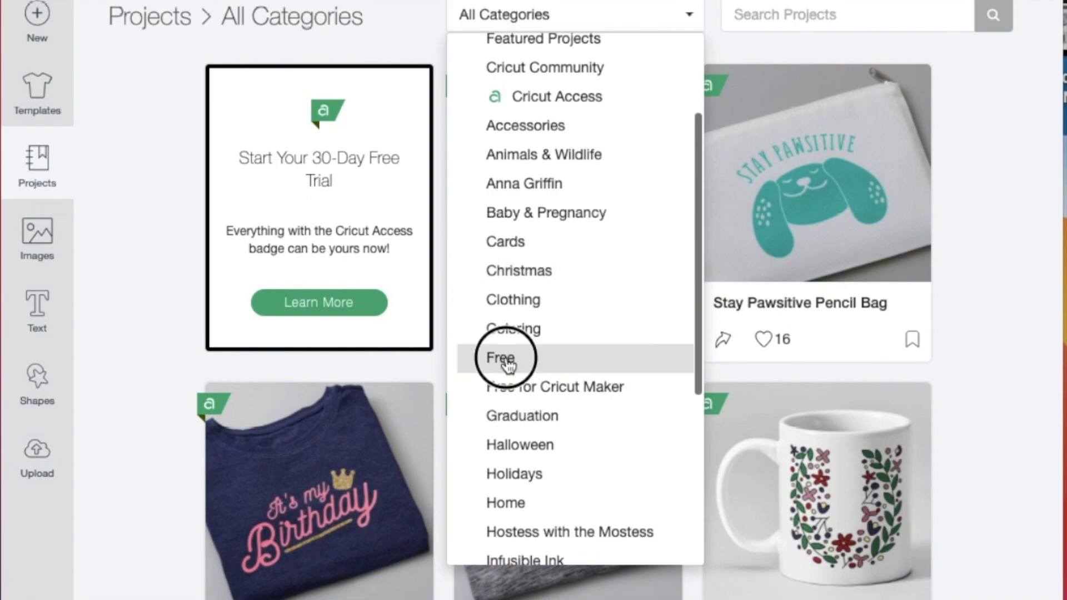
{"action": "left_click", "coordinate": [500, 358]}
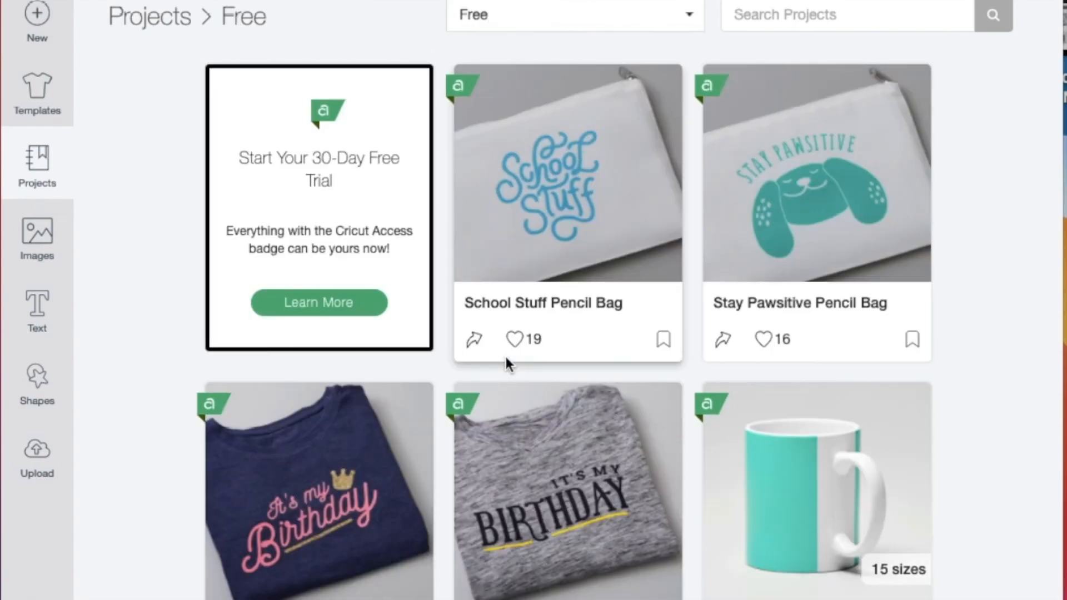
{"action": "scroll", "scroll_direction": "down", "scroll_amount": 3}
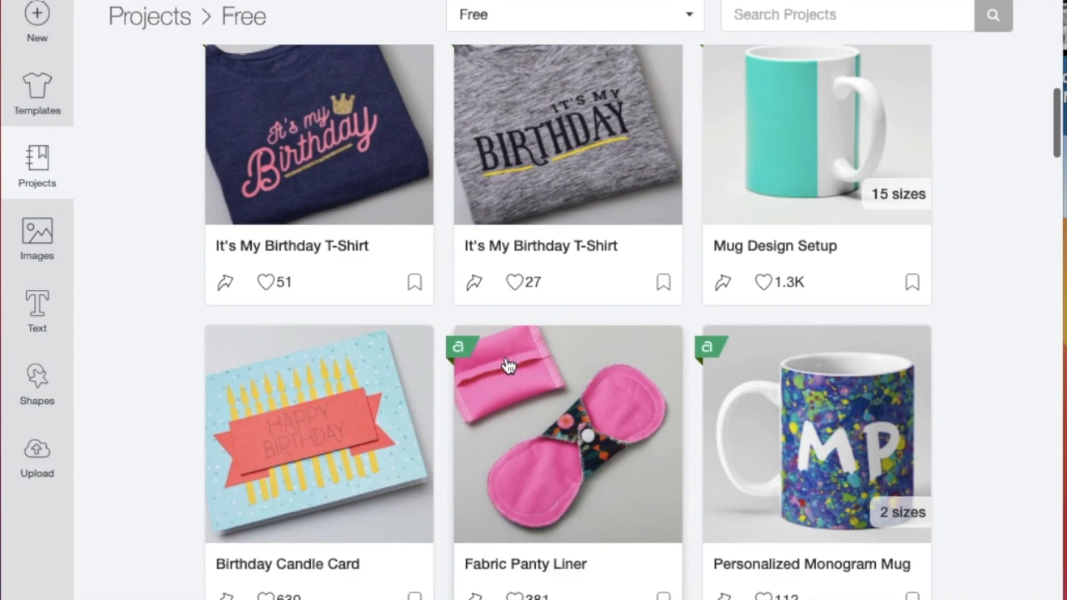
{"action": "scroll", "scroll_direction": "down", "scroll_amount": 3}
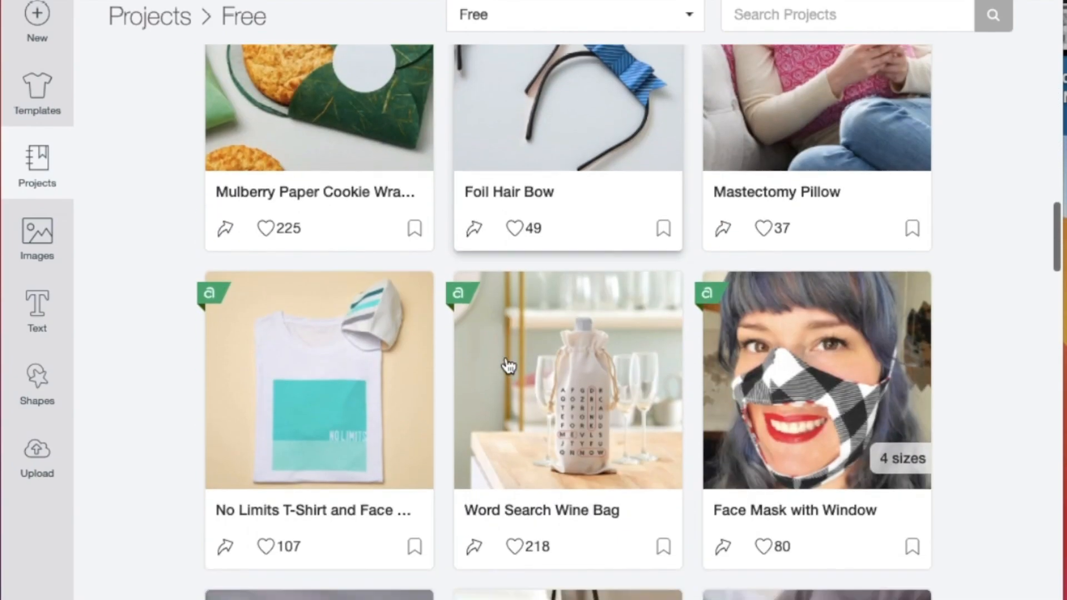
{"action": "scroll", "scroll_direction": "down", "scroll_amount": 3}
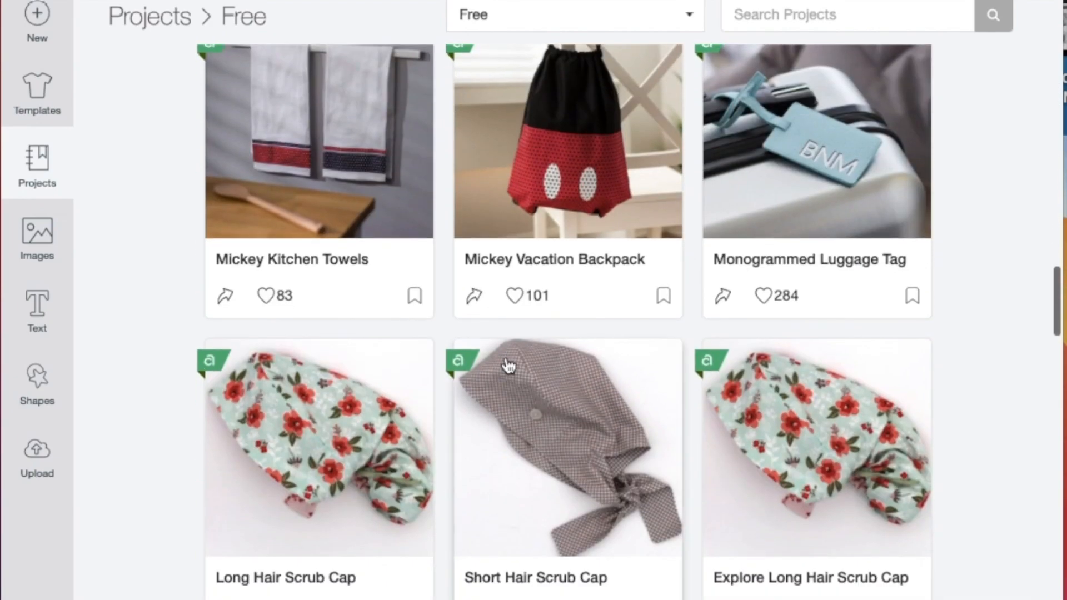
{"action": "scroll", "scroll_direction": "down", "scroll_amount": 3}
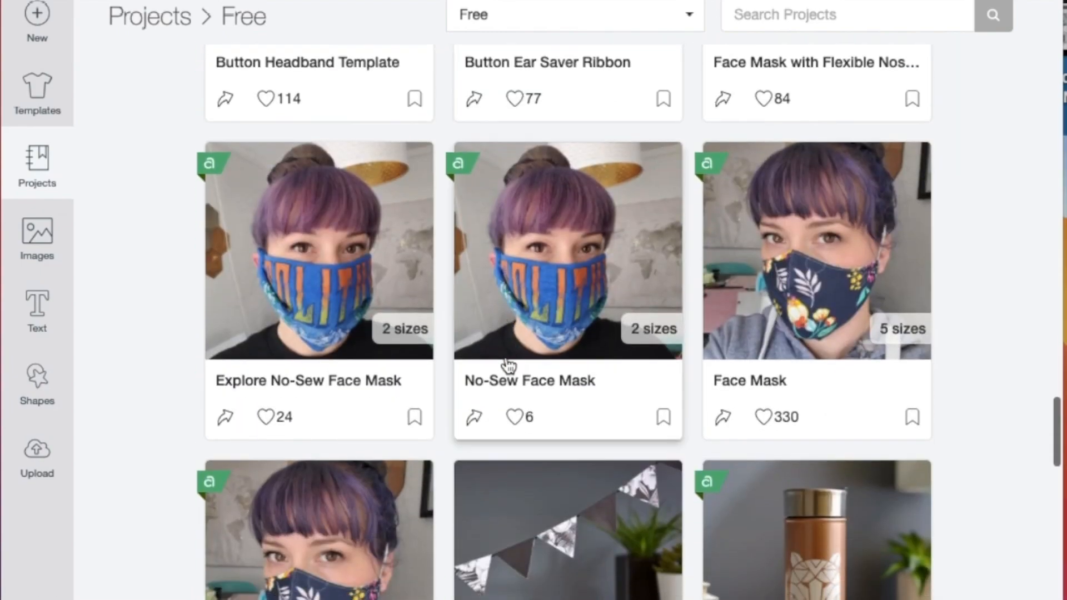
{"action": "scroll", "scroll_direction": "down", "scroll_amount": 3}
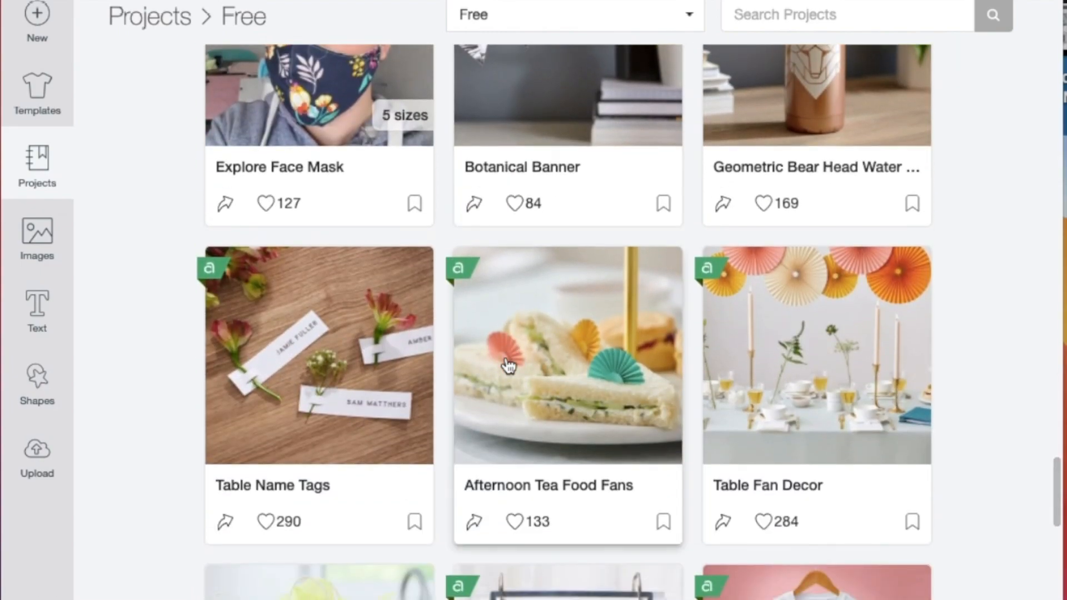
{"action": "scroll", "scroll_direction": "down", "scroll_amount": 3}
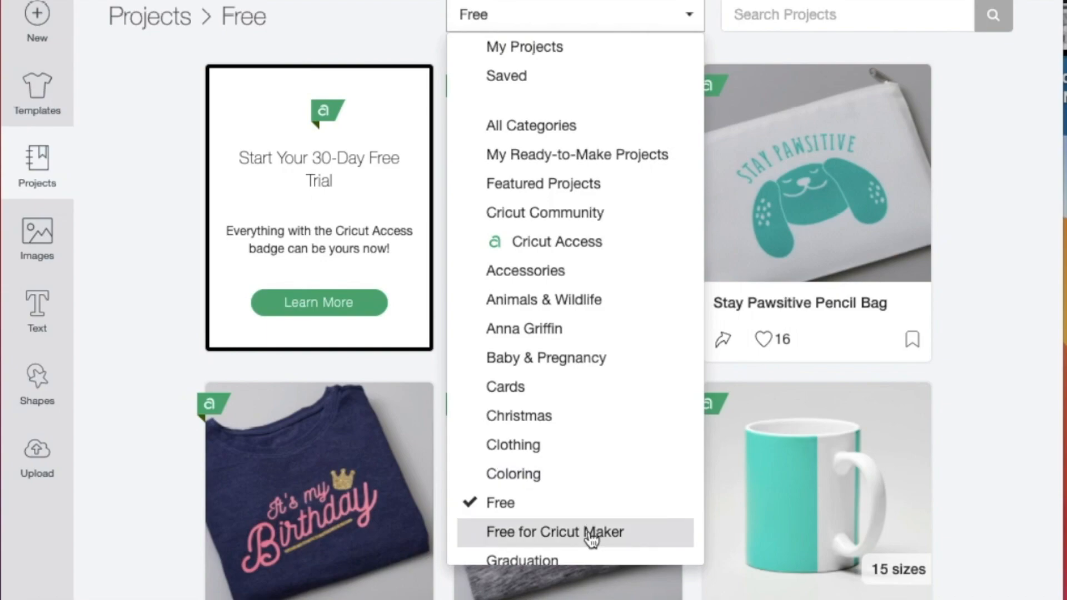
Step: Filter to Free for Cricut Maker and scroll through winter animals, quilts, wallets and cards
{"action": "left_click", "coordinate": [554, 531]}
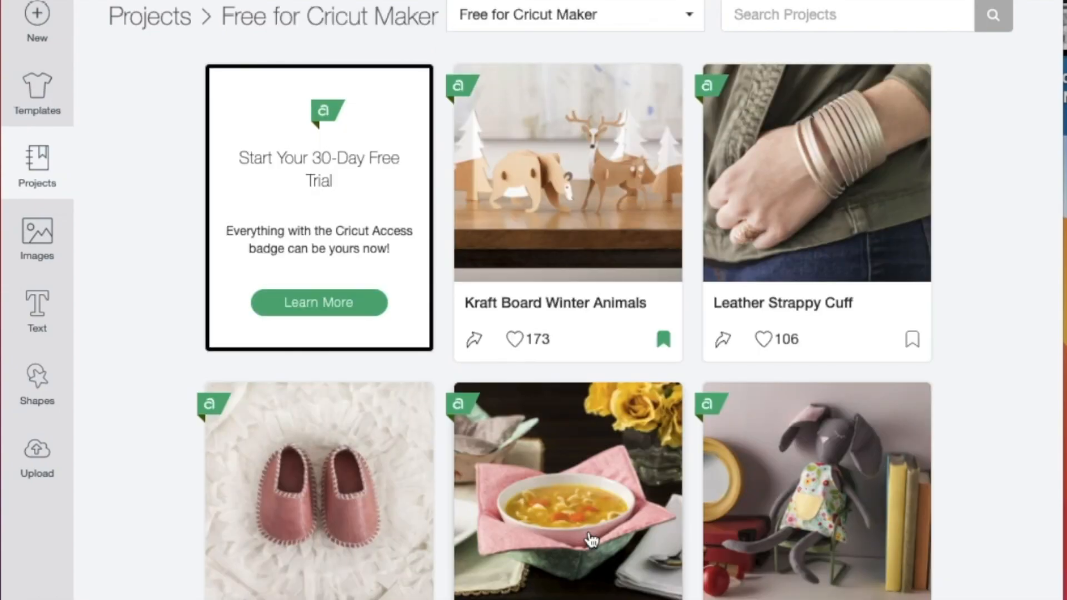
{"action": "scroll", "scroll_direction": "down", "scroll_amount": 3}
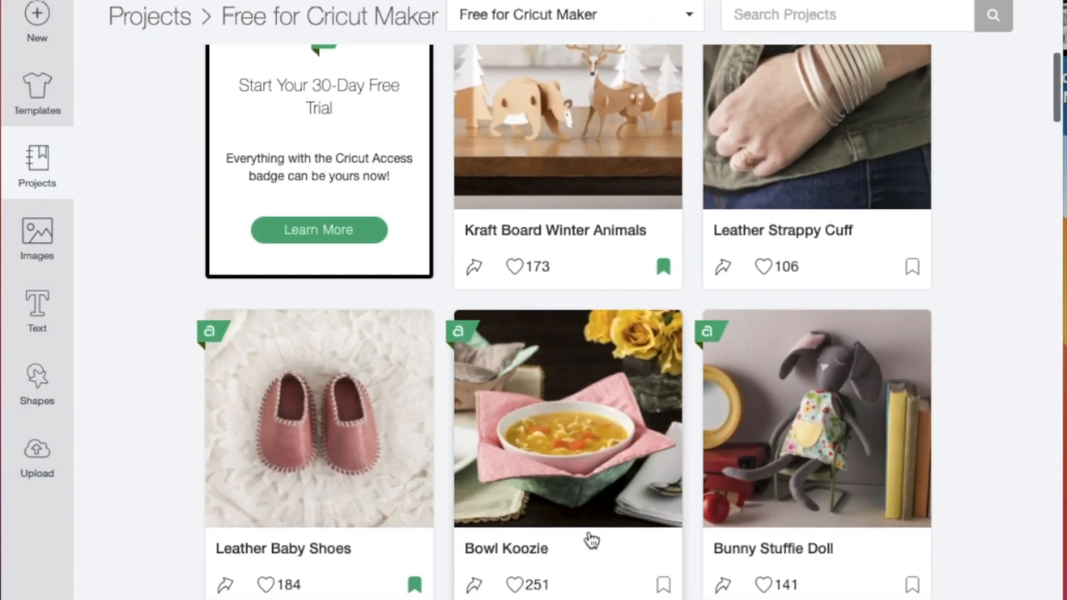
{"action": "scroll", "scroll_direction": "down", "scroll_amount": 3}
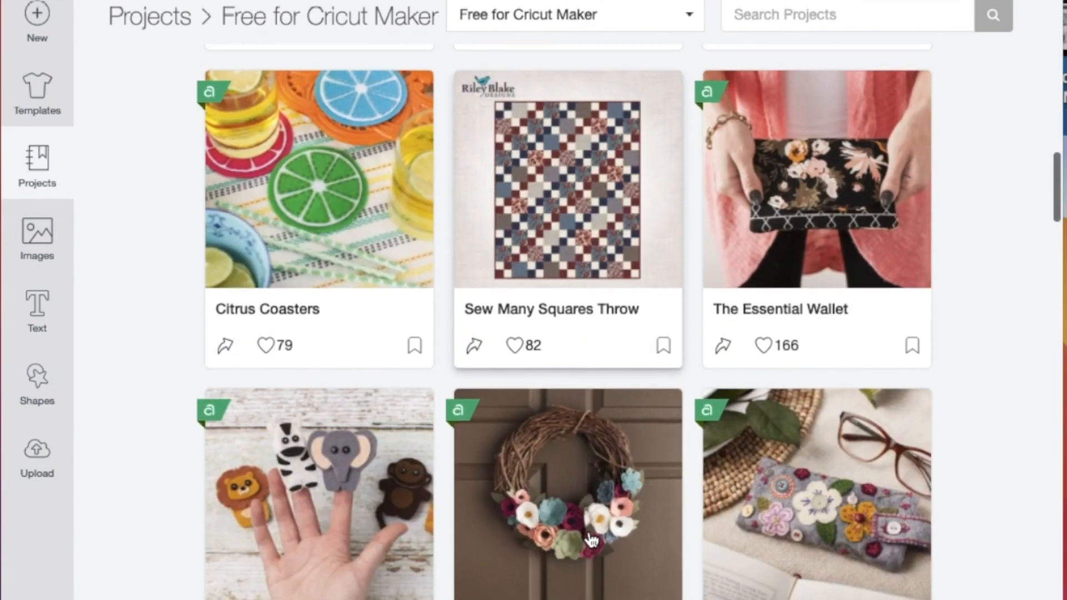
{"action": "scroll", "scroll_direction": "down", "scroll_amount": 3}
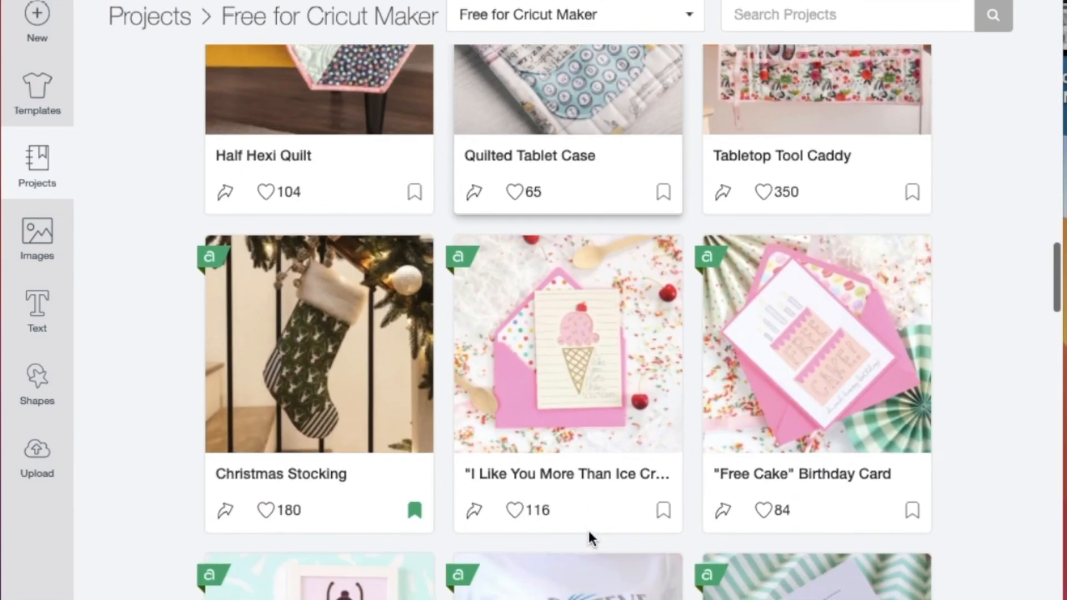
Step: Browse the 196,327 All Images results, such as Happy Birthday, Cheese and Let's Read
{"action": "left_click", "coordinate": [36, 234]}
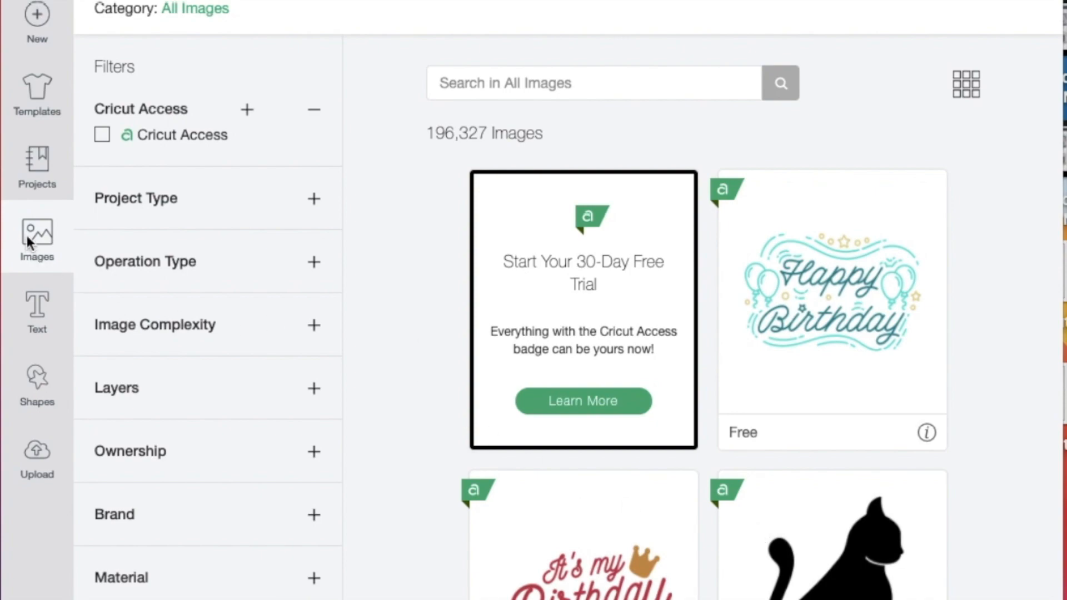
{"action": "mouse_move", "coordinate": [48, 131]}
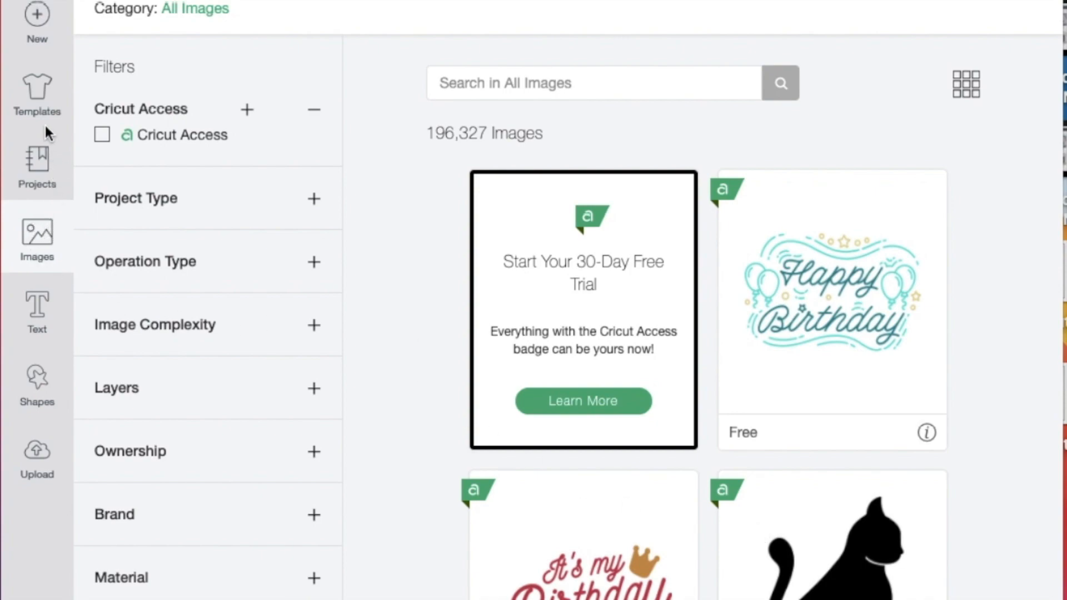
{"action": "mouse_move", "coordinate": [58, 283]}
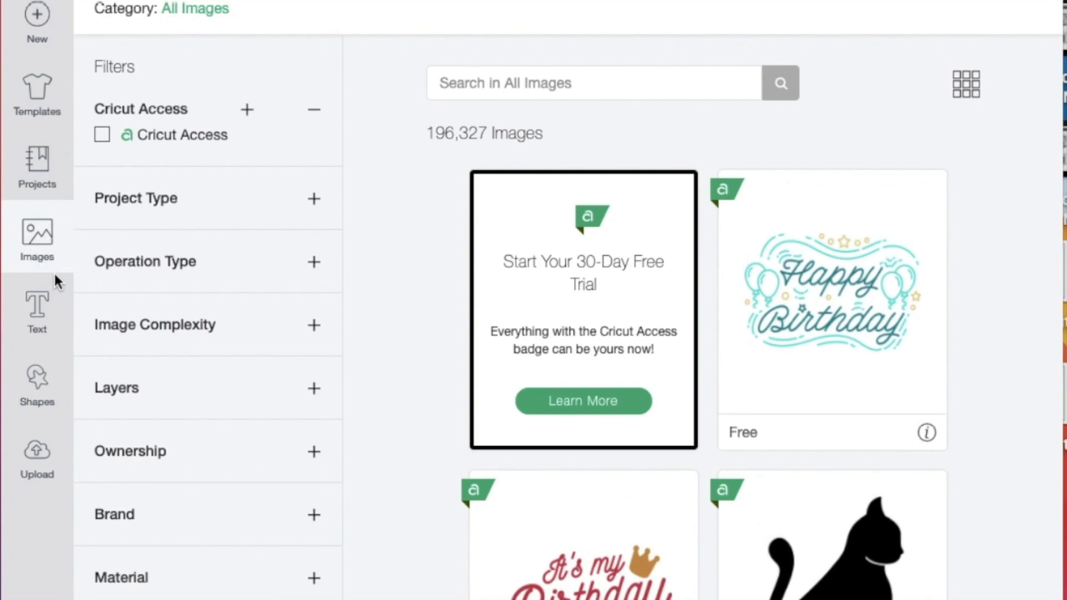
{"action": "mouse_move", "coordinate": [37, 234]}
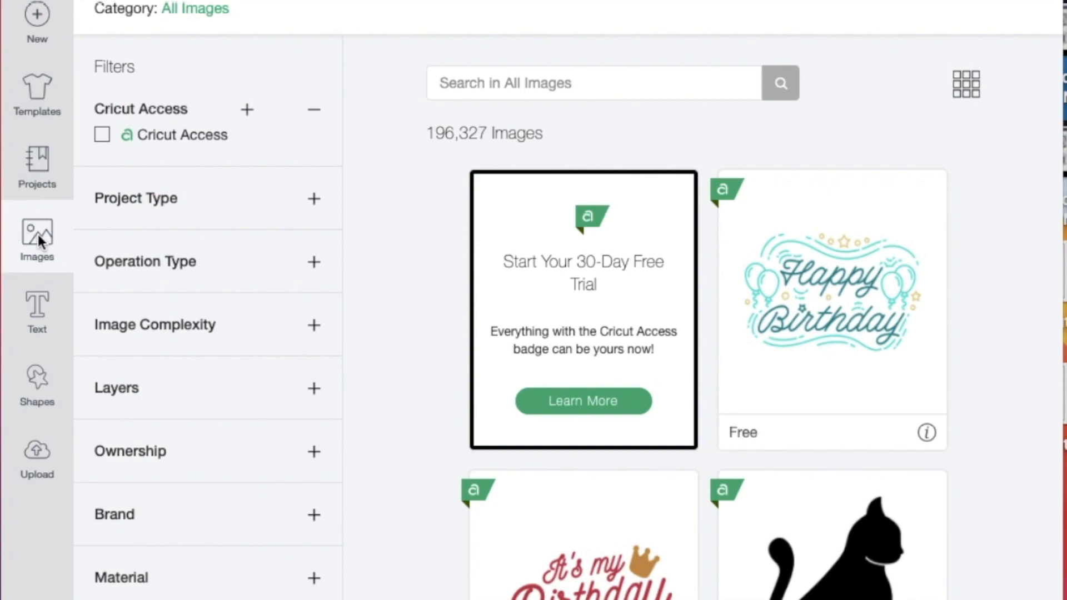
{"action": "left_click", "coordinate": [592, 82]}
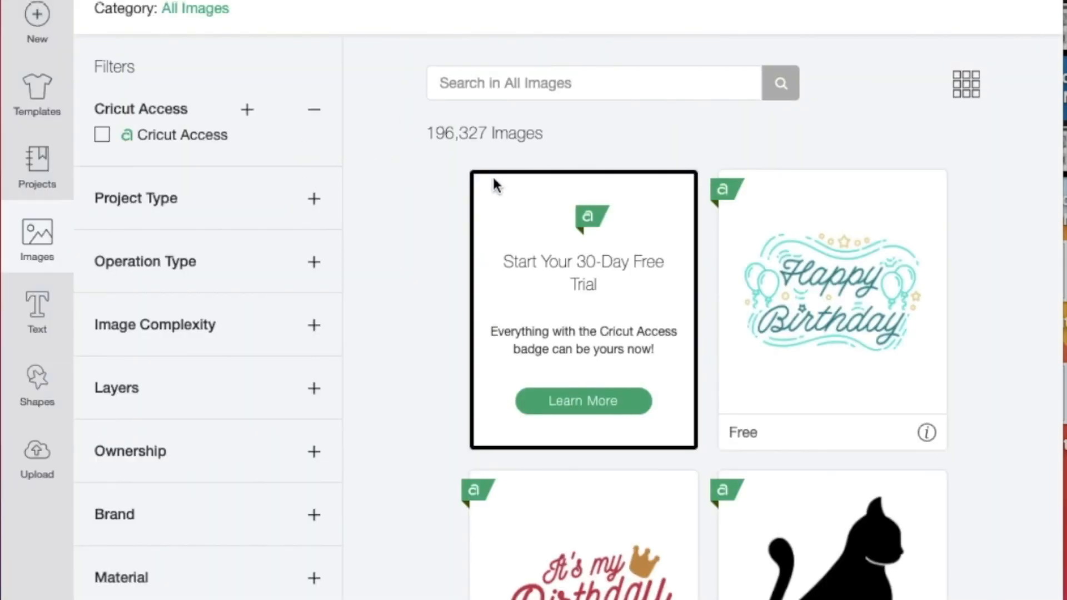
{"action": "mouse_move", "coordinate": [810, 143]}
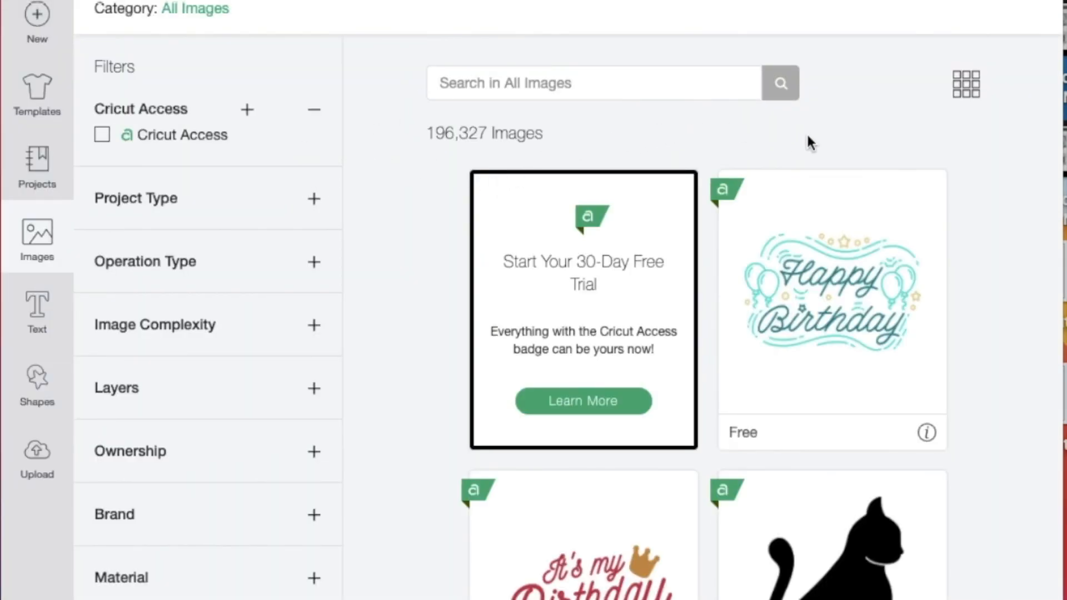
{"action": "mouse_move", "coordinate": [871, 133]}
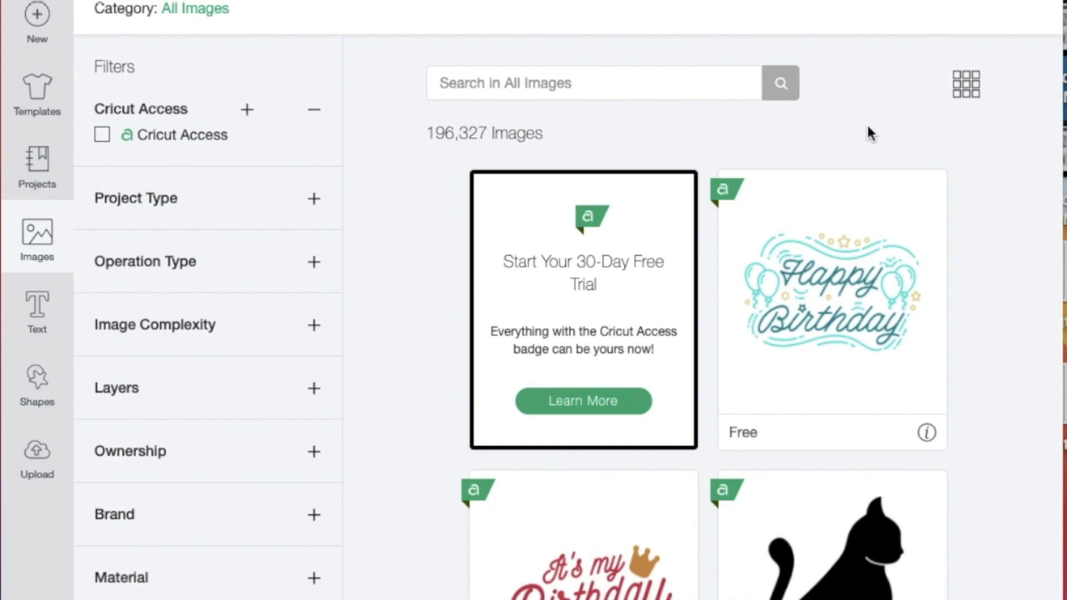
{"action": "mouse_move", "coordinate": [863, 400]}
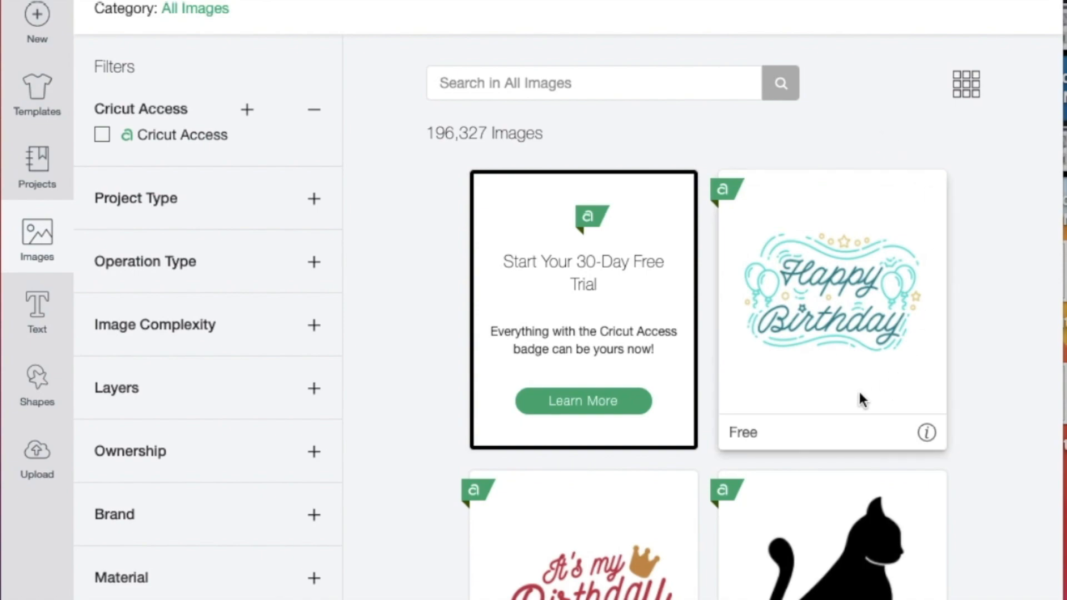
{"action": "mouse_move", "coordinate": [780, 443]}
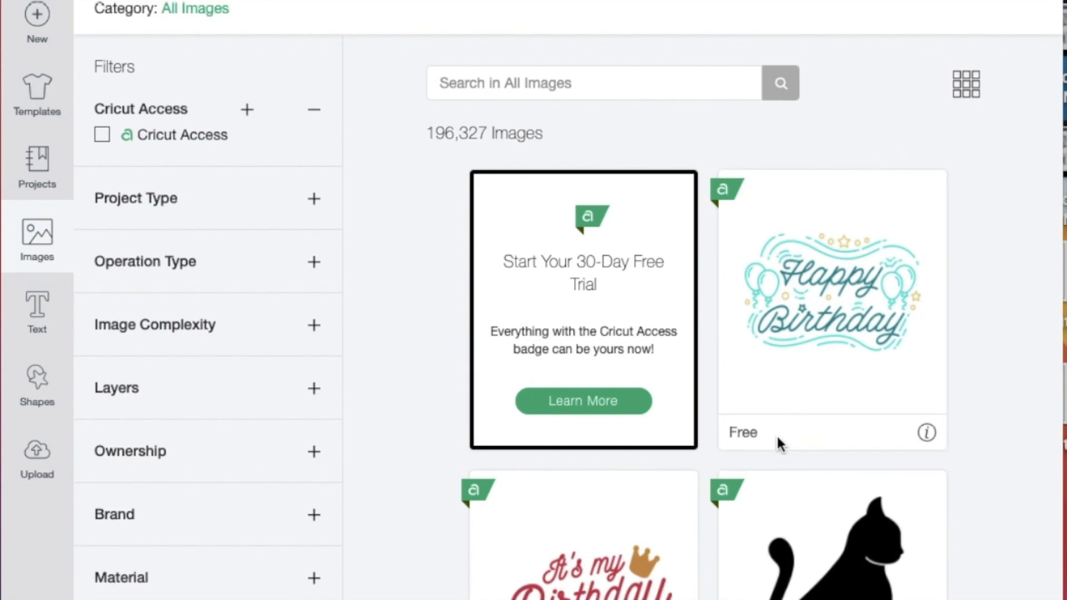
{"action": "mouse_move", "coordinate": [779, 398]}
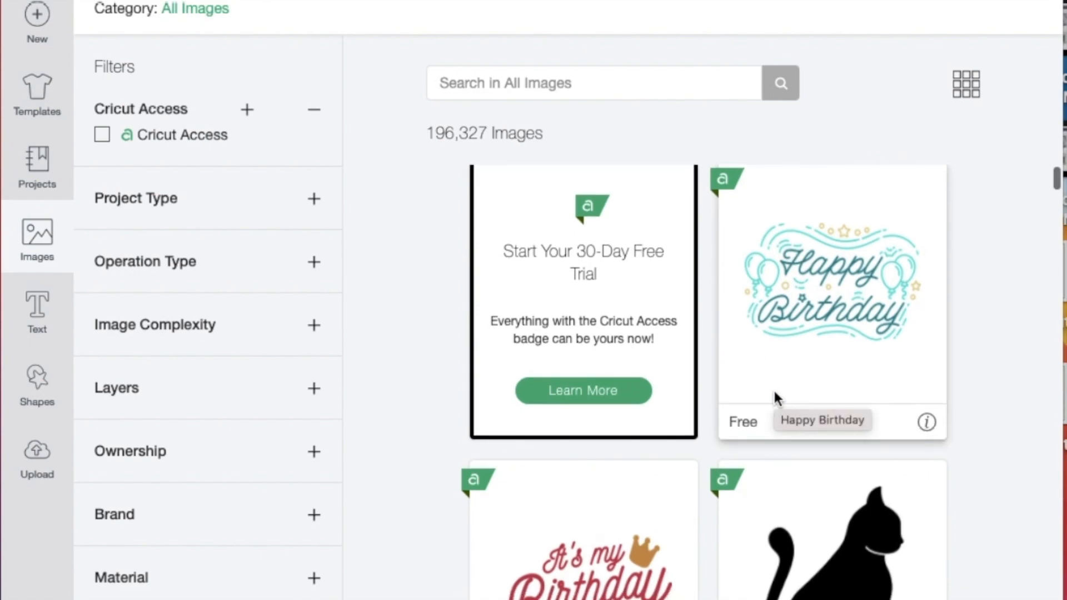
{"action": "scroll", "scroll_direction": "down", "scroll_amount": 3}
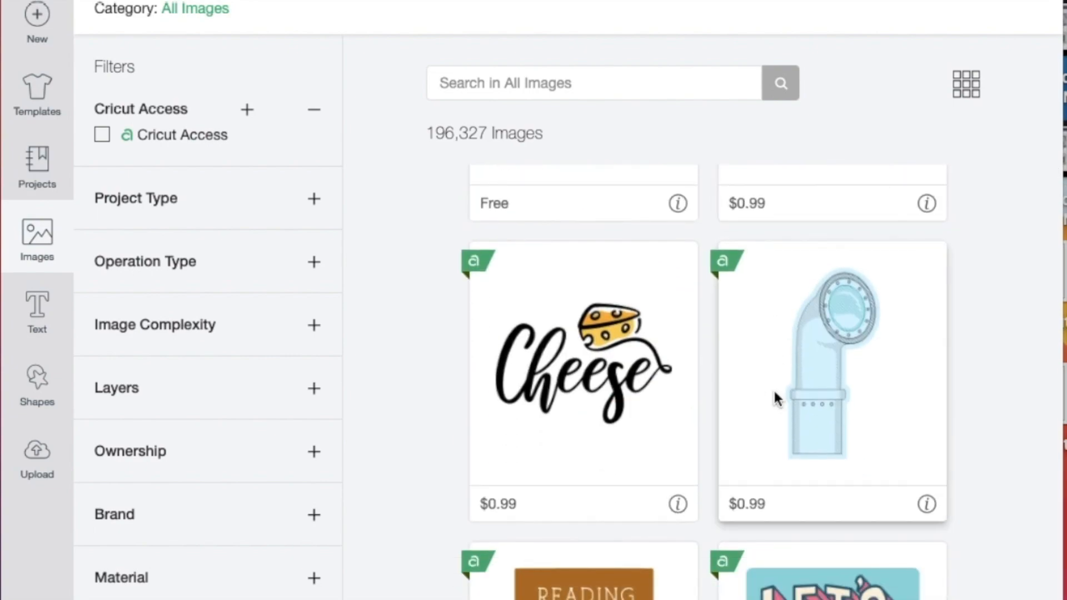
{"action": "scroll", "scroll_direction": "down", "scroll_amount": 3}
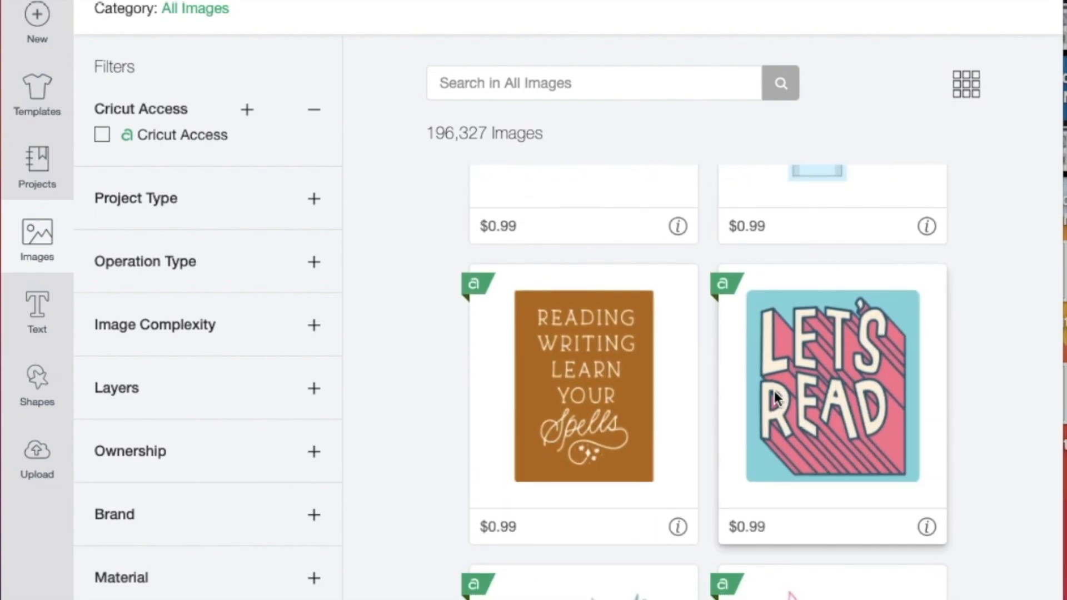
{"action": "scroll", "scroll_direction": "down", "scroll_amount": 3}
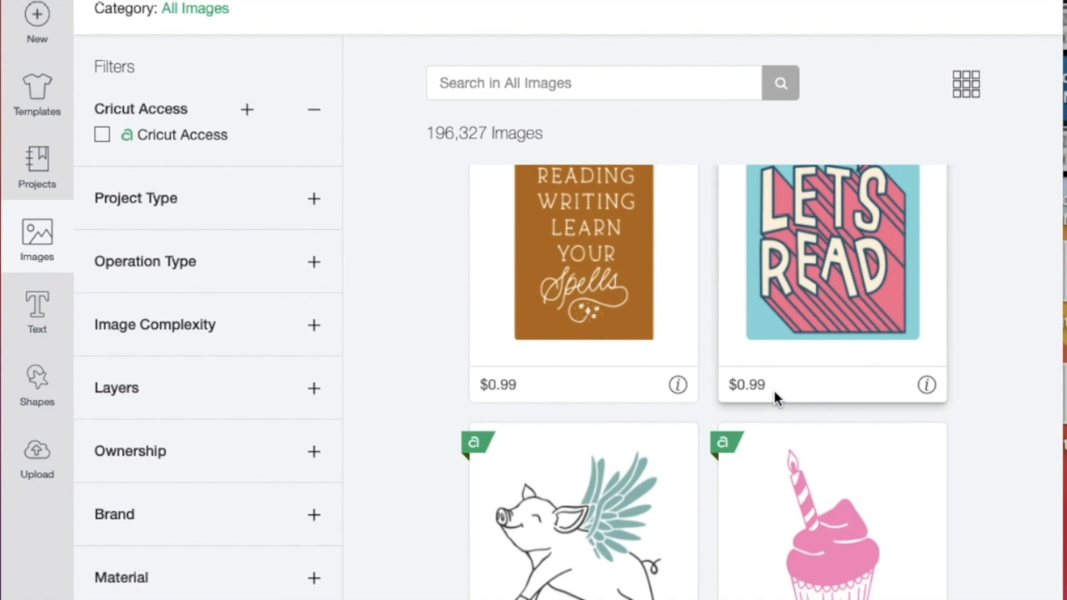
{"action": "mouse_move", "coordinate": [965, 222]}
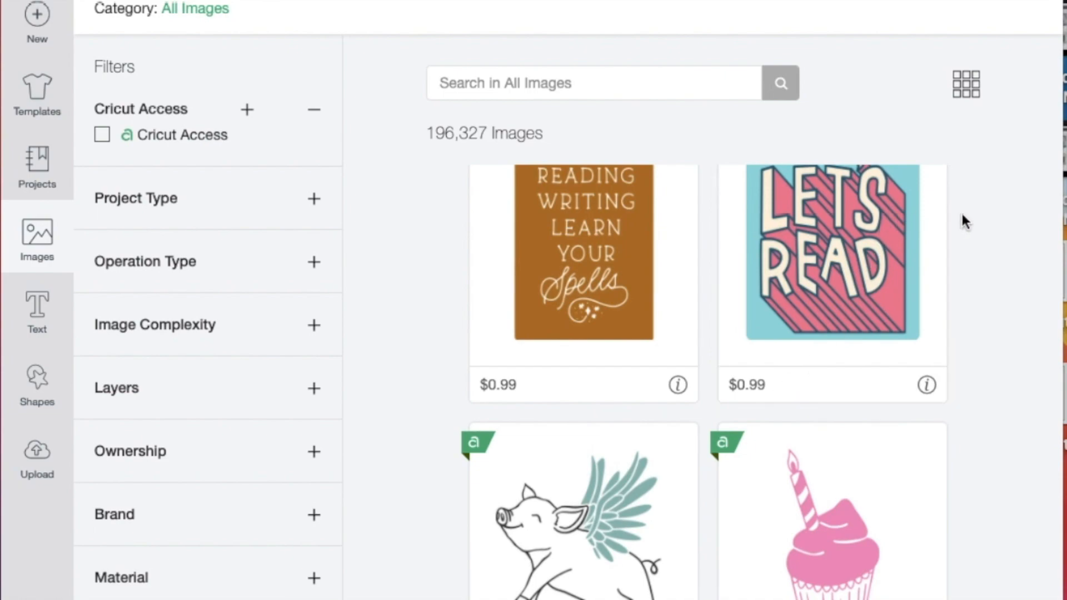
{"action": "mouse_move", "coordinate": [716, 388]}
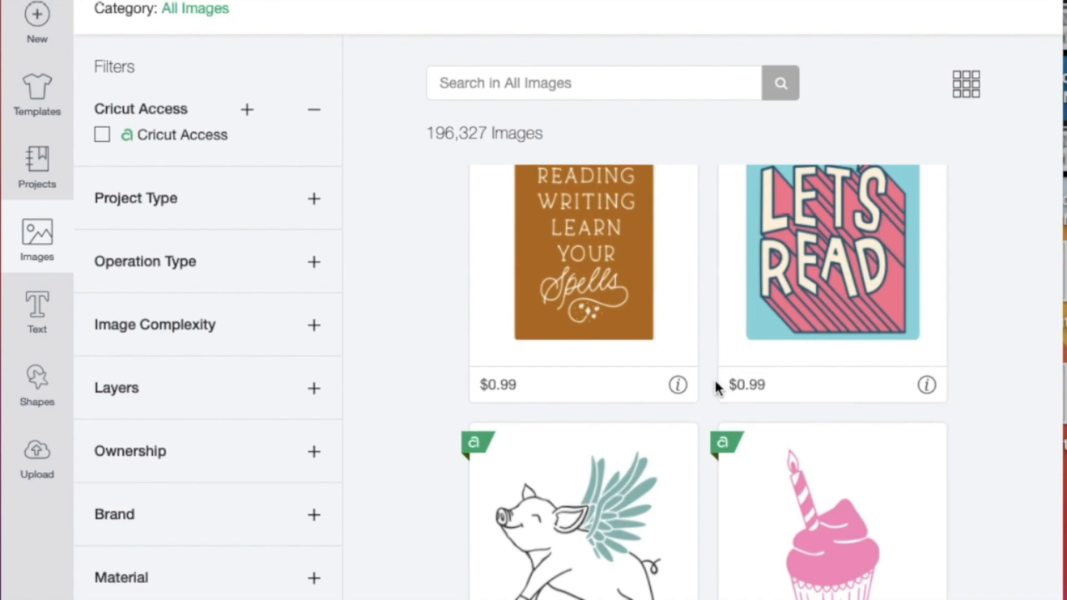
{"action": "mouse_move", "coordinate": [781, 386]}
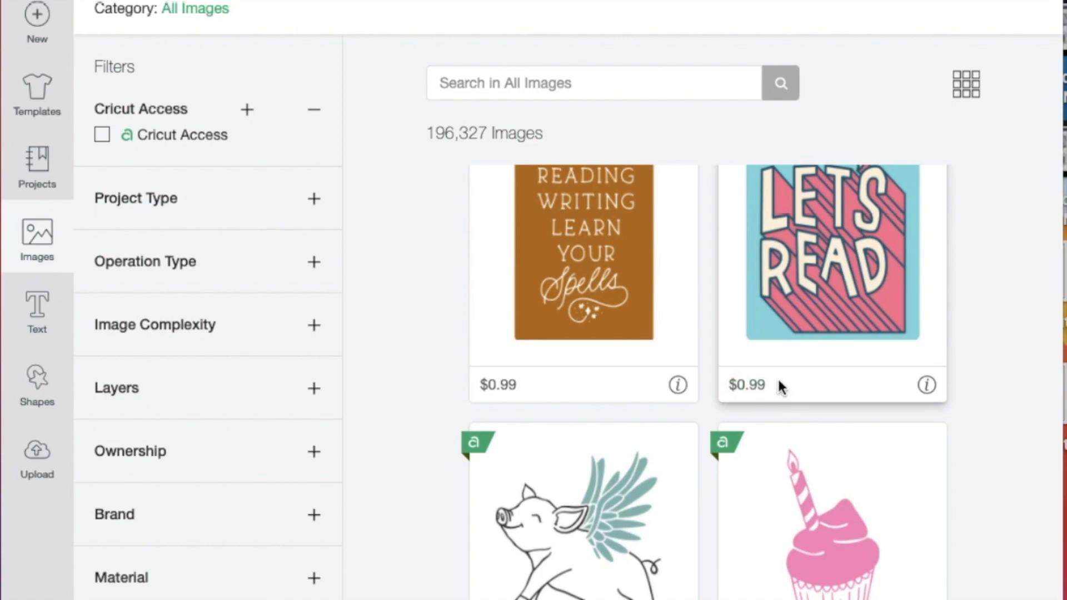
{"action": "mouse_move", "coordinate": [779, 381]}
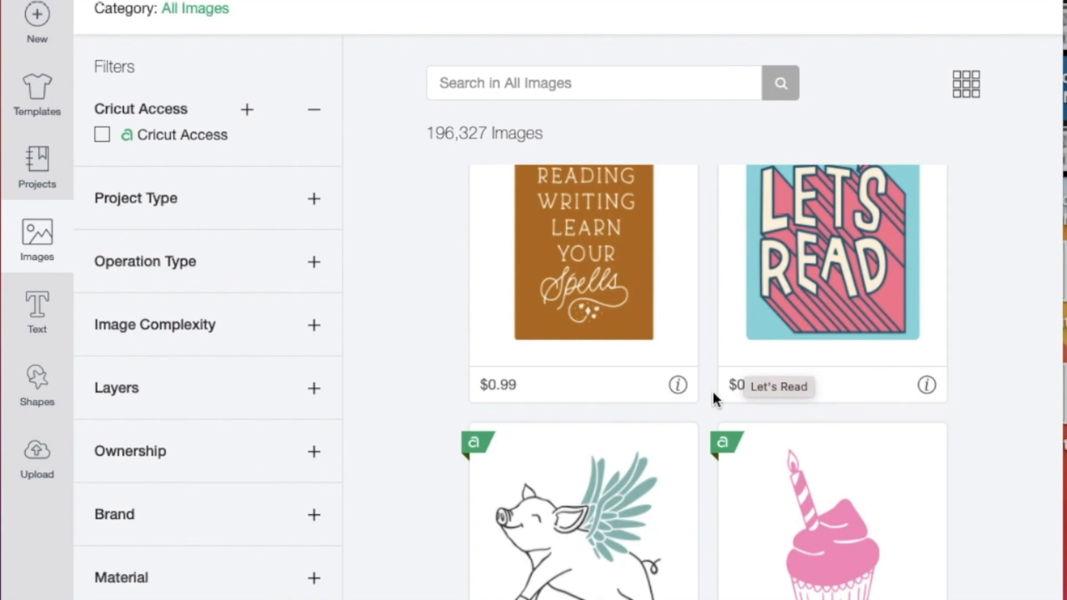
{"action": "mouse_move", "coordinate": [789, 394]}
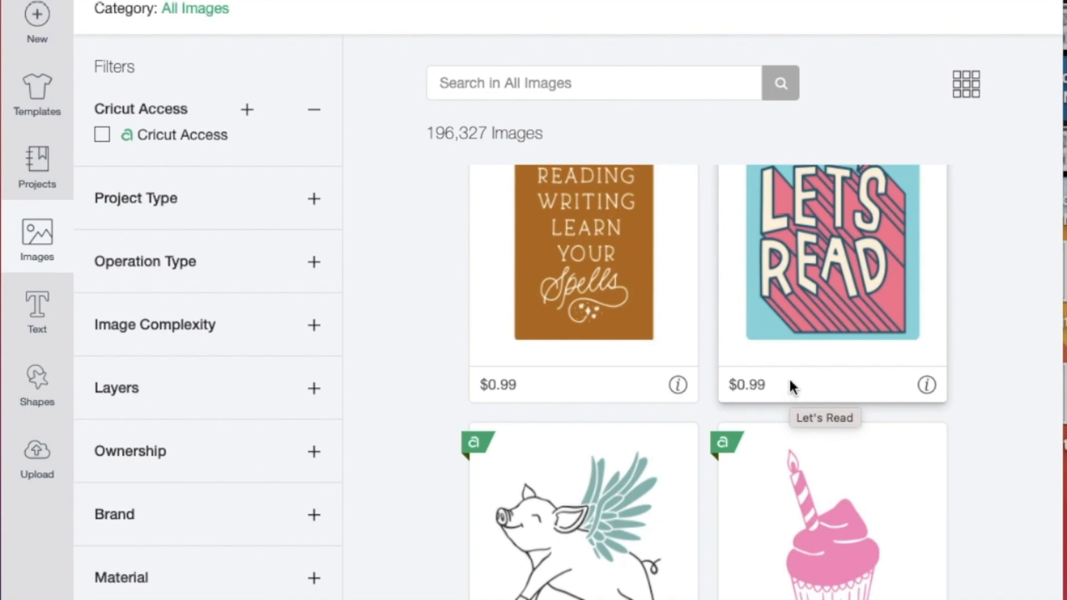
{"action": "mouse_move", "coordinate": [731, 380]}
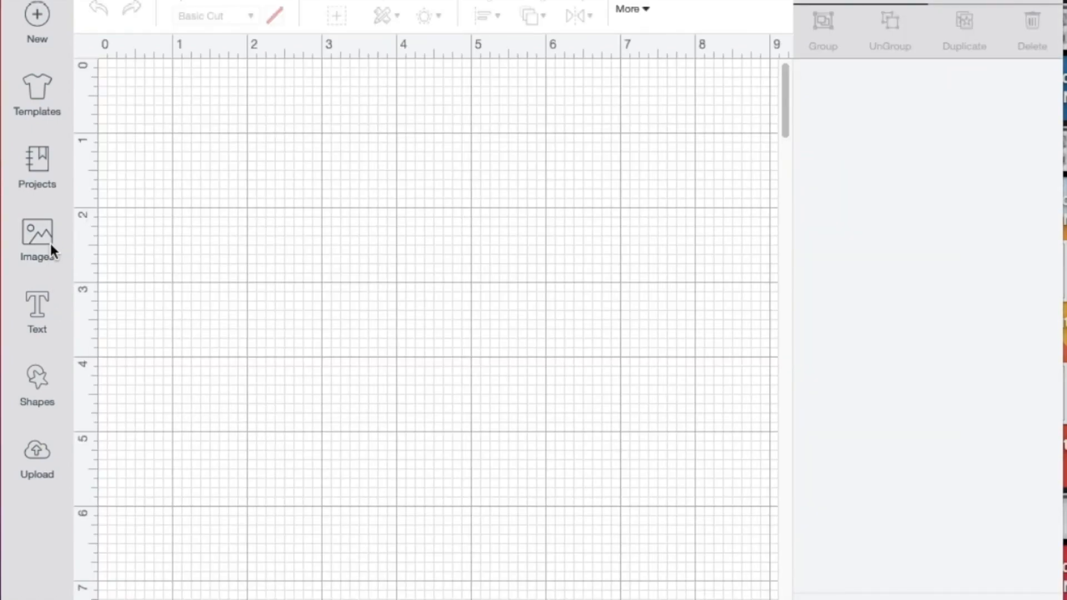
{"action": "mouse_move", "coordinate": [54, 297]}
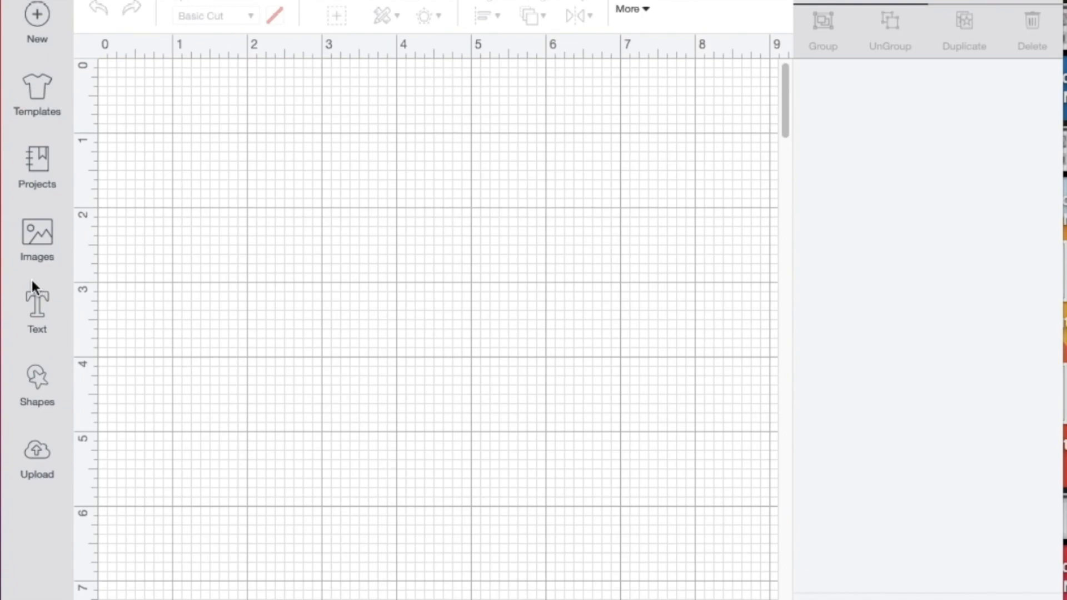
{"action": "mouse_move", "coordinate": [22, 303]}
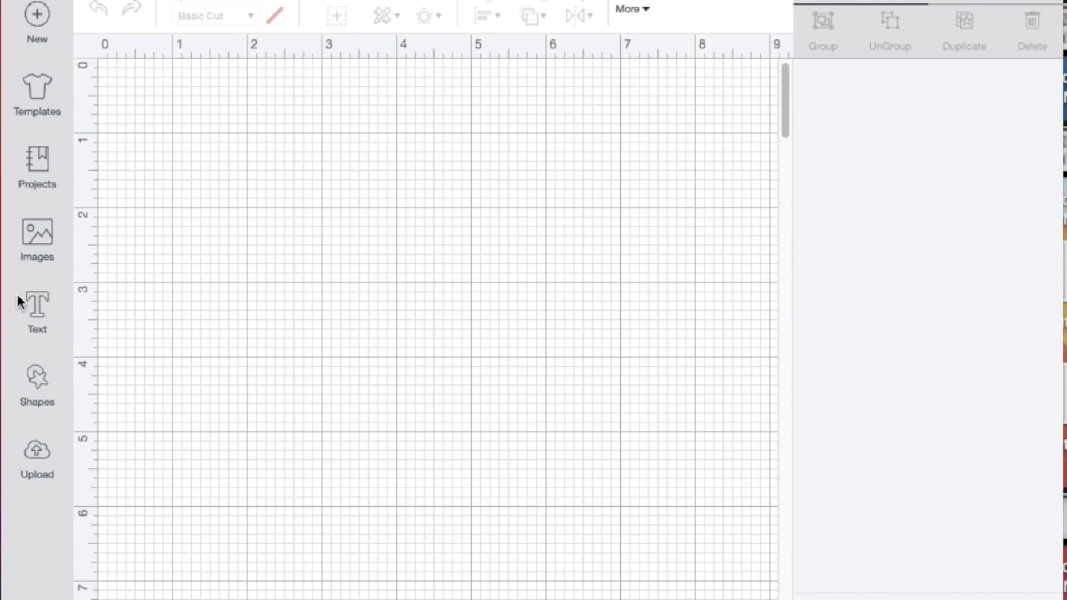
{"action": "mouse_move", "coordinate": [48, 274]}
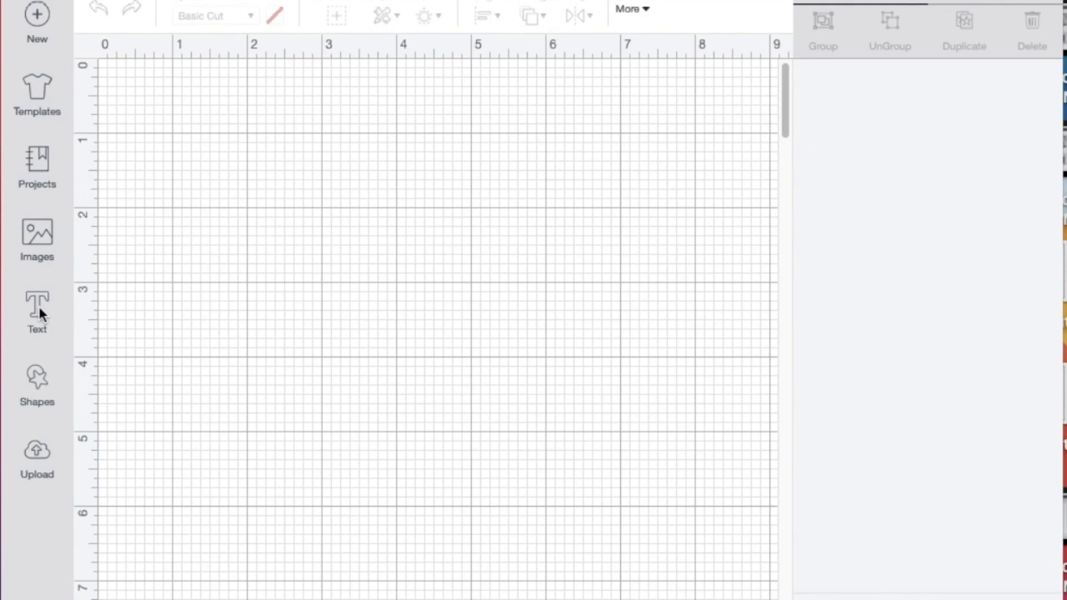
Step: Add a KFPL text box and drag it into position on the canvas
{"action": "left_click", "coordinate": [36, 309]}
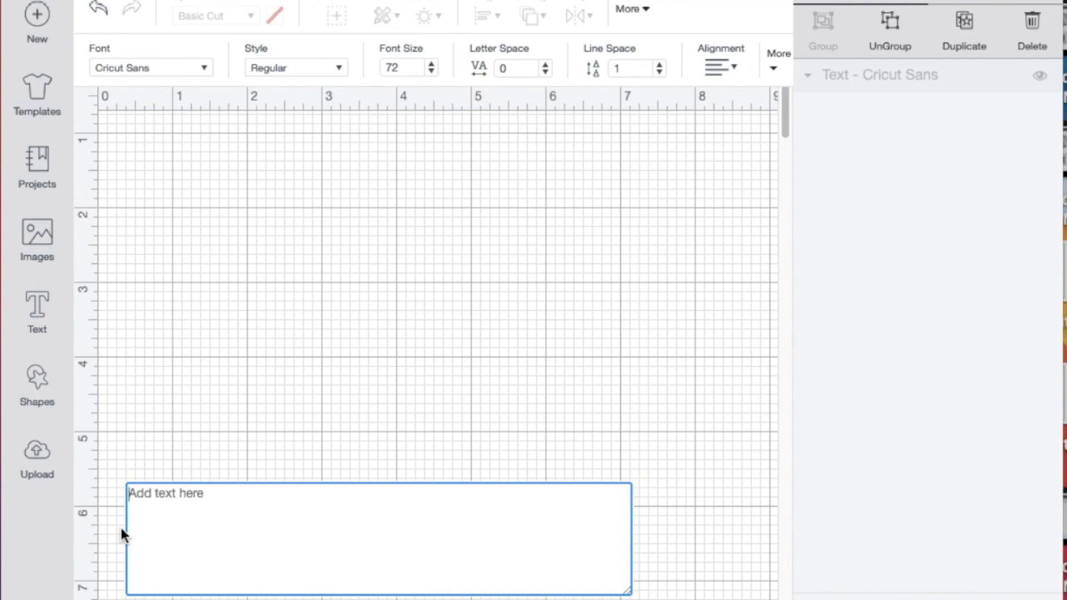
{"action": "type", "text": "K"}
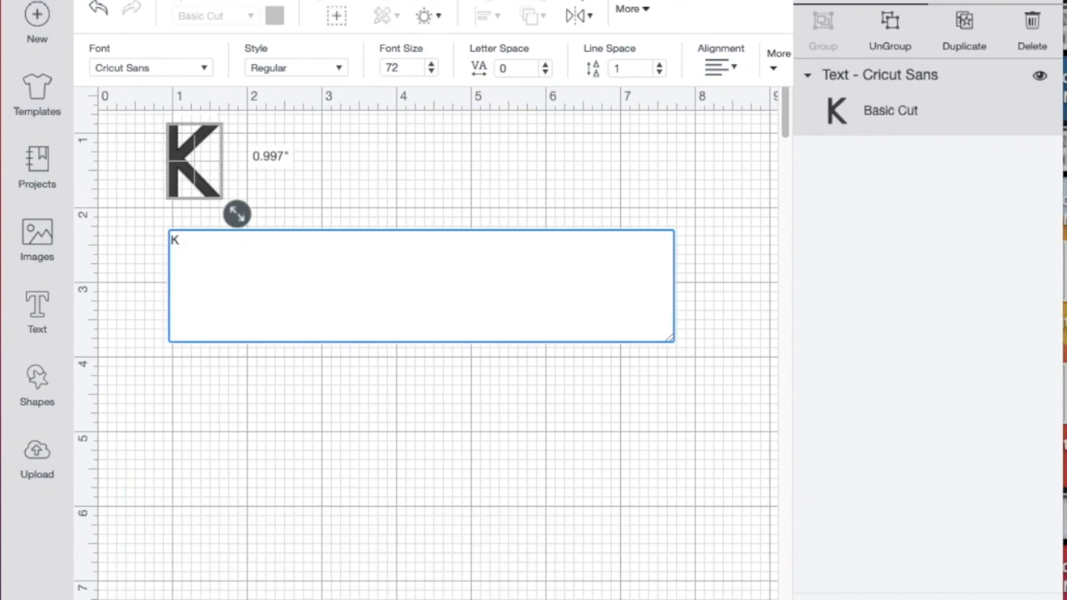
{"action": "type", "text": "FPL"}
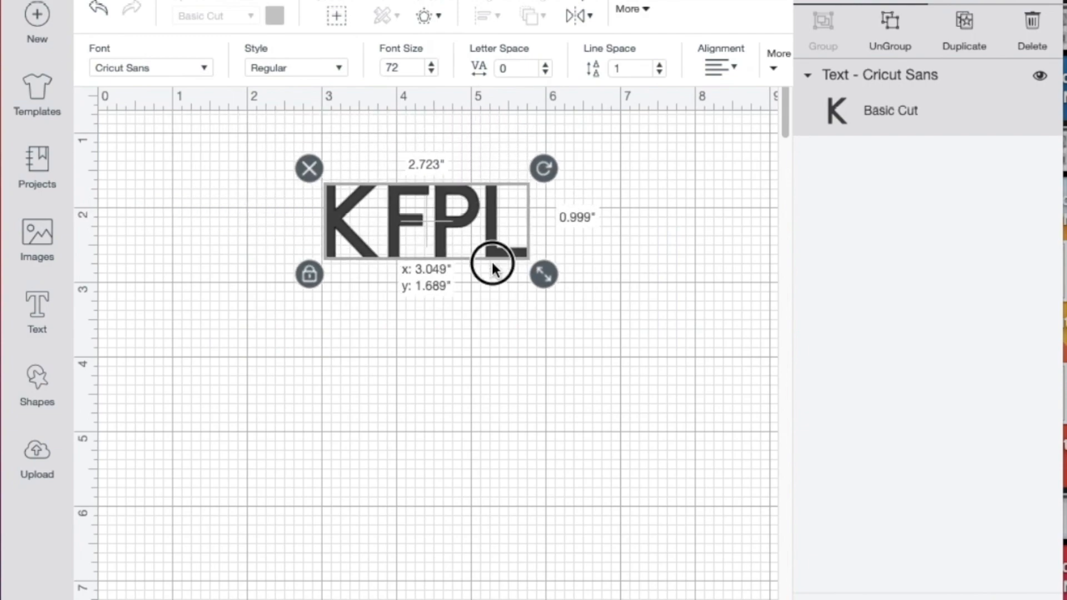
{"action": "left_click_drag", "start_coordinate": [497, 265], "coordinate": [442, 293]}
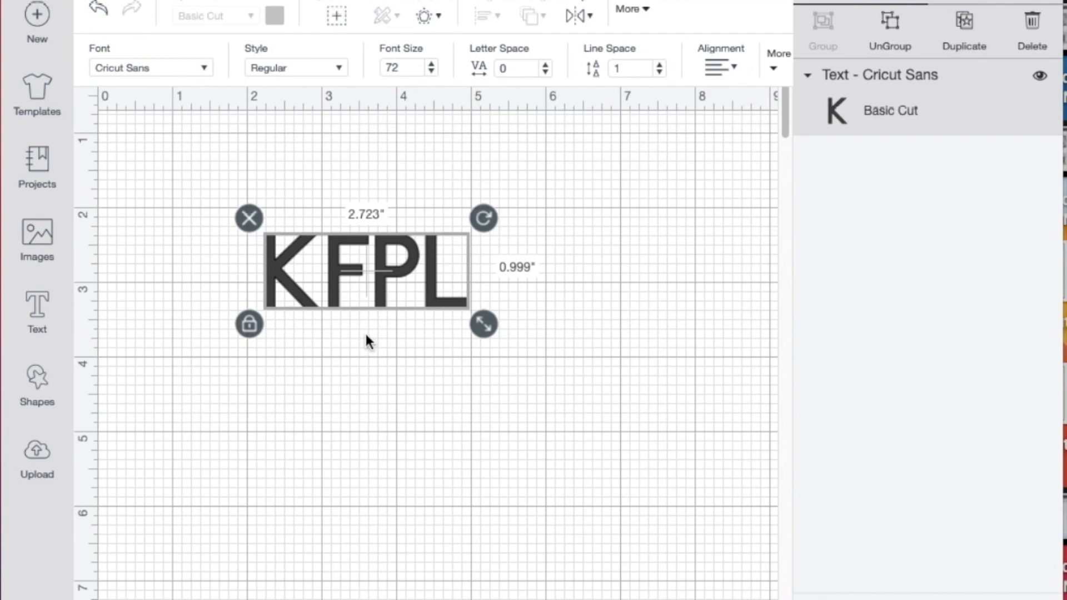
{"action": "left_click_drag", "start_coordinate": [365, 269], "coordinate": [534, 215]}
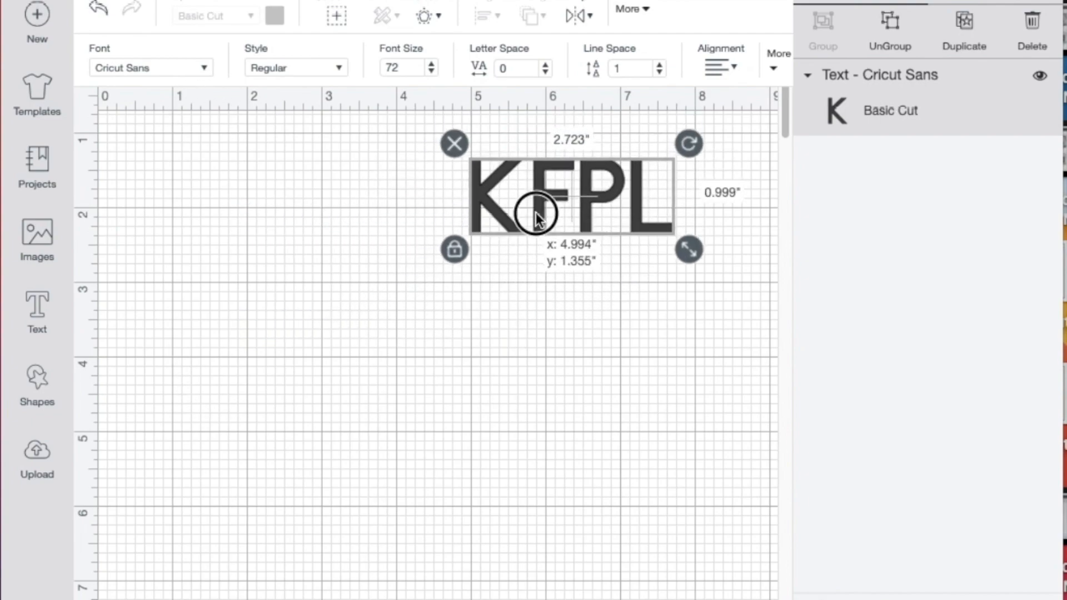
{"action": "left_click_drag", "start_coordinate": [537, 214], "coordinate": [405, 255]}
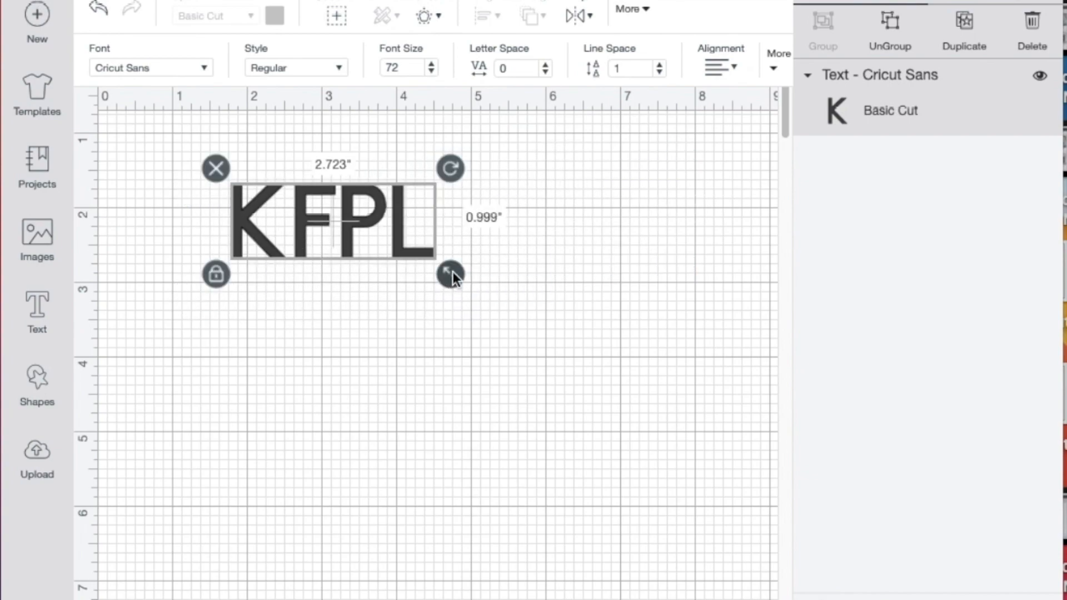
Step: Enlarge the KFPL text to 3.25 inches, then reselect and delete it
{"action": "left_click_drag", "start_coordinate": [451, 274], "coordinate": [706, 421]}
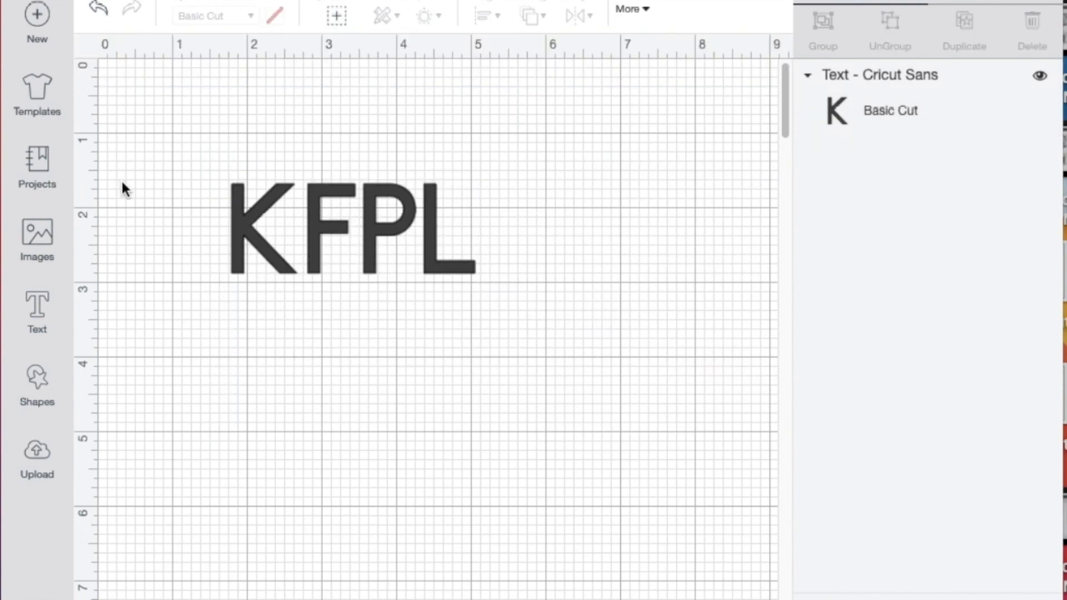
{"action": "left_click", "coordinate": [347, 228]}
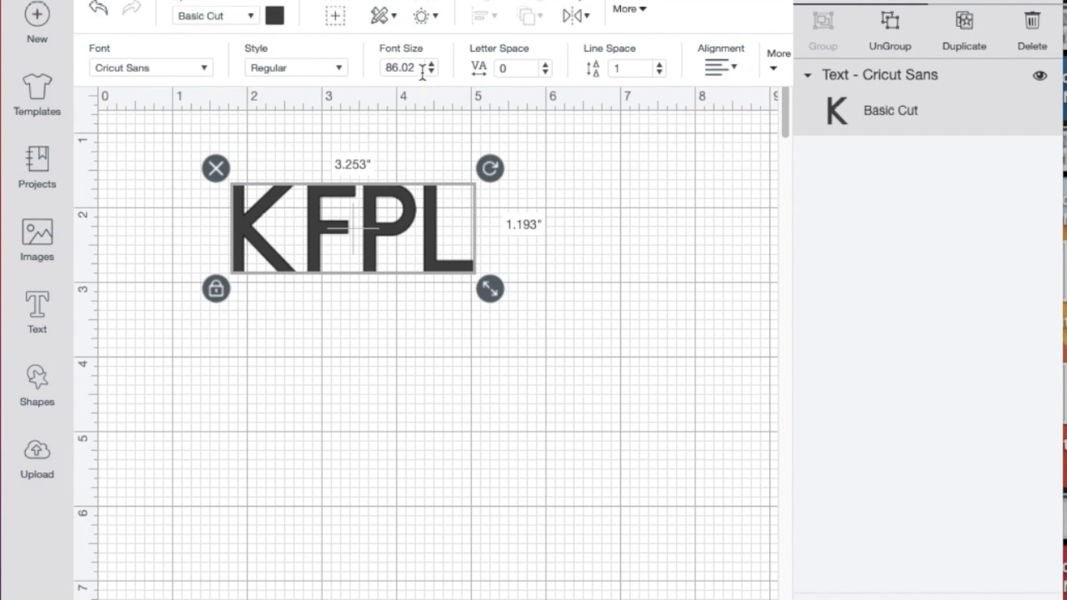
{"action": "mouse_move", "coordinate": [245, 53]}
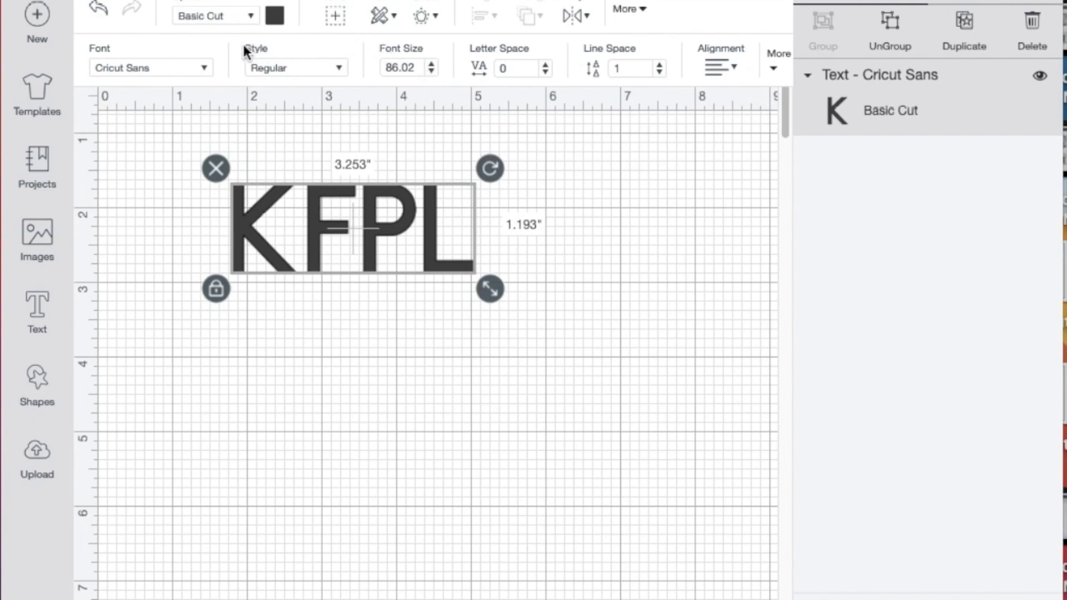
{"action": "mouse_move", "coordinate": [216, 95]}
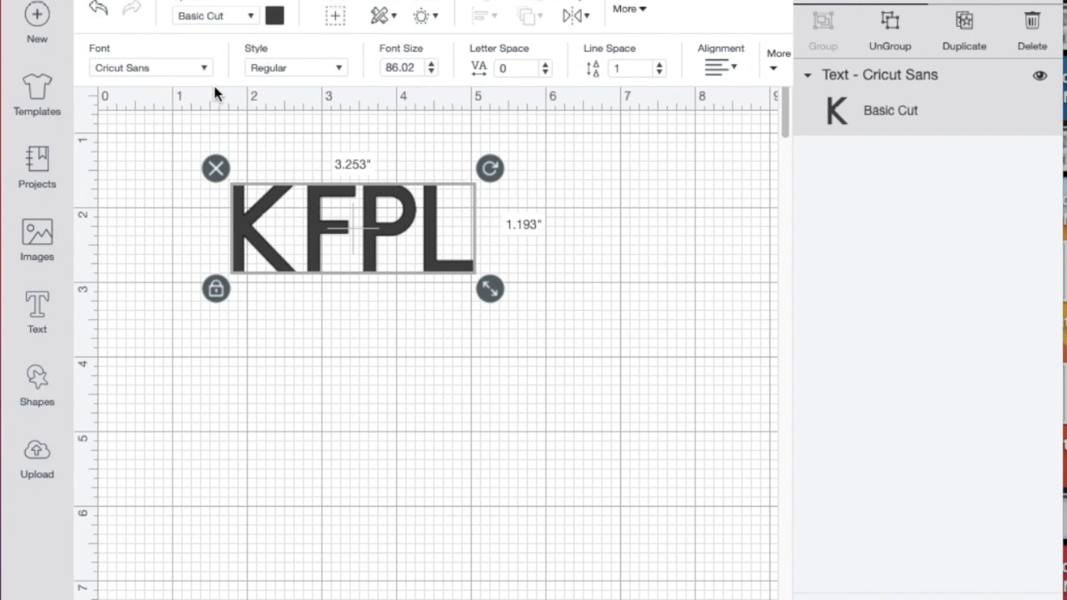
{"action": "left_click", "coordinate": [150, 67]}
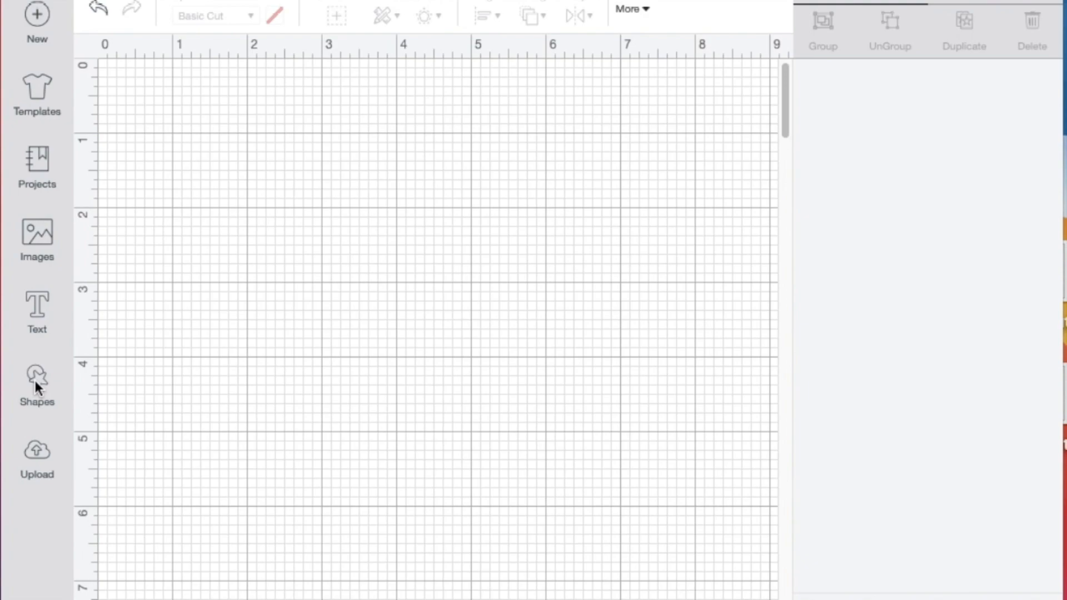
Step: Add a star shape, scale it to nearly six inches wide, and rotate it
{"action": "left_click", "coordinate": [36, 381]}
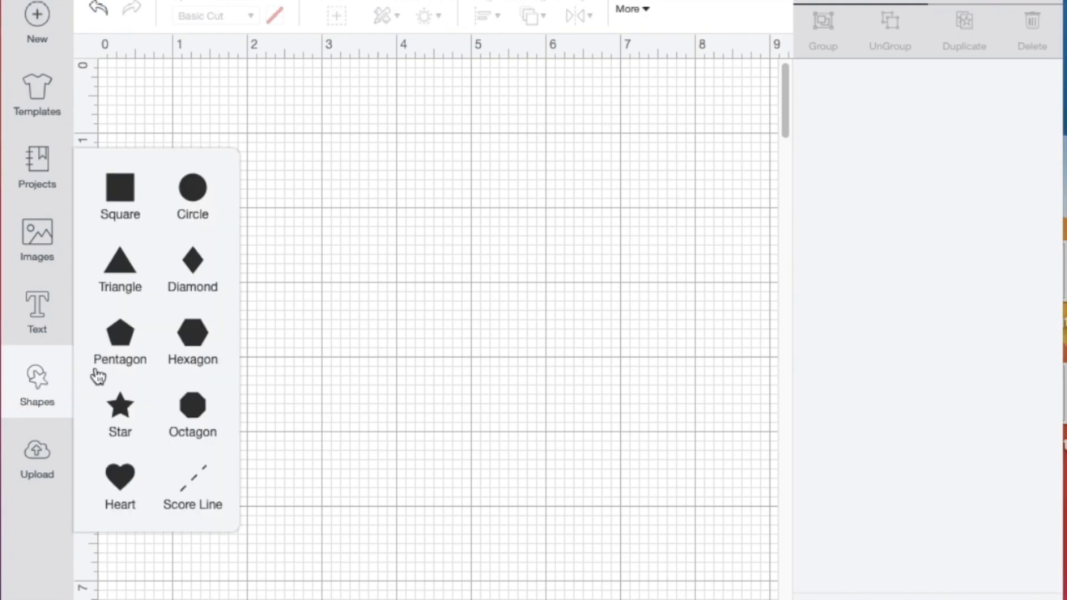
{"action": "left_click", "coordinate": [120, 403]}
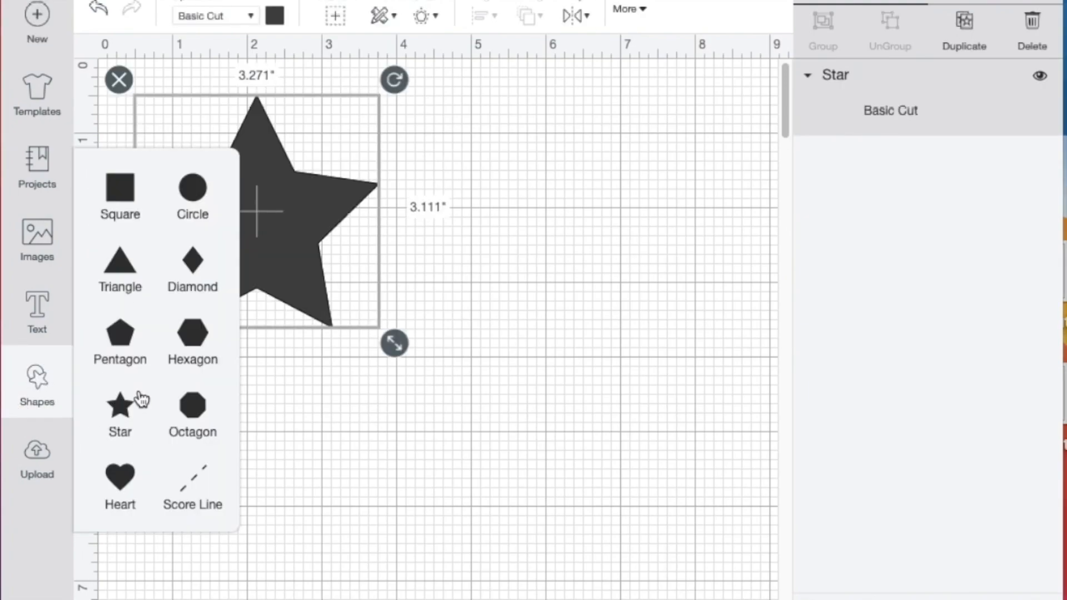
{"action": "left_click", "coordinate": [118, 403]}
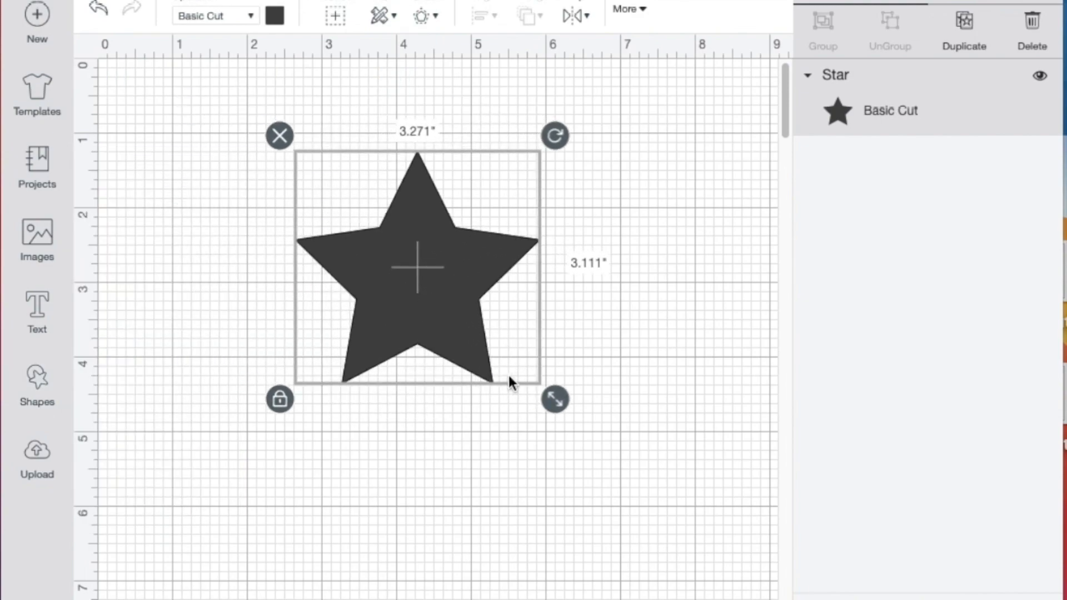
{"action": "left_click_drag", "start_coordinate": [554, 398], "coordinate": [568, 408]}
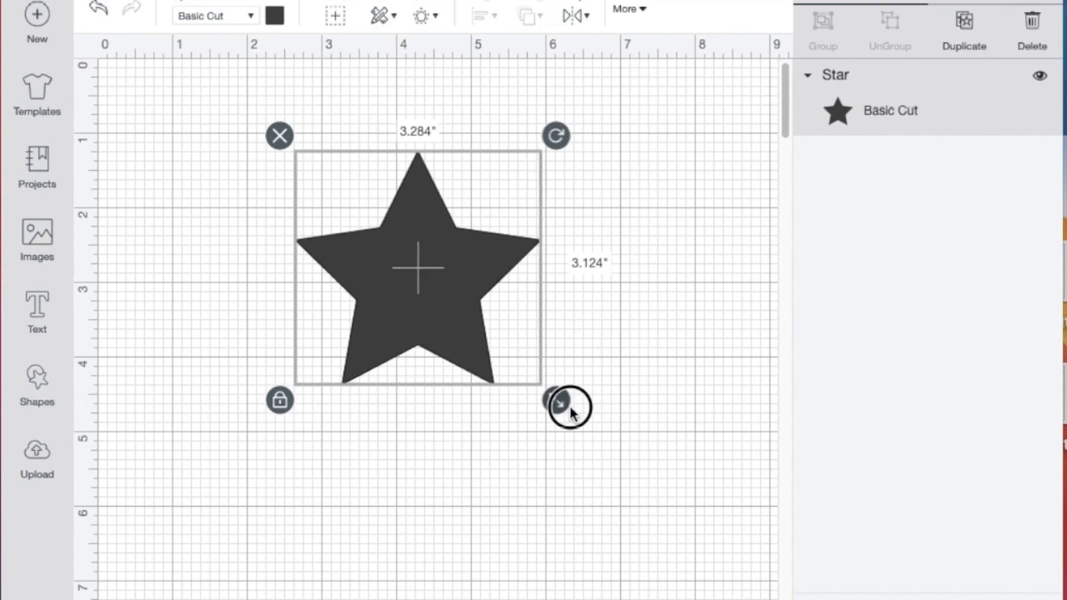
{"action": "left_click_drag", "start_coordinate": [560, 403], "coordinate": [749, 583]}
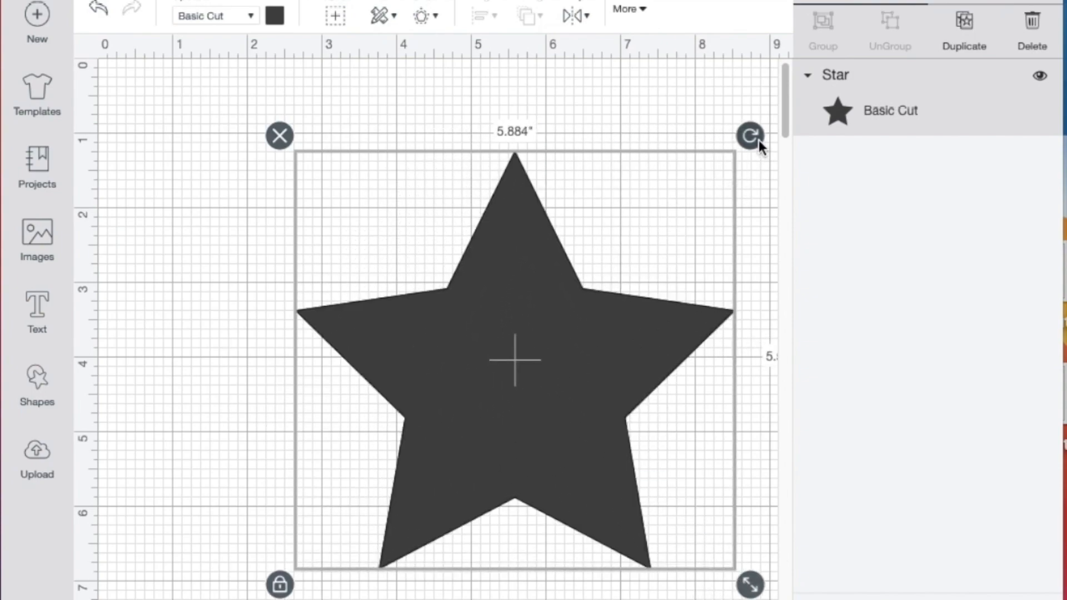
{"action": "left_click_drag", "start_coordinate": [749, 134], "coordinate": [749, 180]}
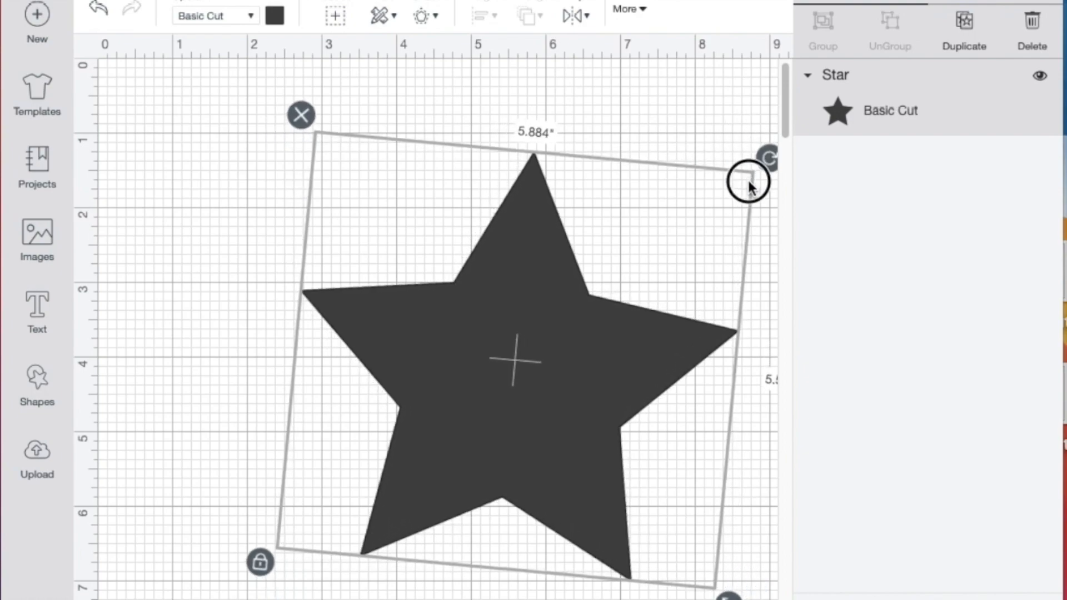
{"action": "left_click_drag", "start_coordinate": [748, 184], "coordinate": [160, 214]}
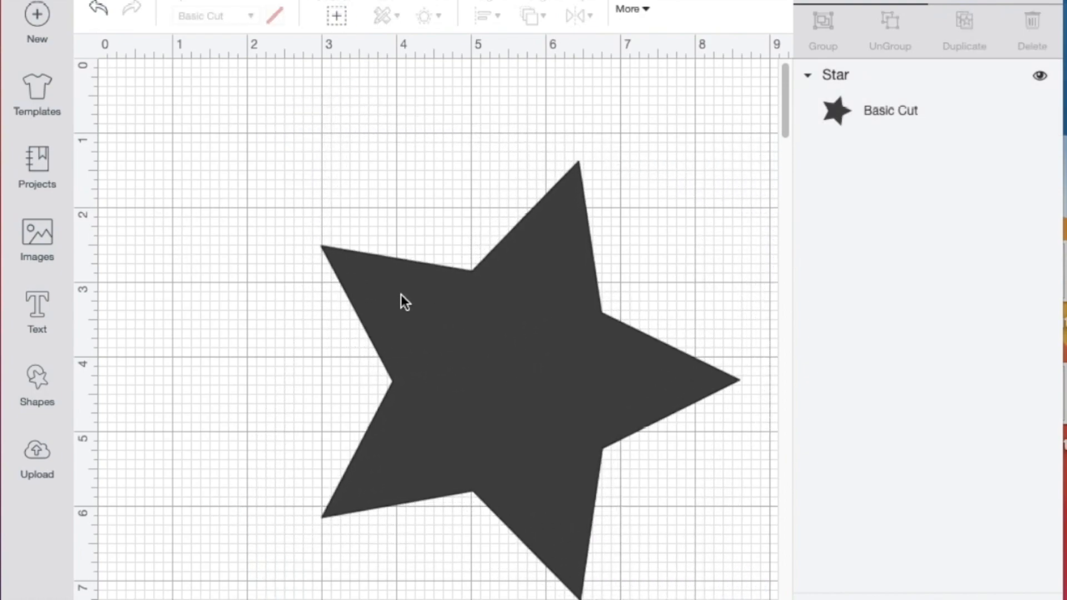
Step: Reopen the basic Shapes list without choosing a shape
{"action": "left_click", "coordinate": [36, 385]}
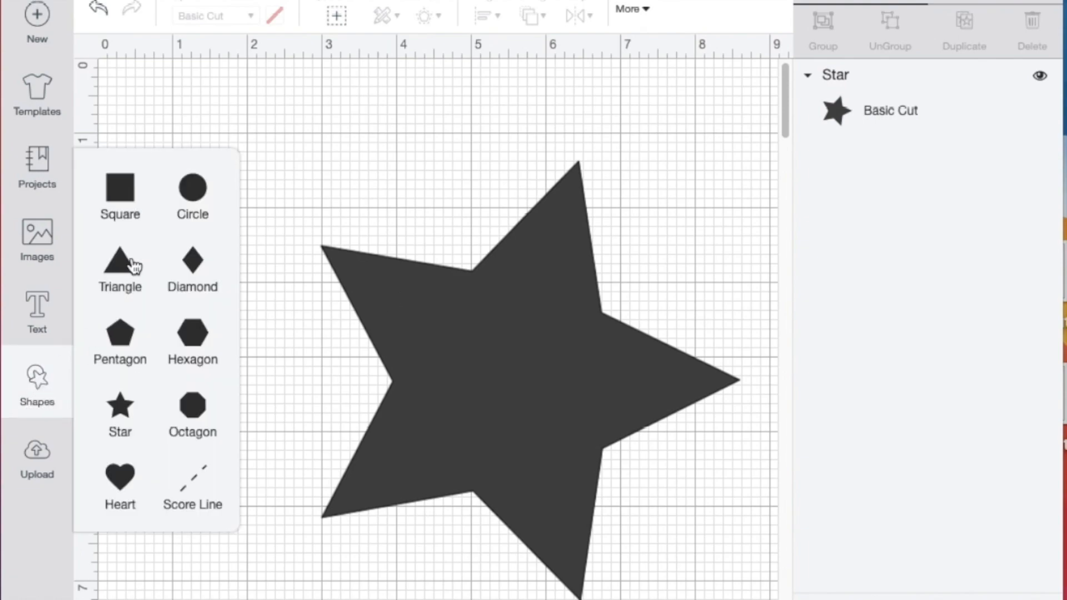
{"action": "mouse_move", "coordinate": [209, 175]}
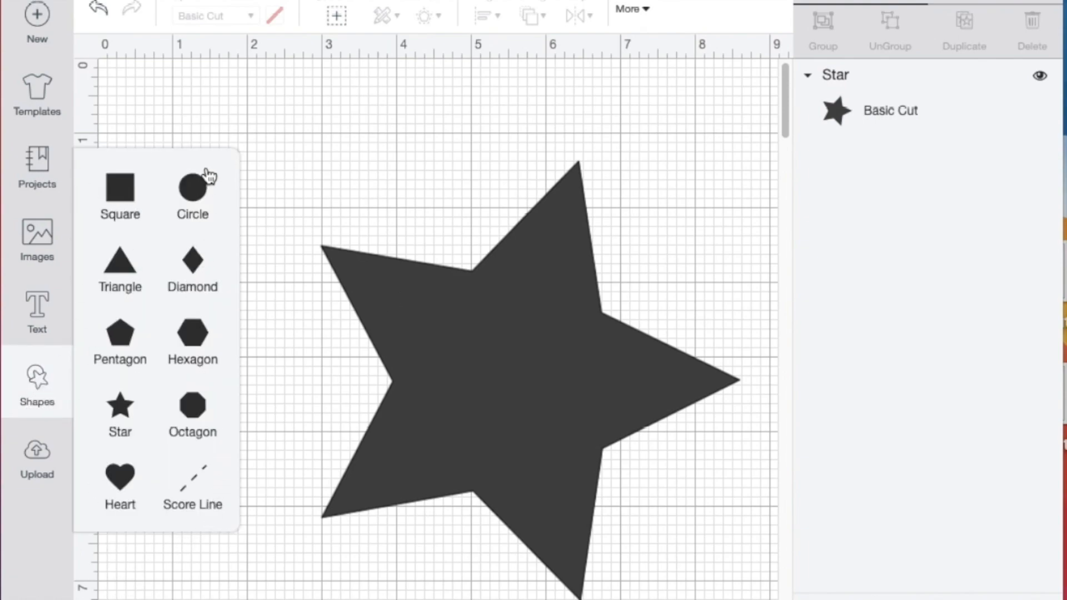
{"action": "mouse_move", "coordinate": [100, 480]}
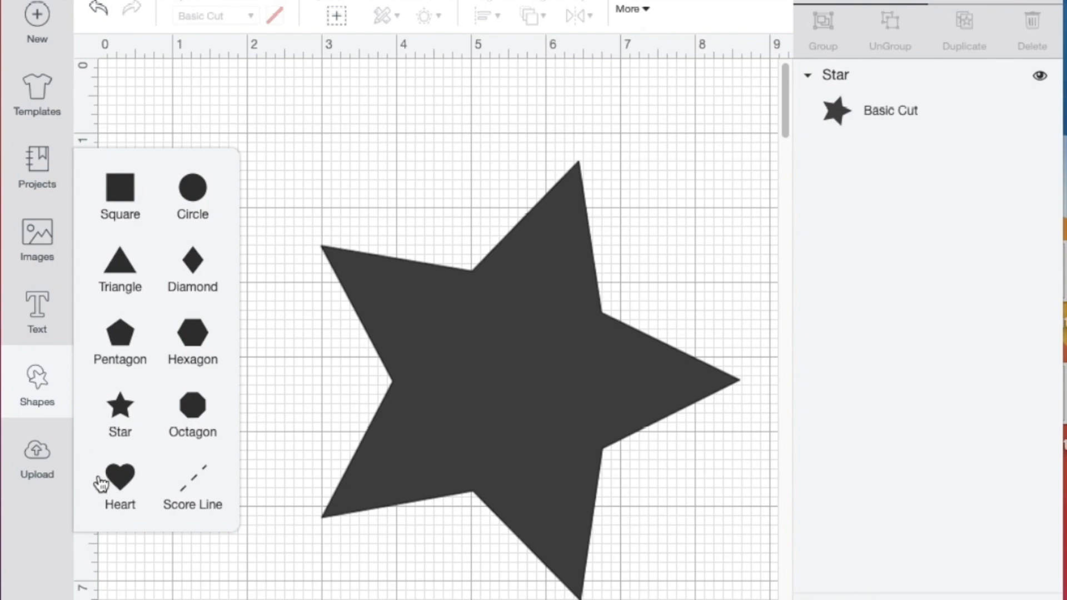
{"action": "mouse_move", "coordinate": [233, 509]}
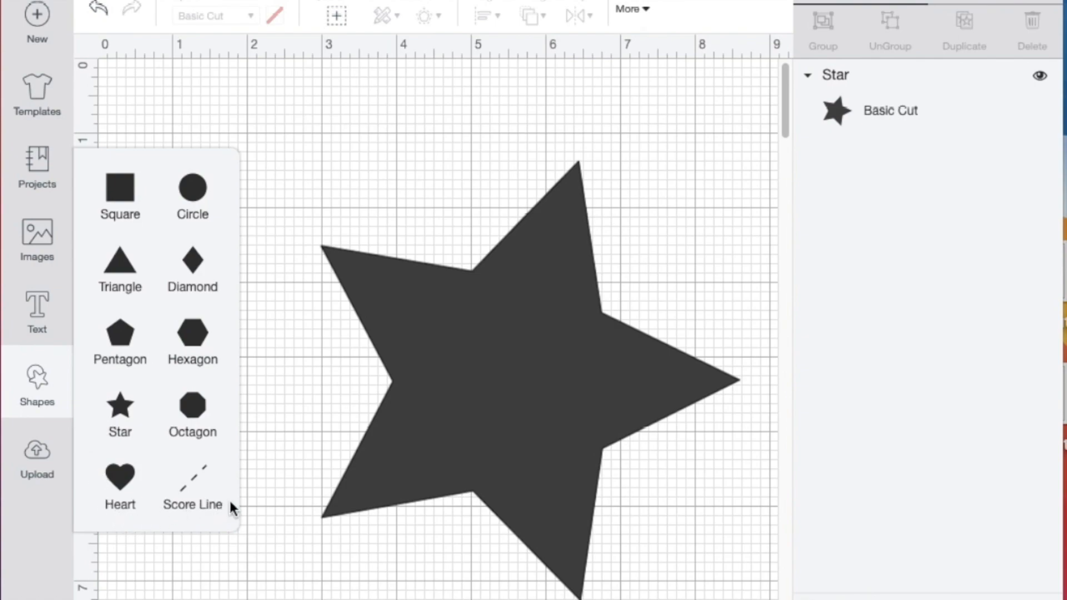
{"action": "mouse_move", "coordinate": [224, 506]}
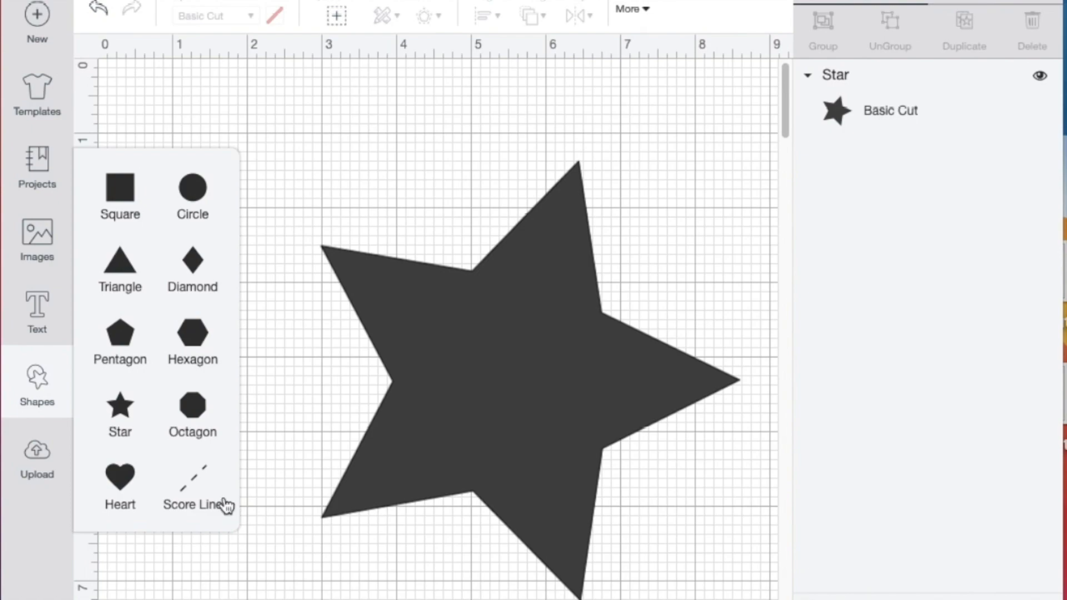
{"action": "mouse_move", "coordinate": [239, 388]}
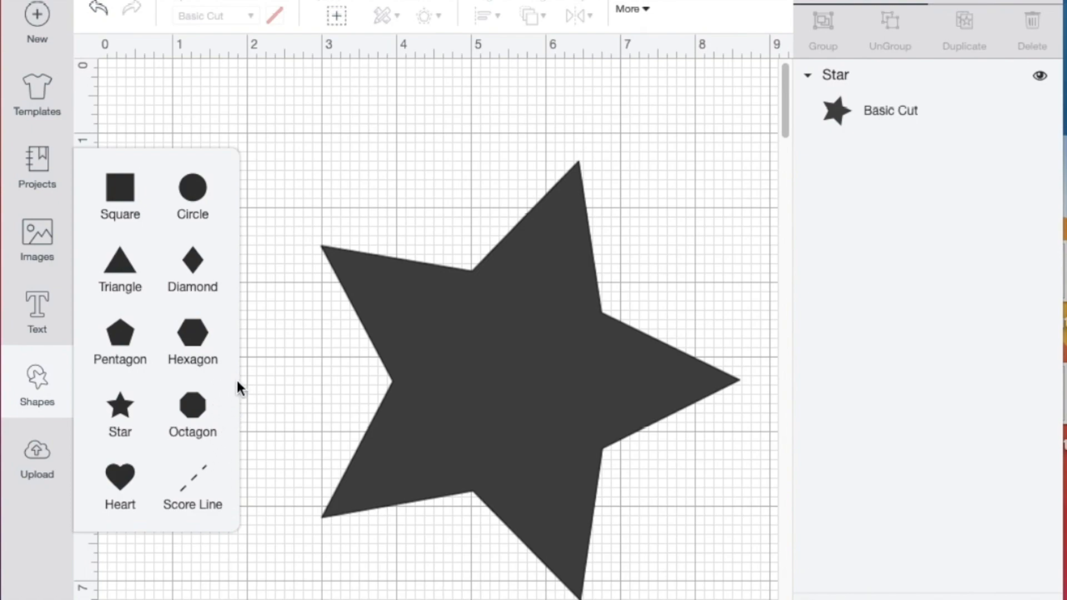